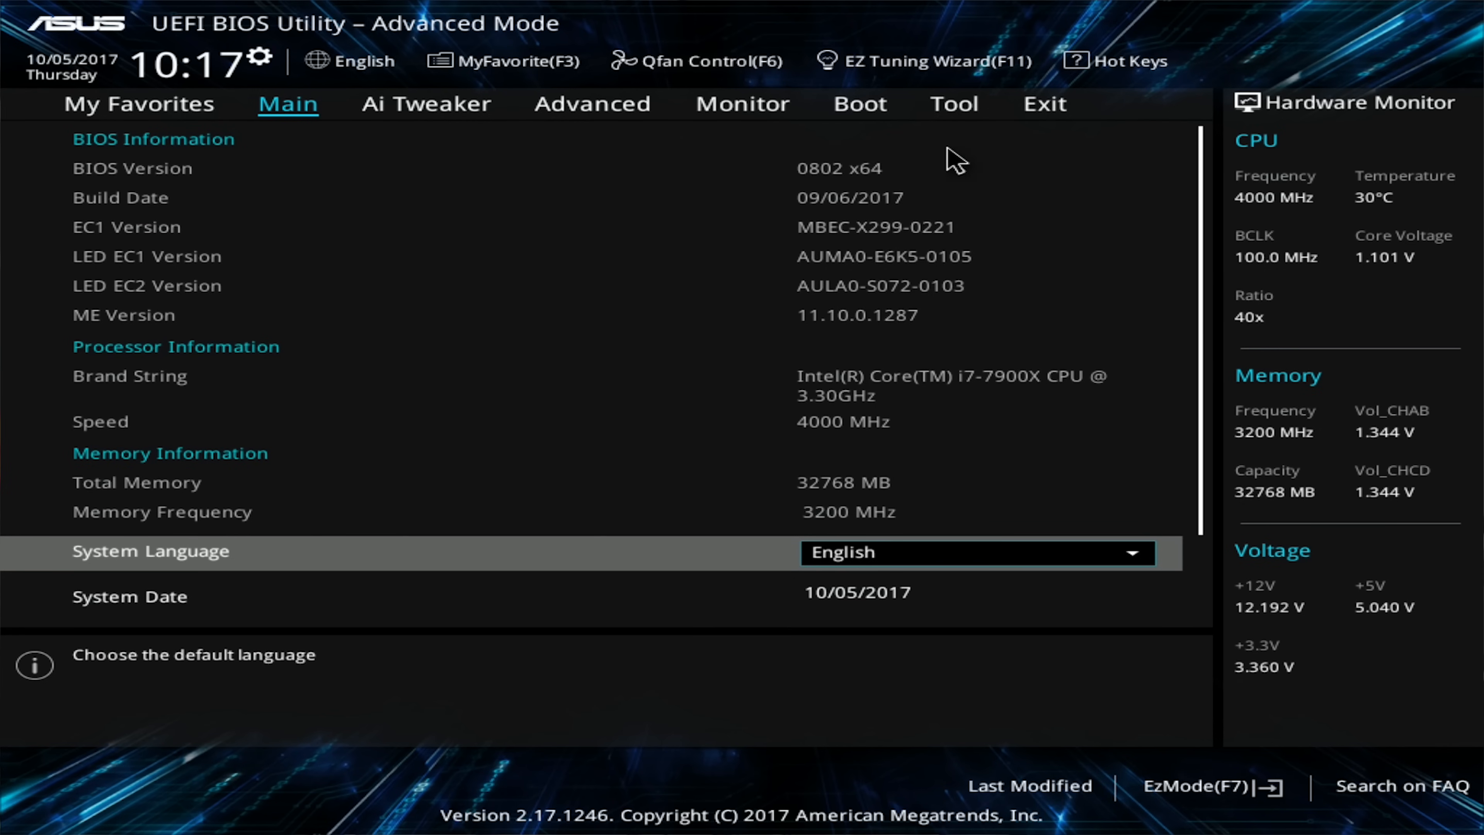
Step: Run the EZ Tuning Wizard with Gaming/Media Editing usage through to the main cooling system choice
click(931, 61)
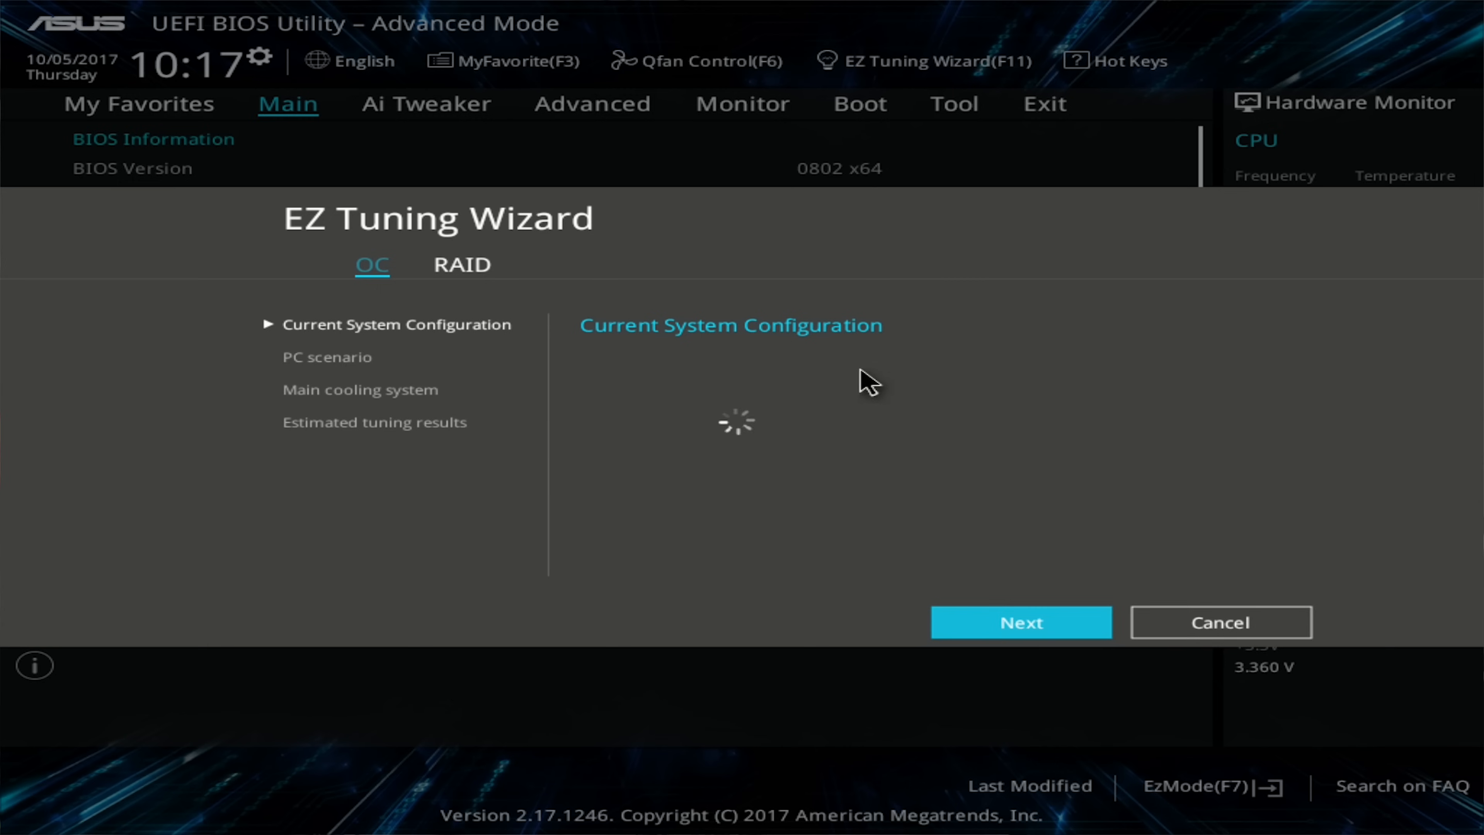
click(1021, 621)
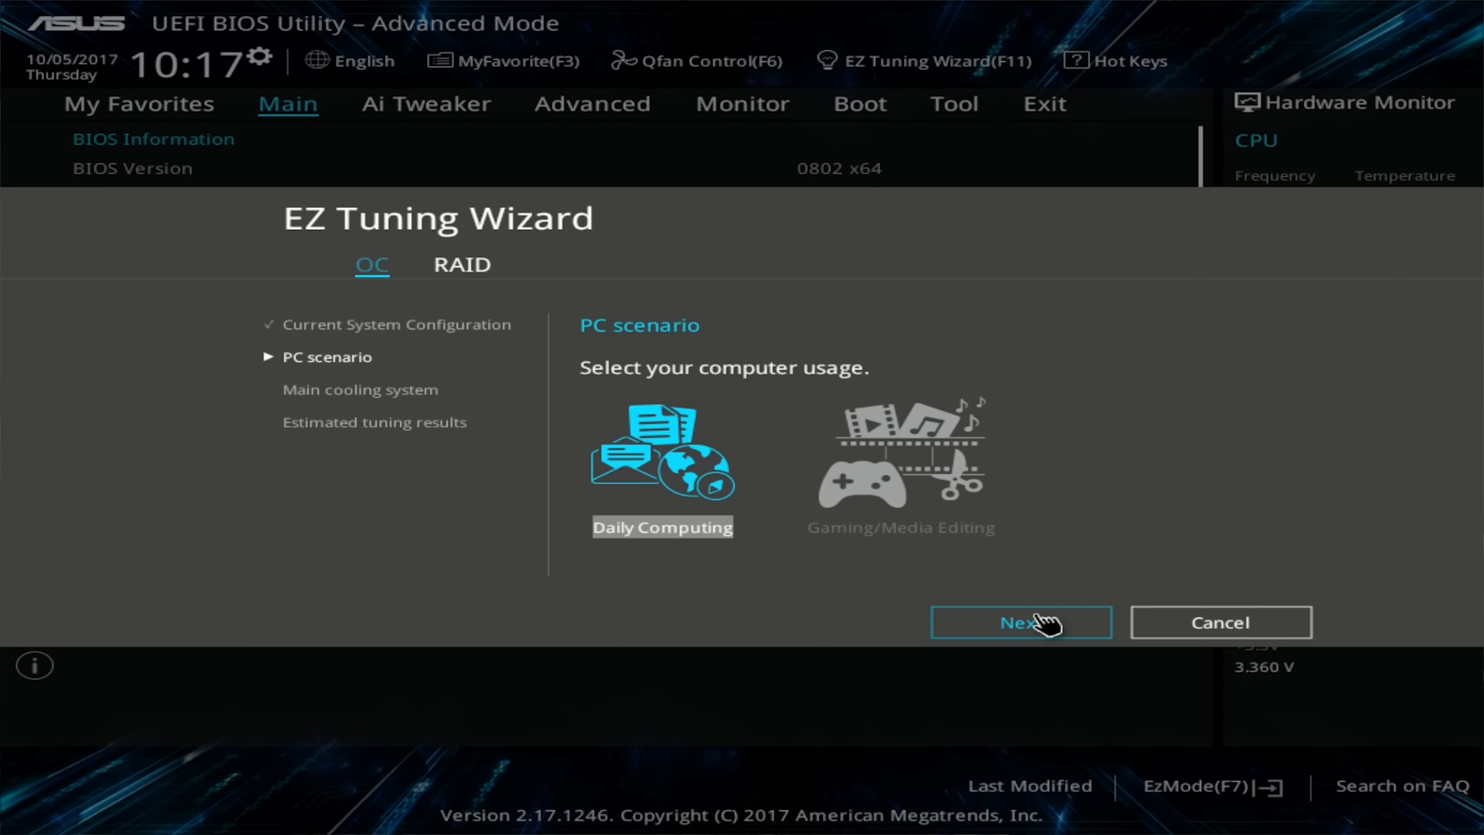
click(899, 454)
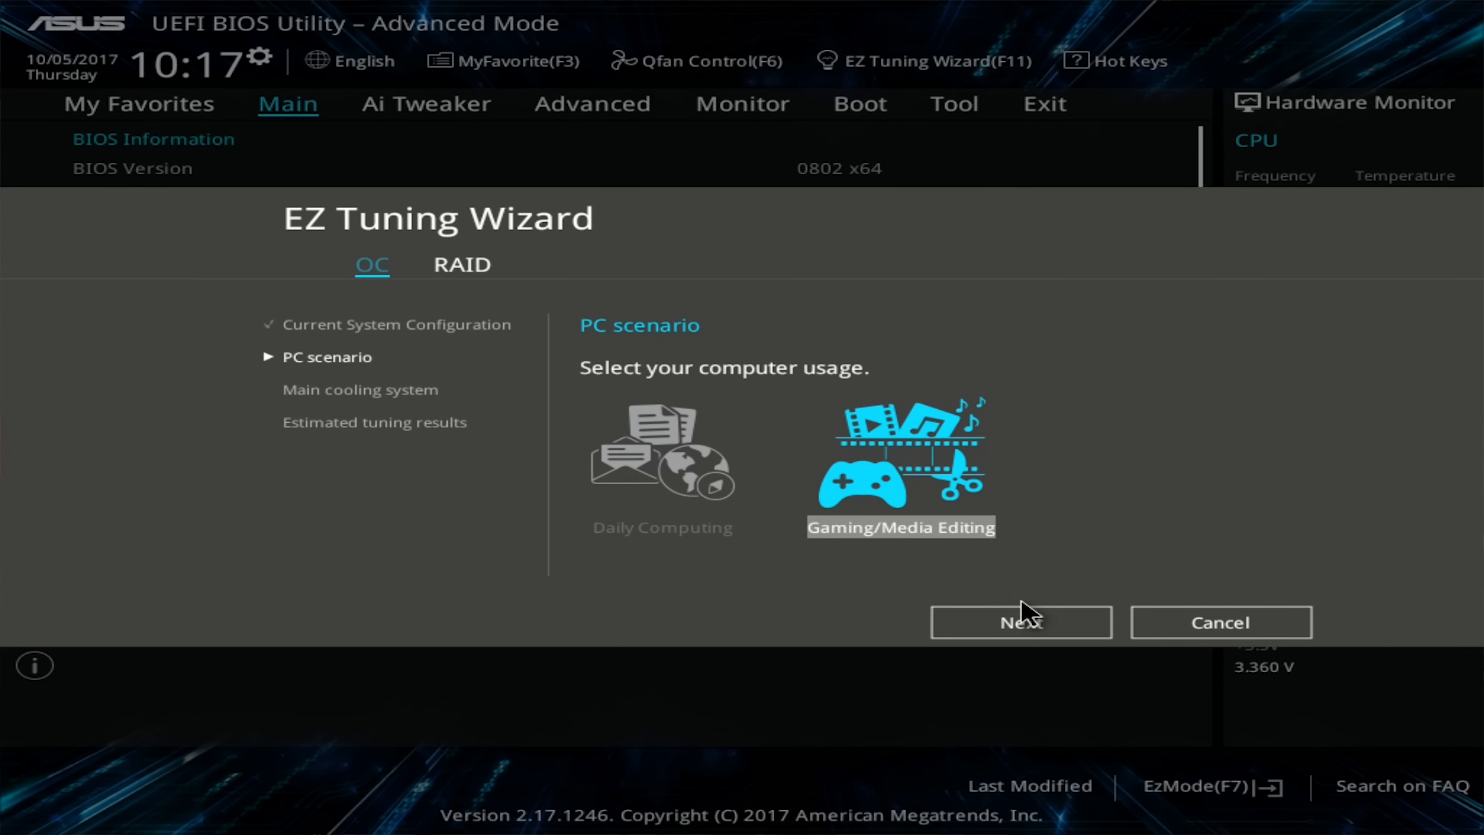
click(1020, 622)
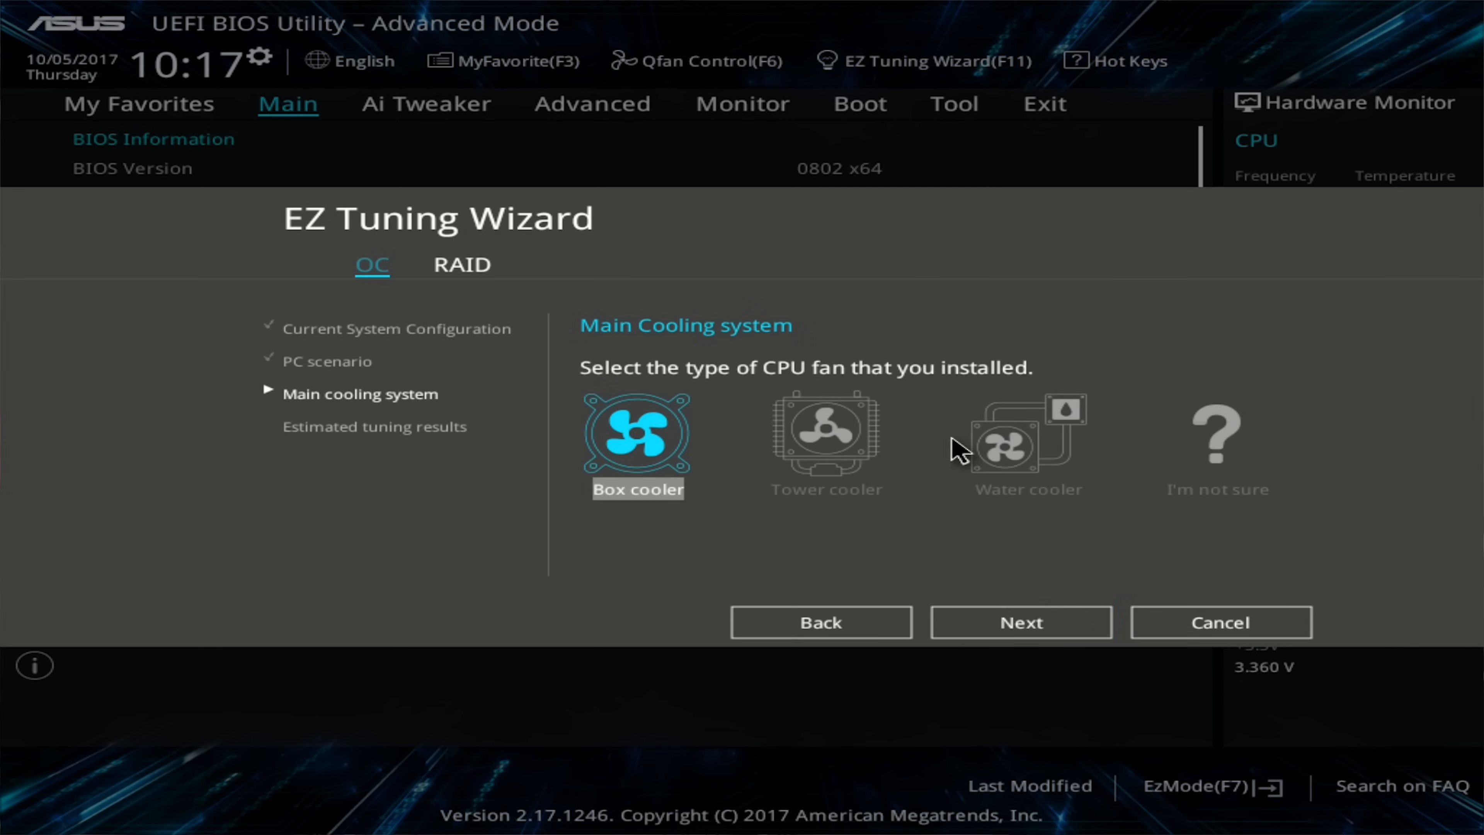
click(1020, 621)
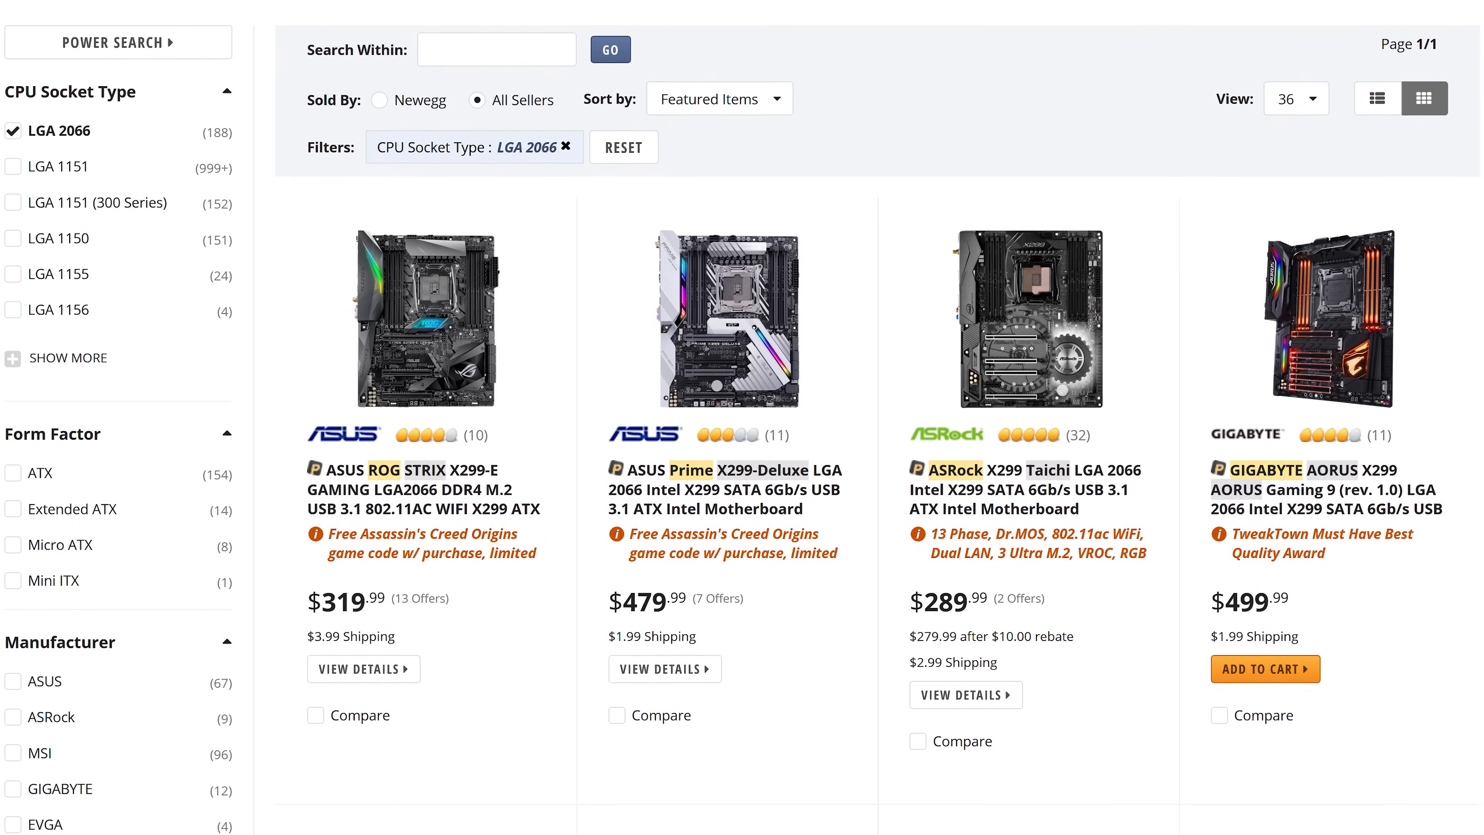
Step: Scroll through the LGA 2066 X299 motherboard results and on into the power supply listings
scroll(down, 3)
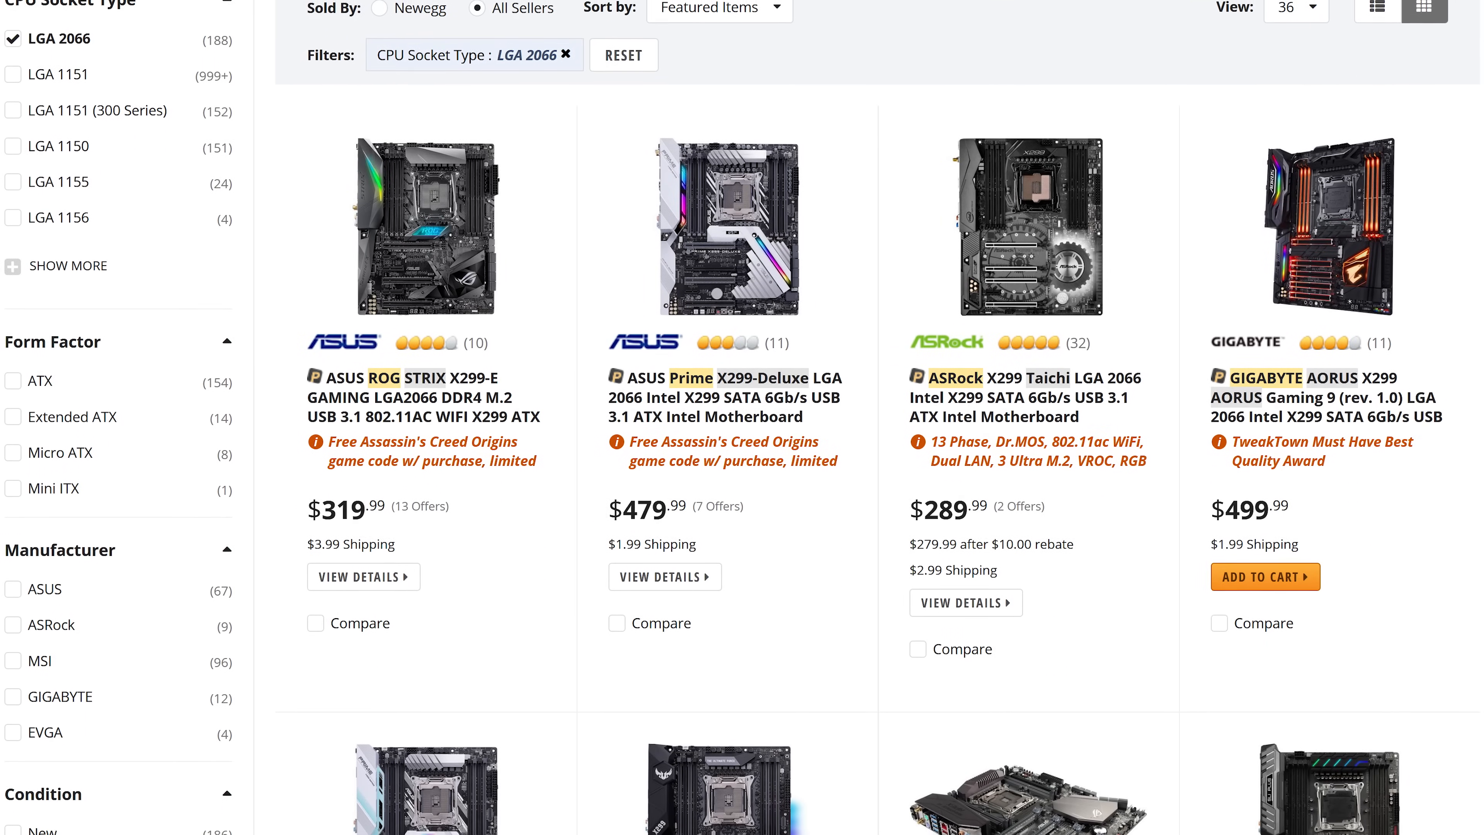
scroll(down, 3)
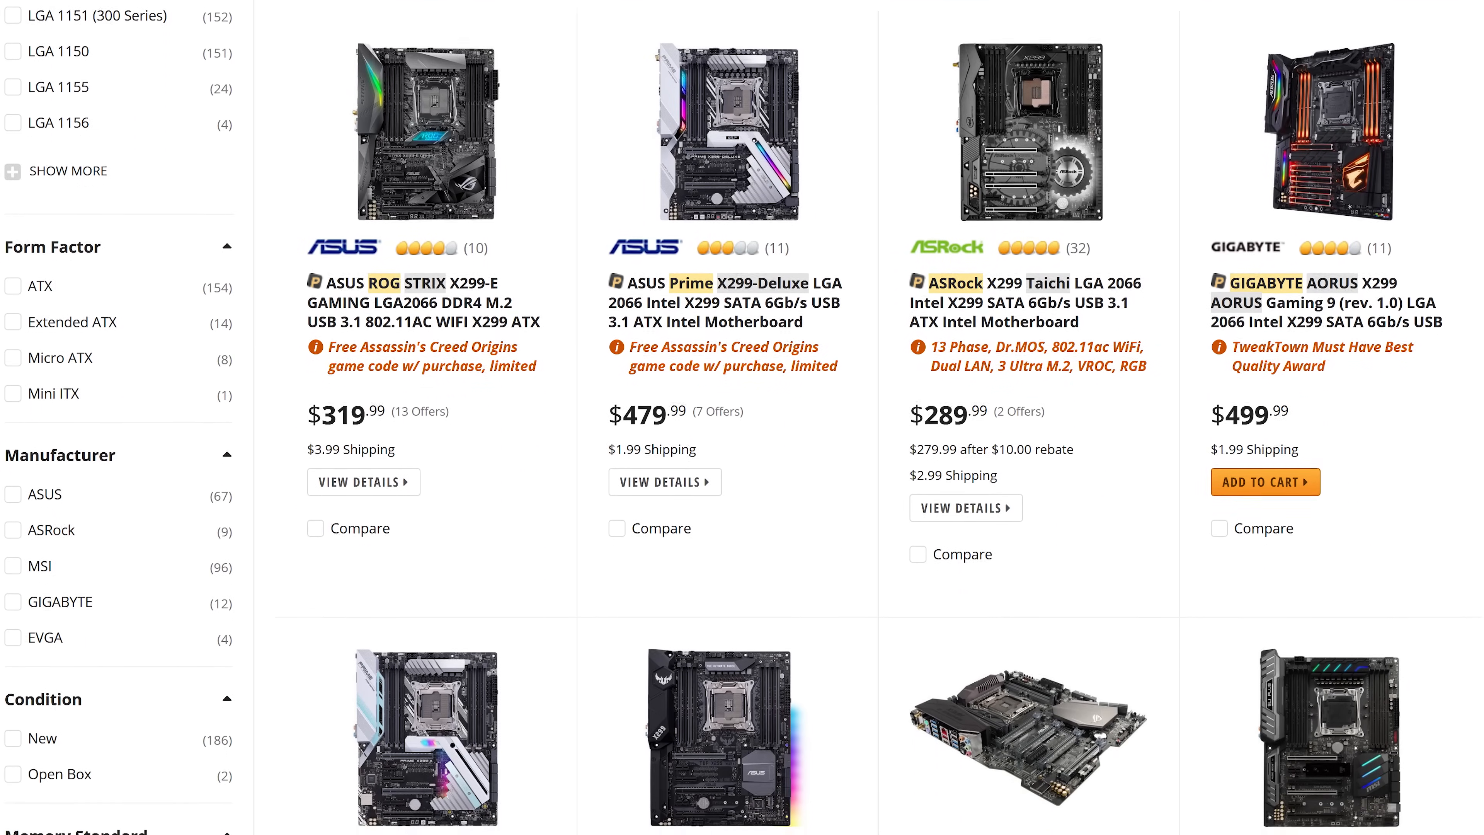
scroll(down, 3)
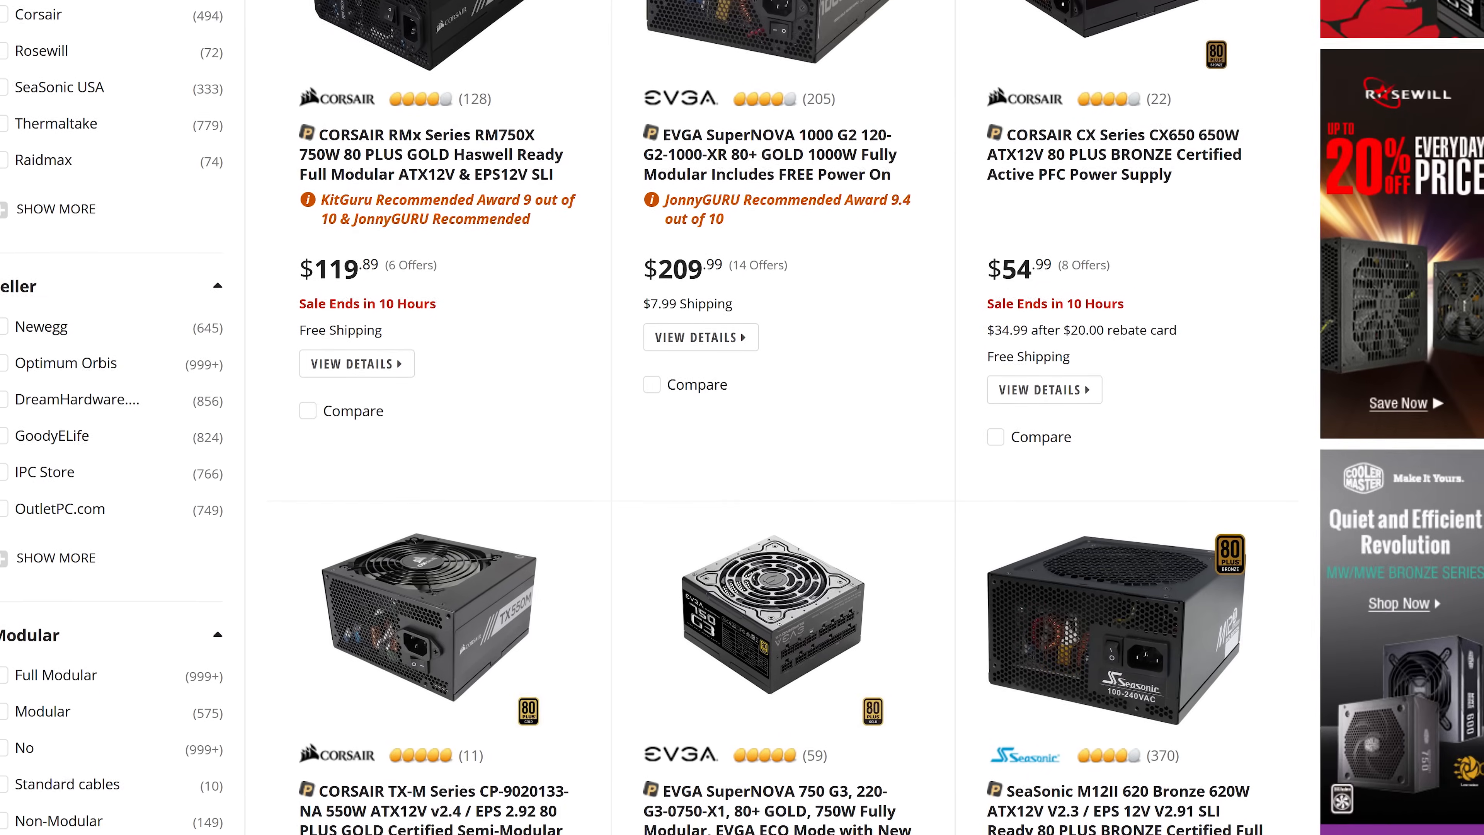
scroll(down, 3)
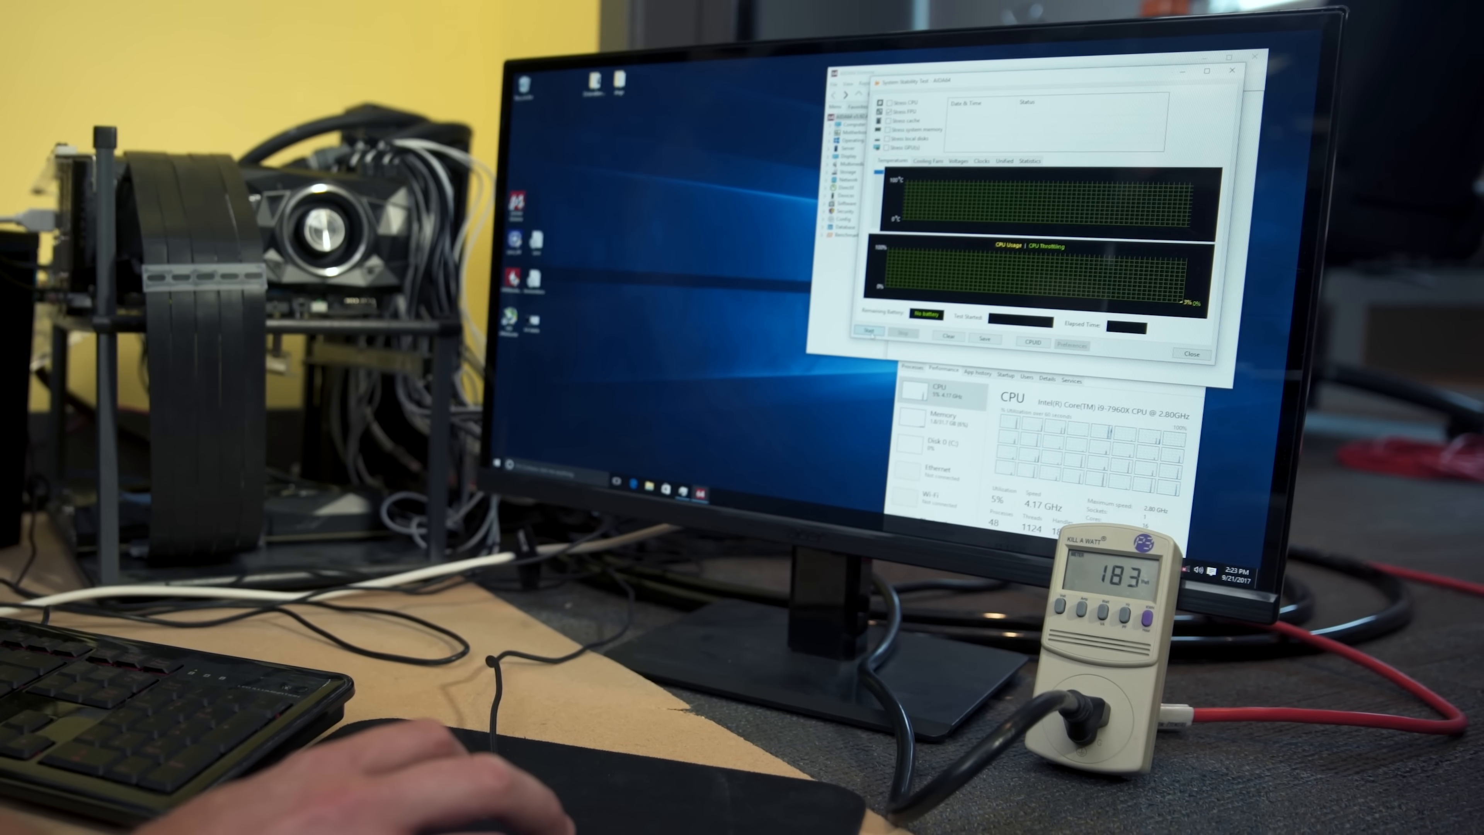
click(867, 332)
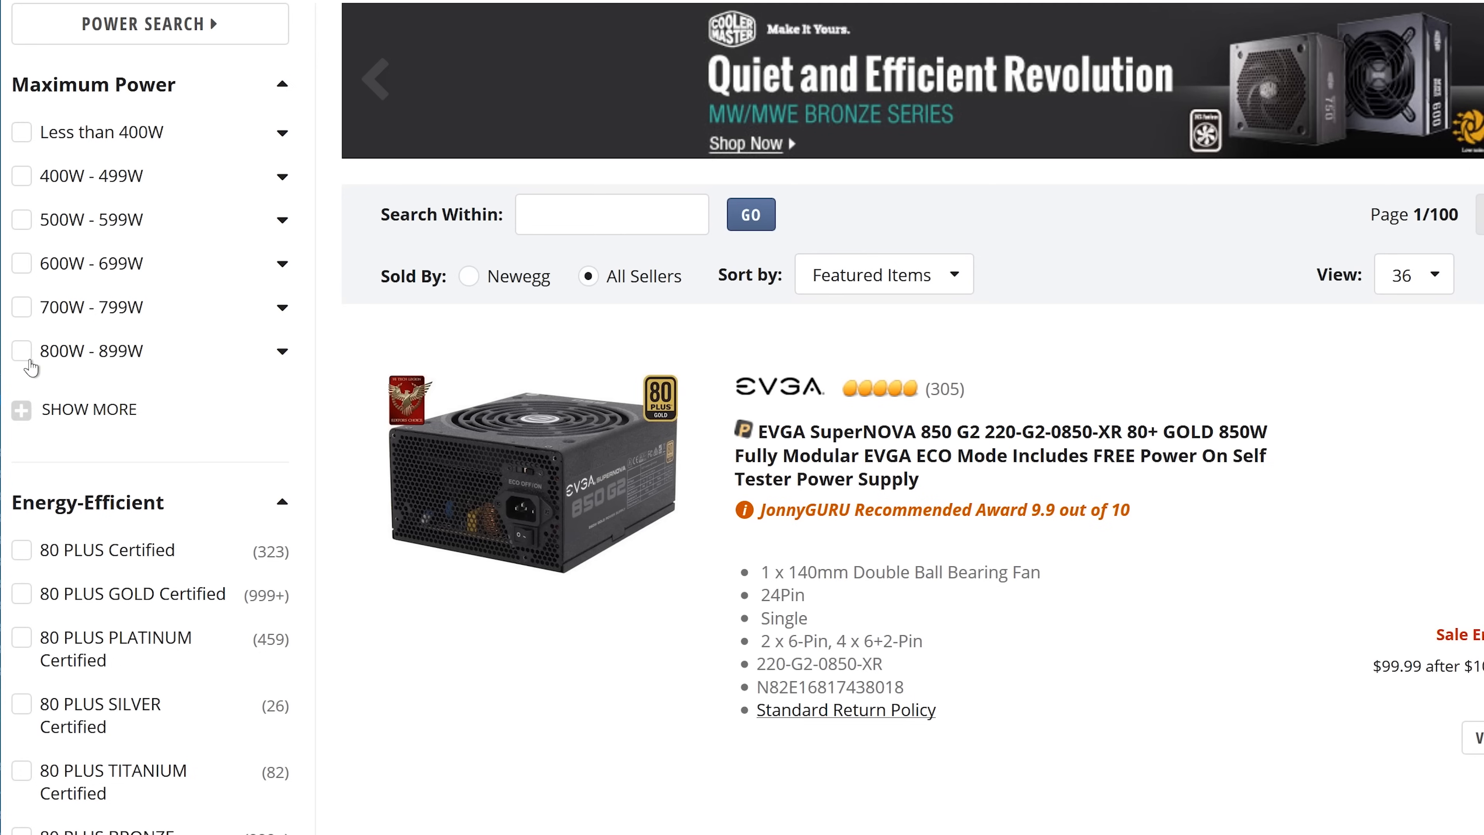
Step: Filter power supplies to 800W - 899W and 80 PLUS GOLD Certified and apply
click(21, 350)
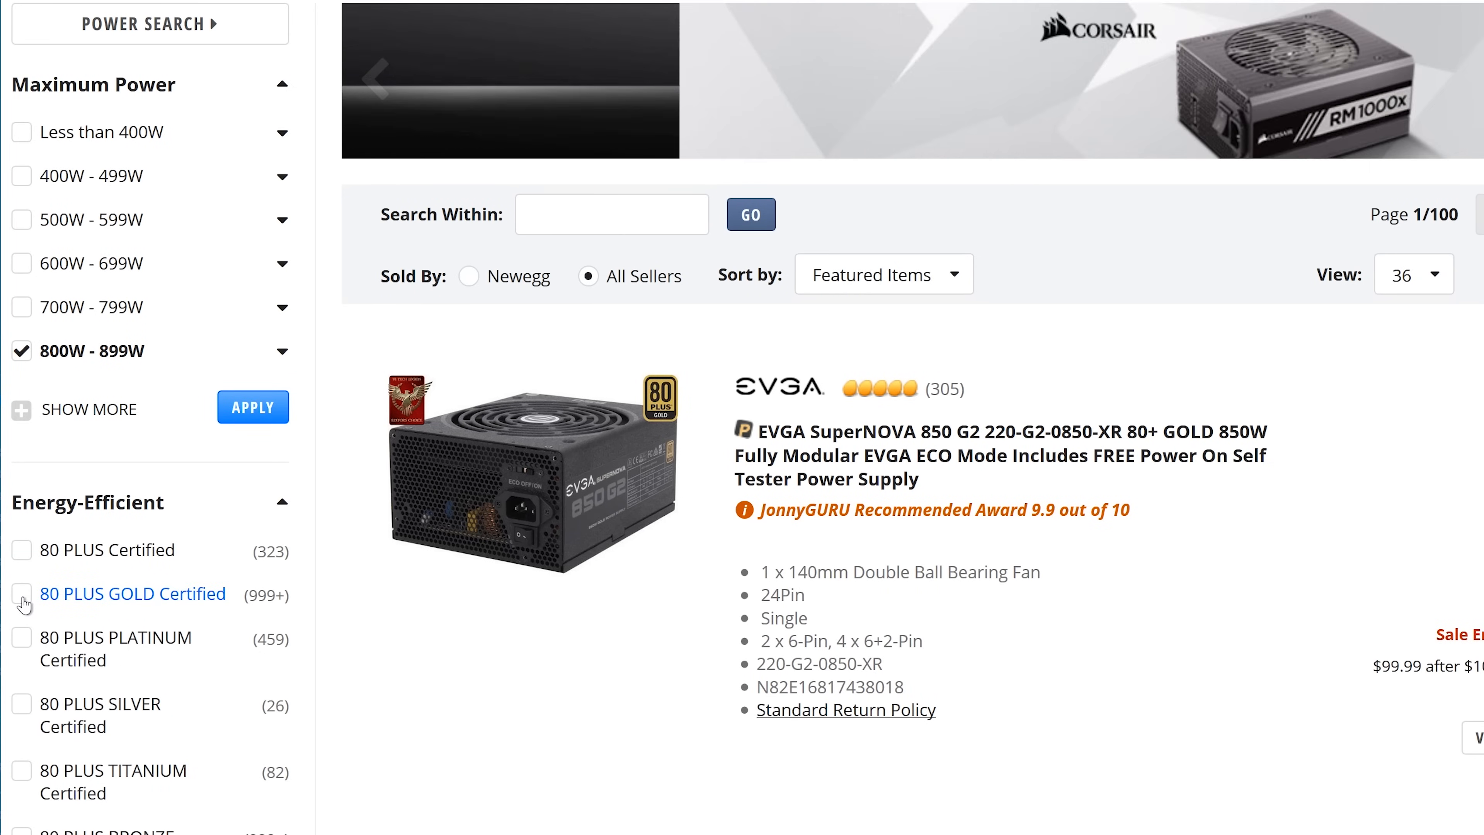
click(21, 594)
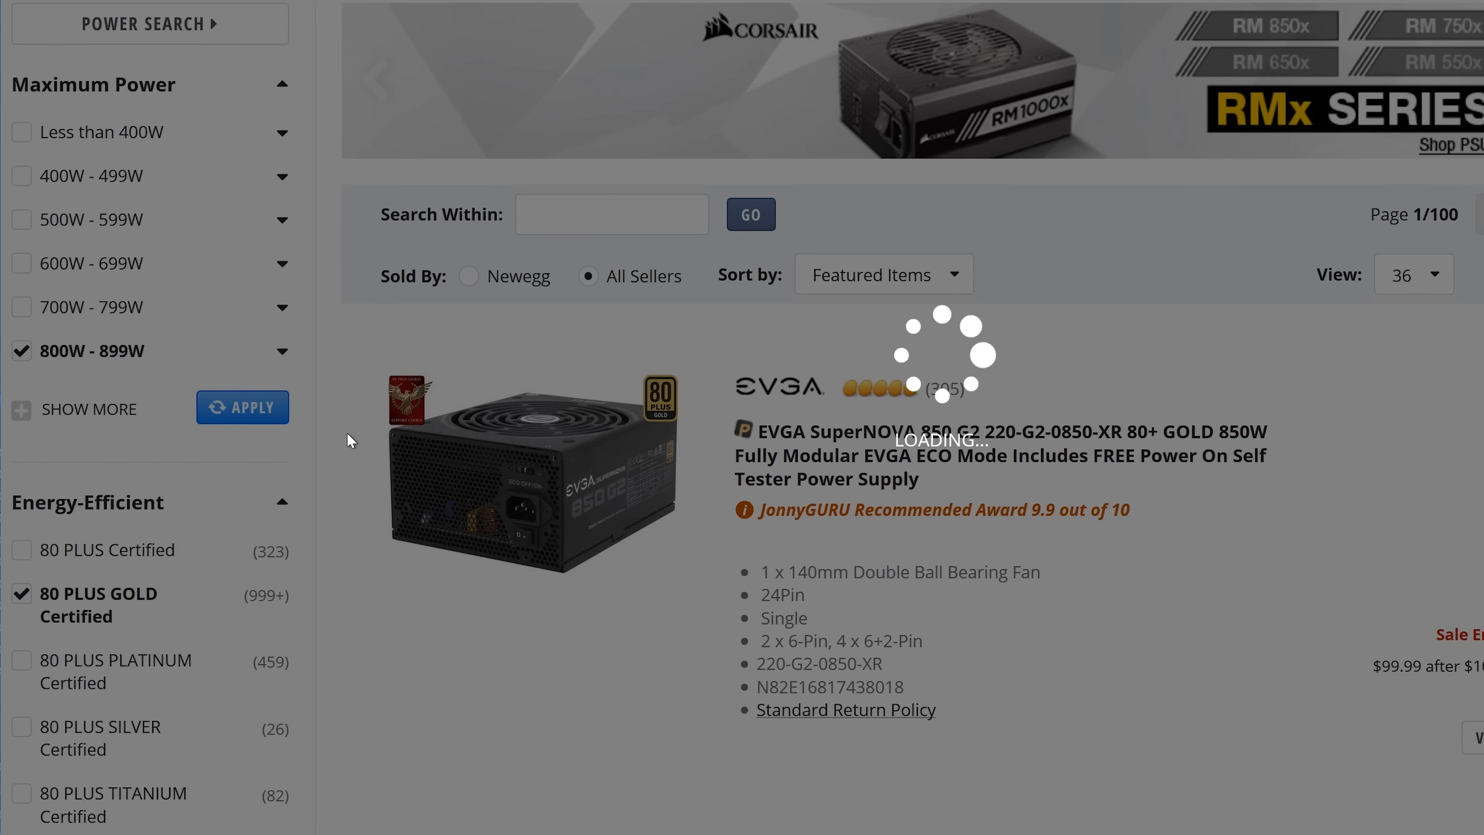
click(242, 408)
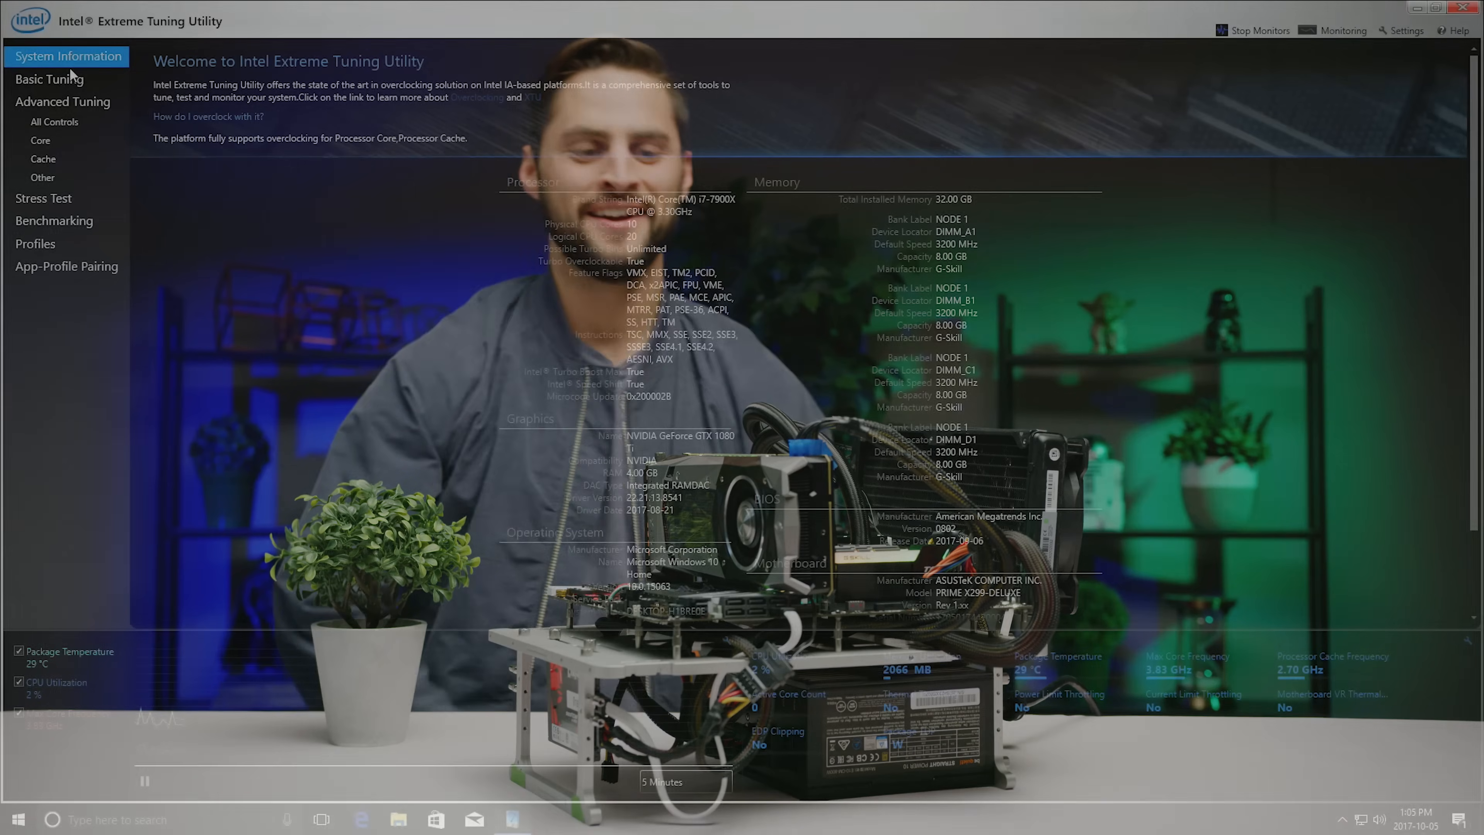
Step: View Basic Tuning, then Advanced Tuning's Core section with per-core multipliers and voltage offset
click(50, 80)
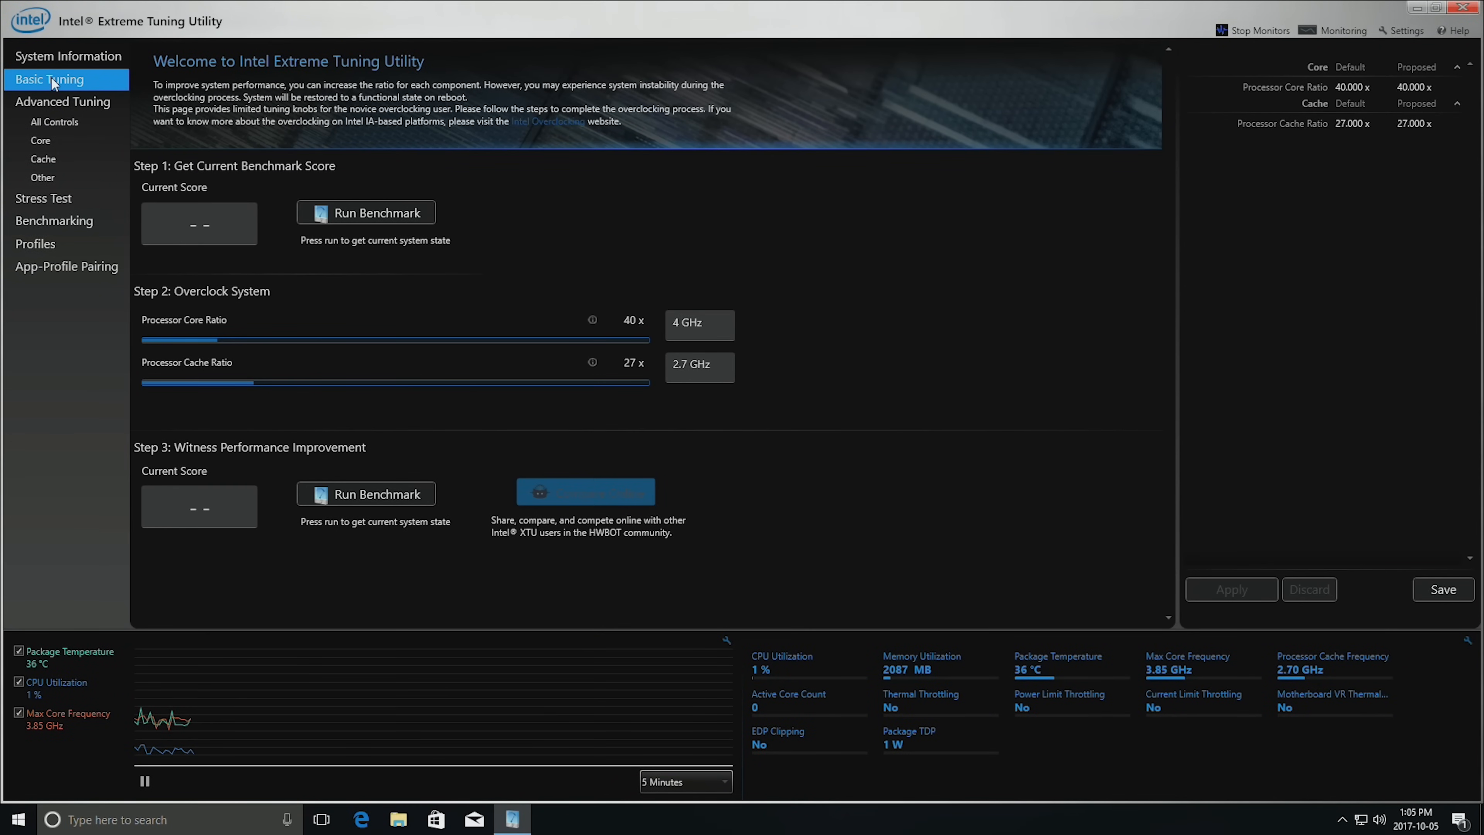
click(62, 101)
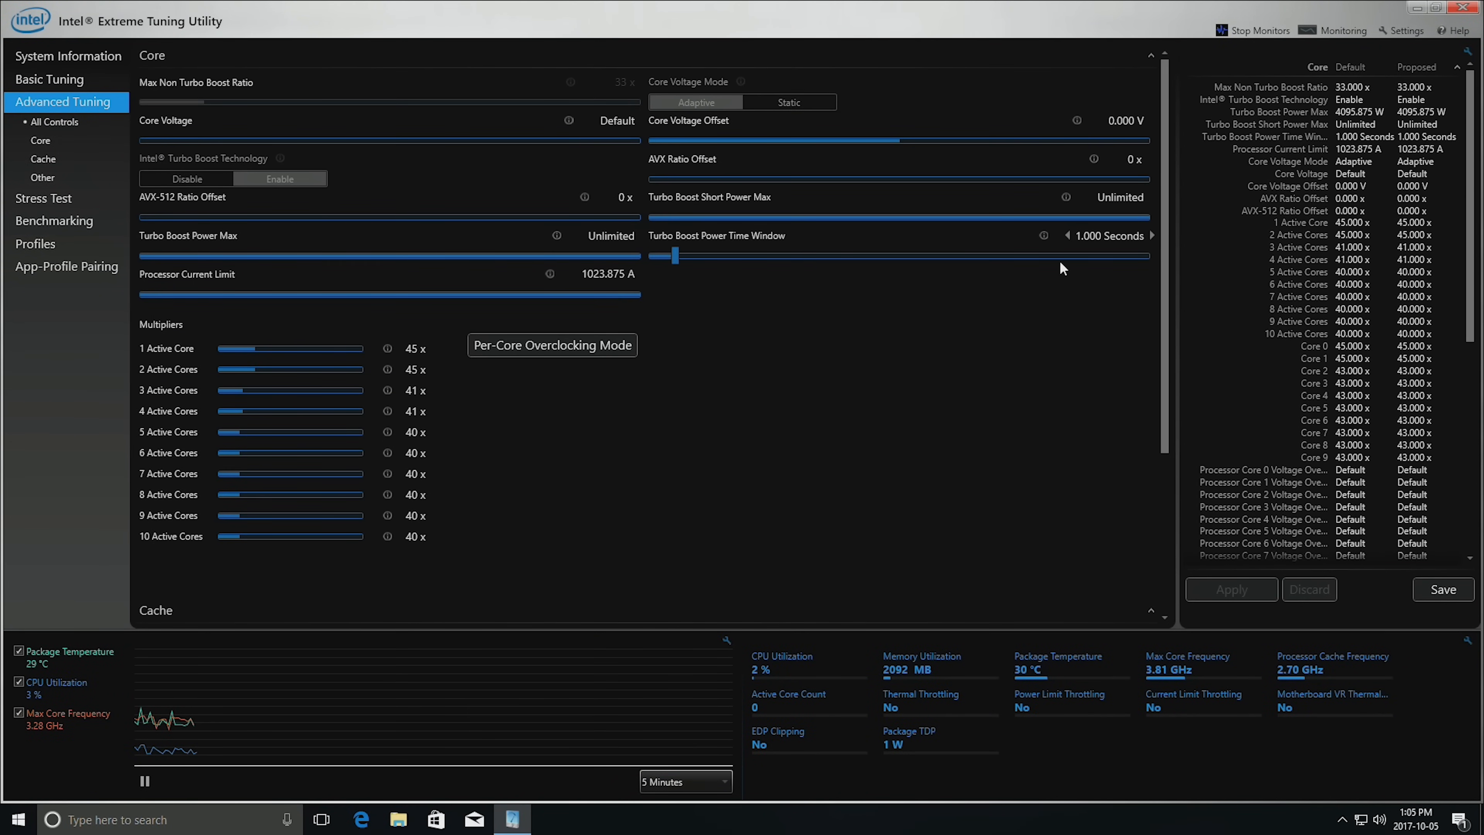
scroll(down, 3)
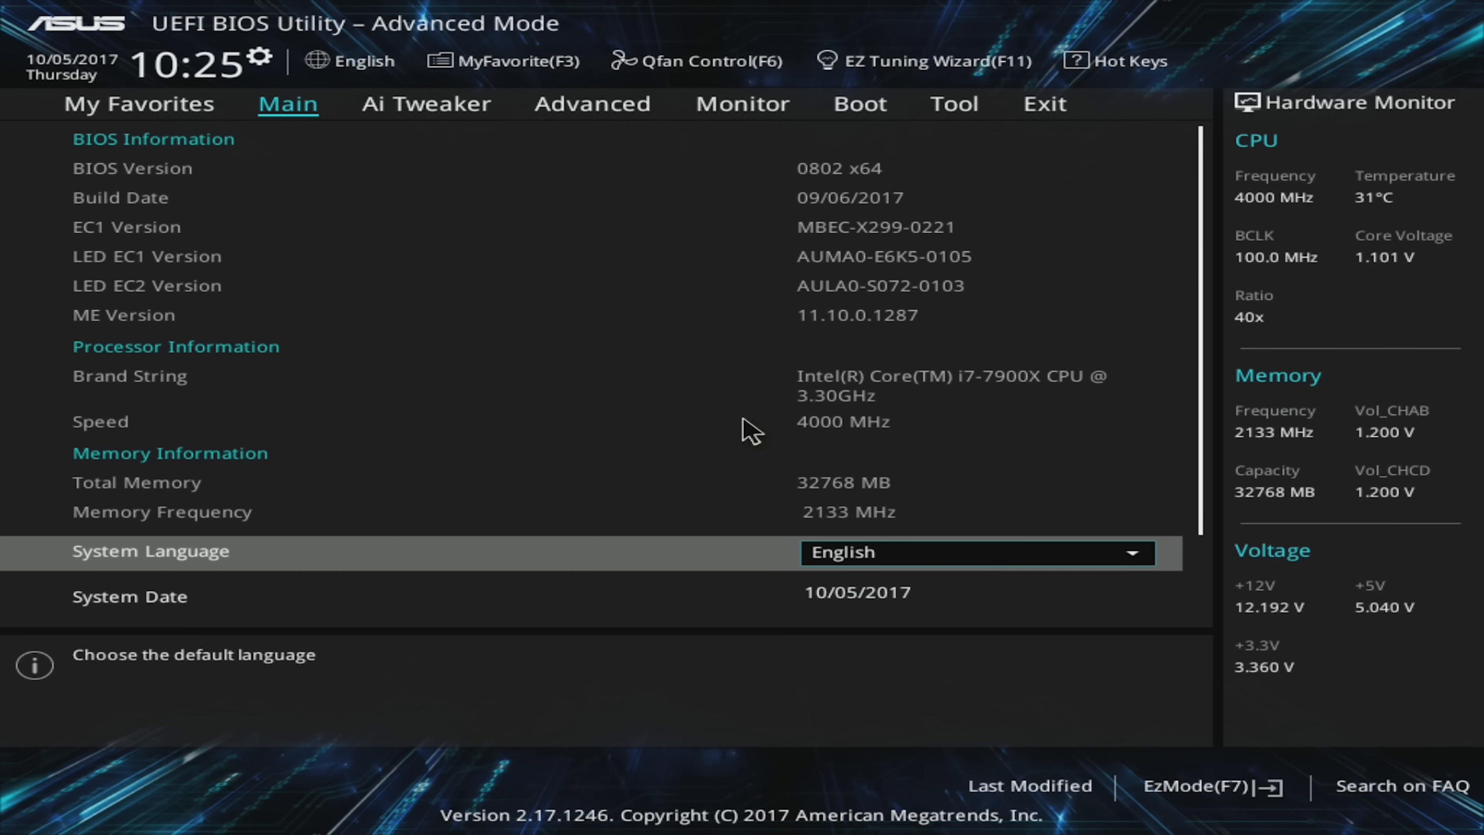
mouse_move(463, 147)
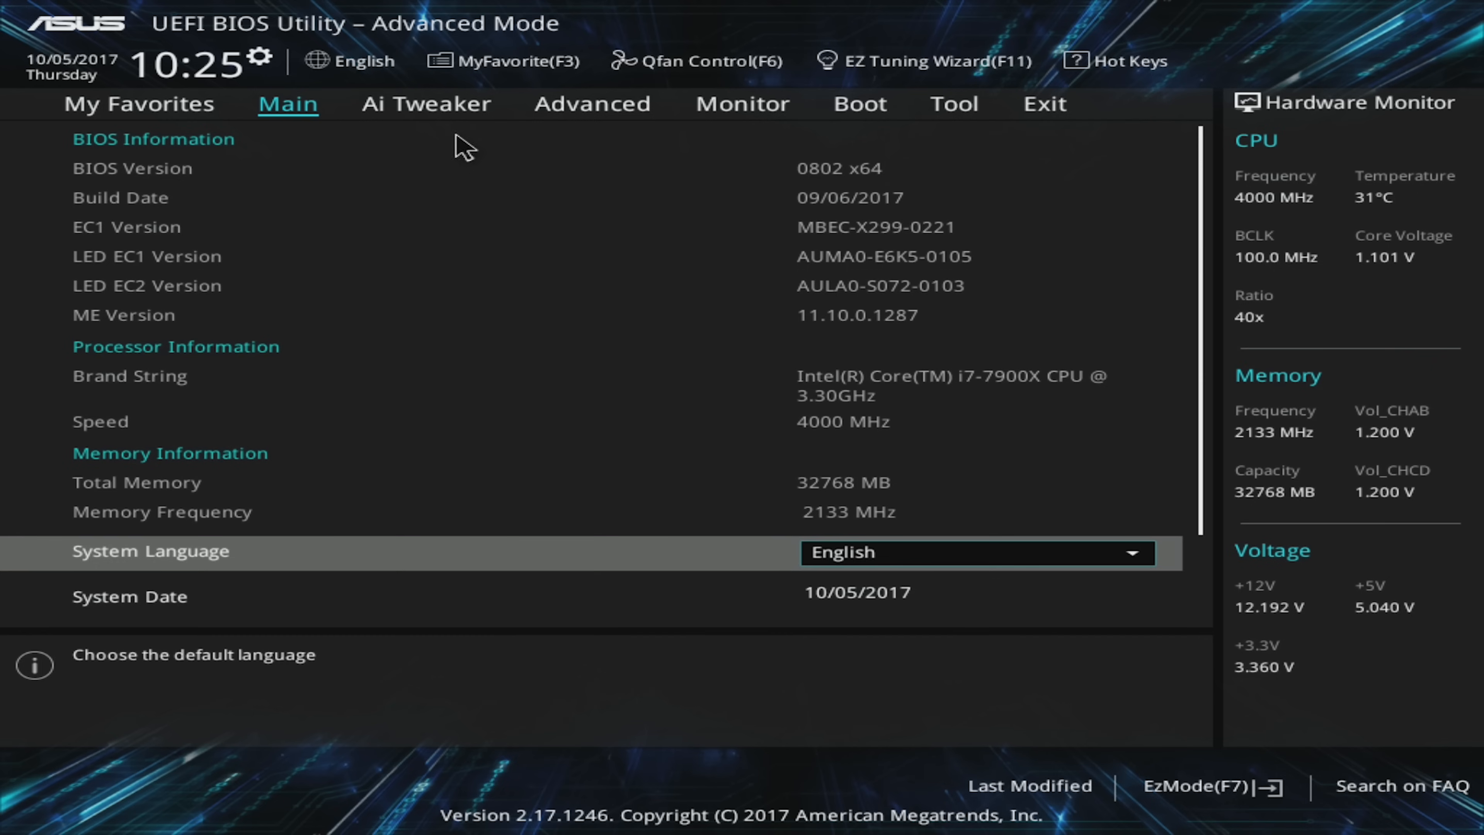
Step: On Ai Tweaker, set Ai Overclock Tuner to XMP for the DDR4-3200 profile
click(426, 104)
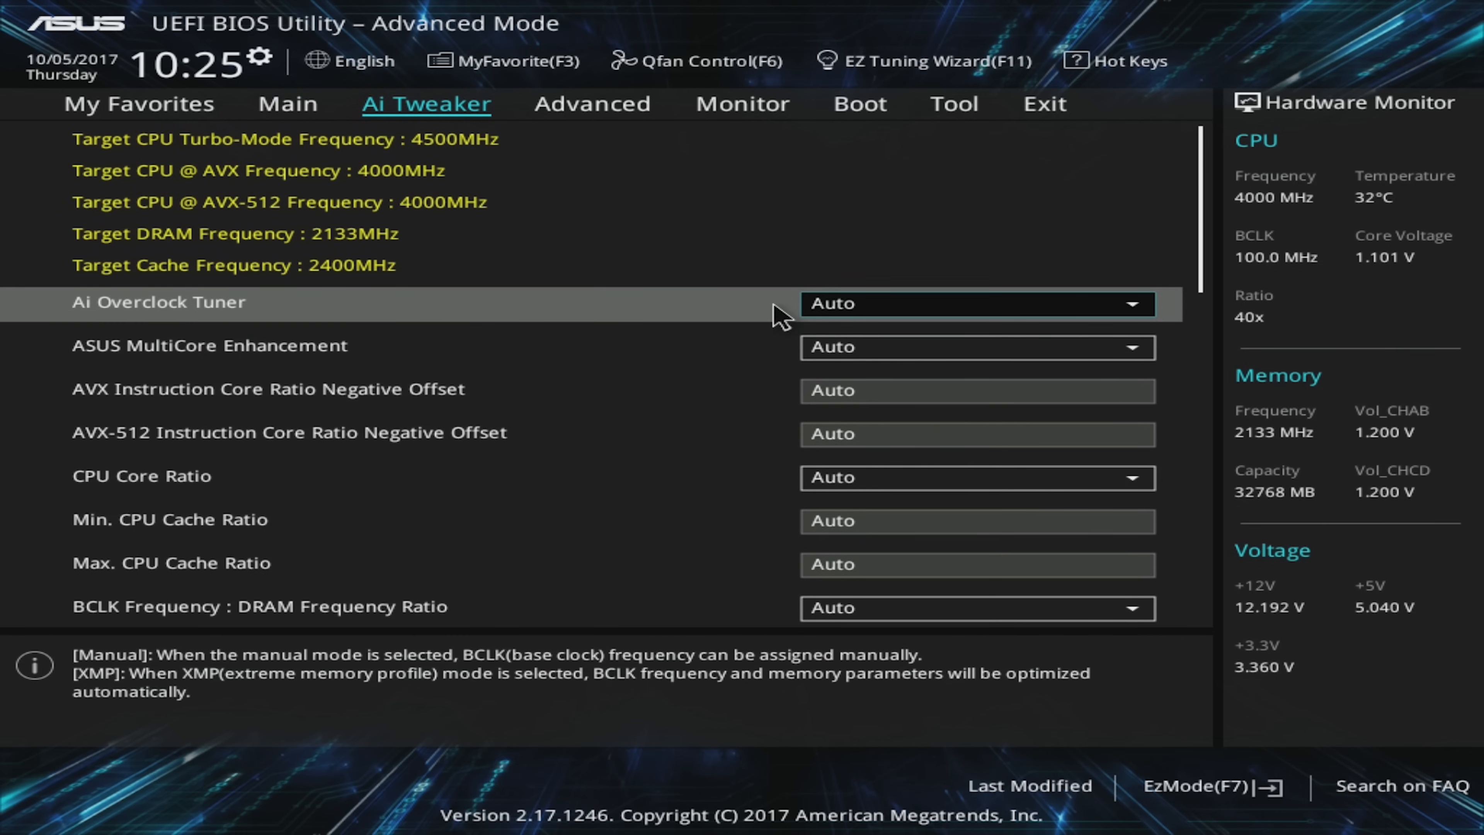
click(977, 303)
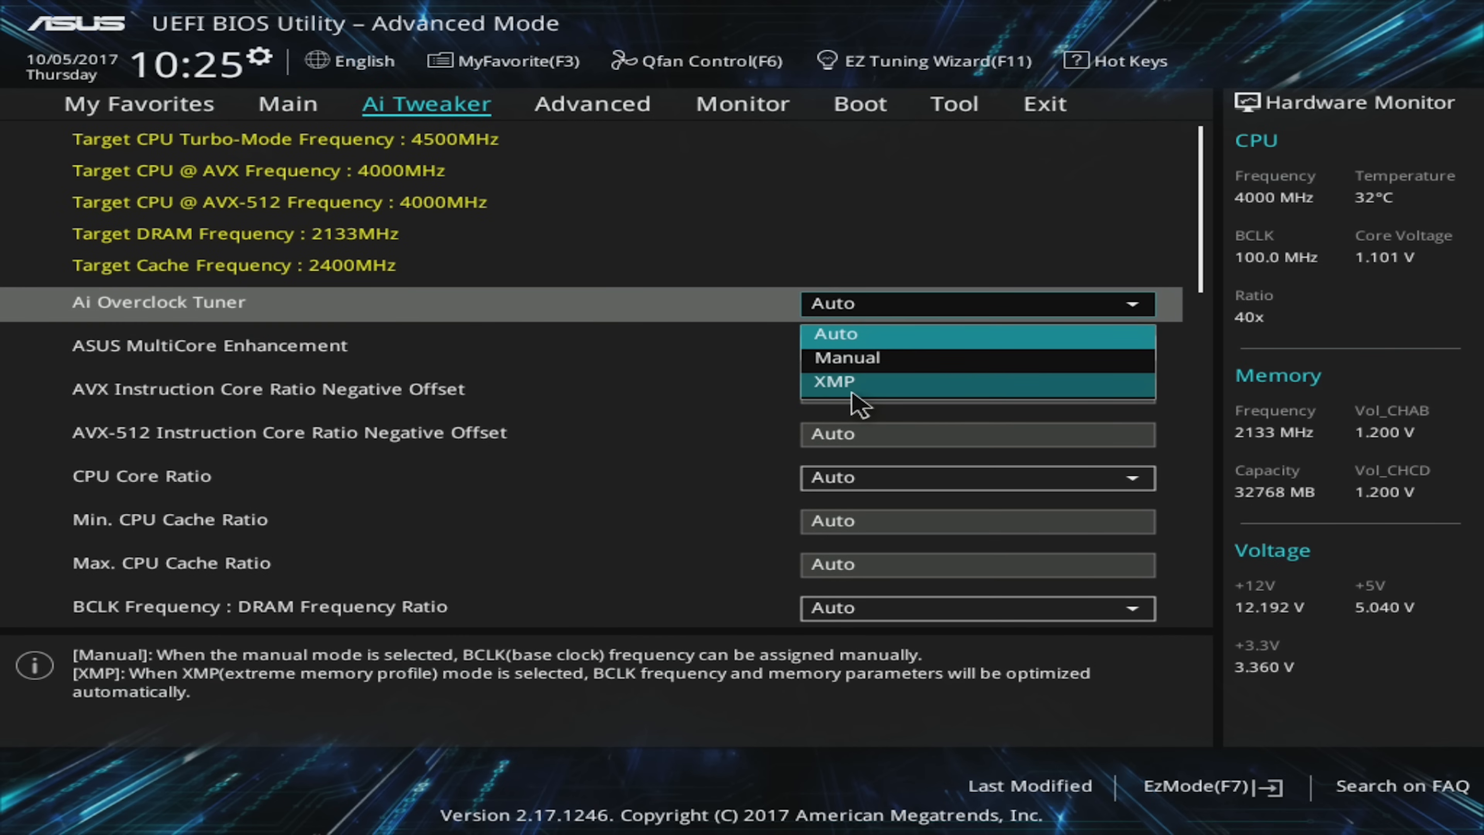
click(834, 382)
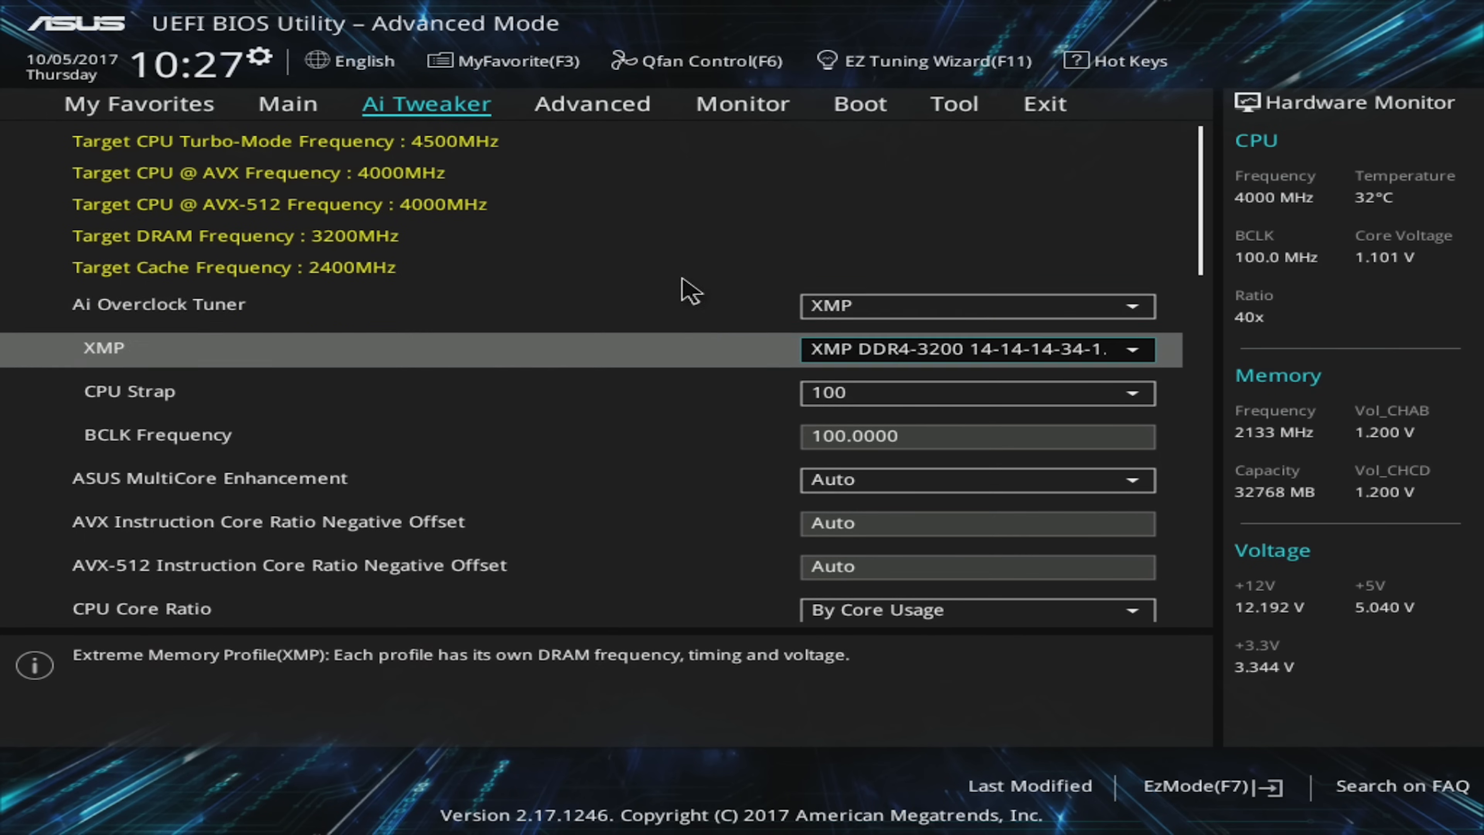
scroll(down, 3)
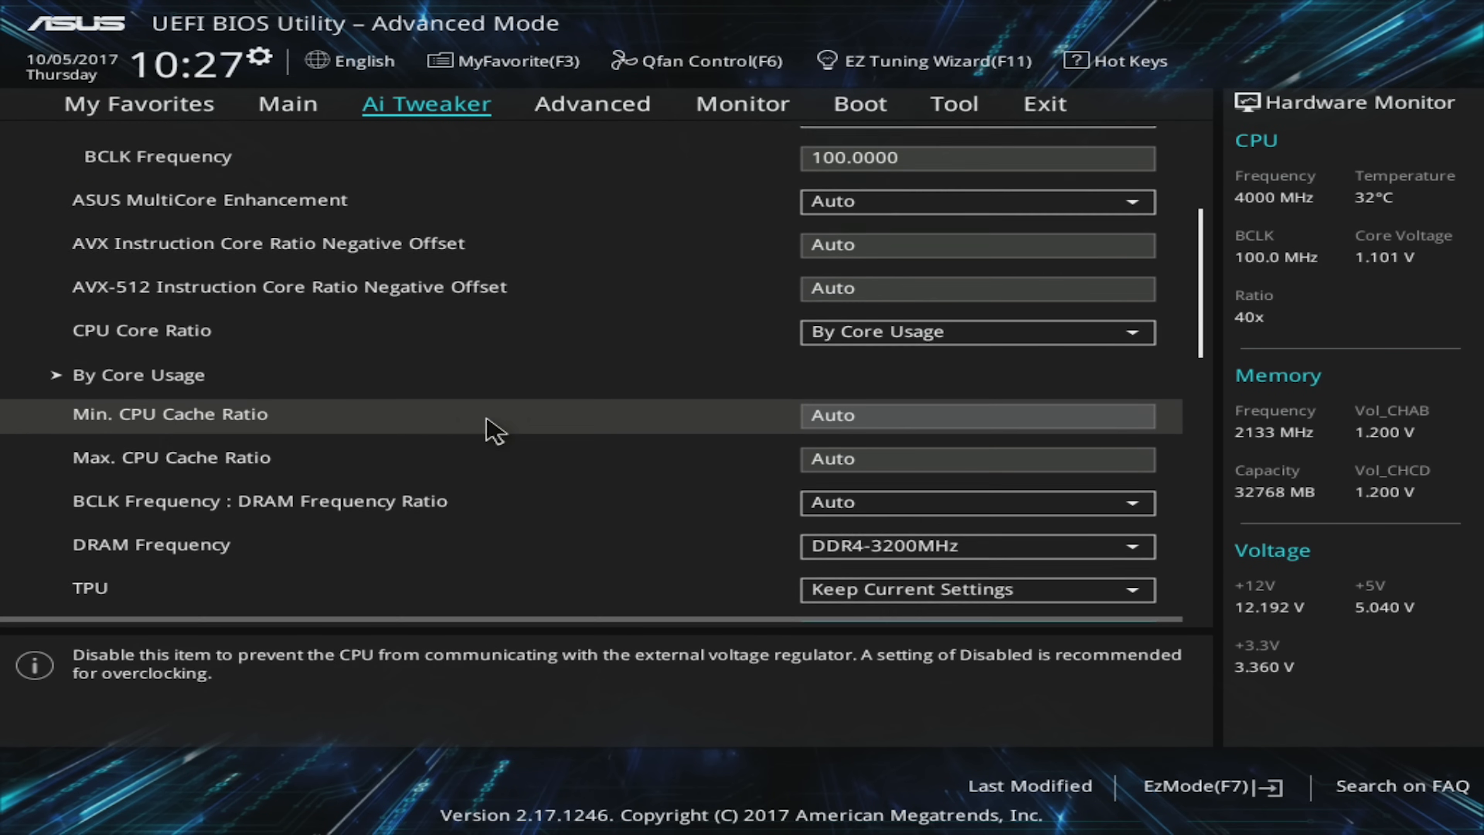
scroll(down, 3)
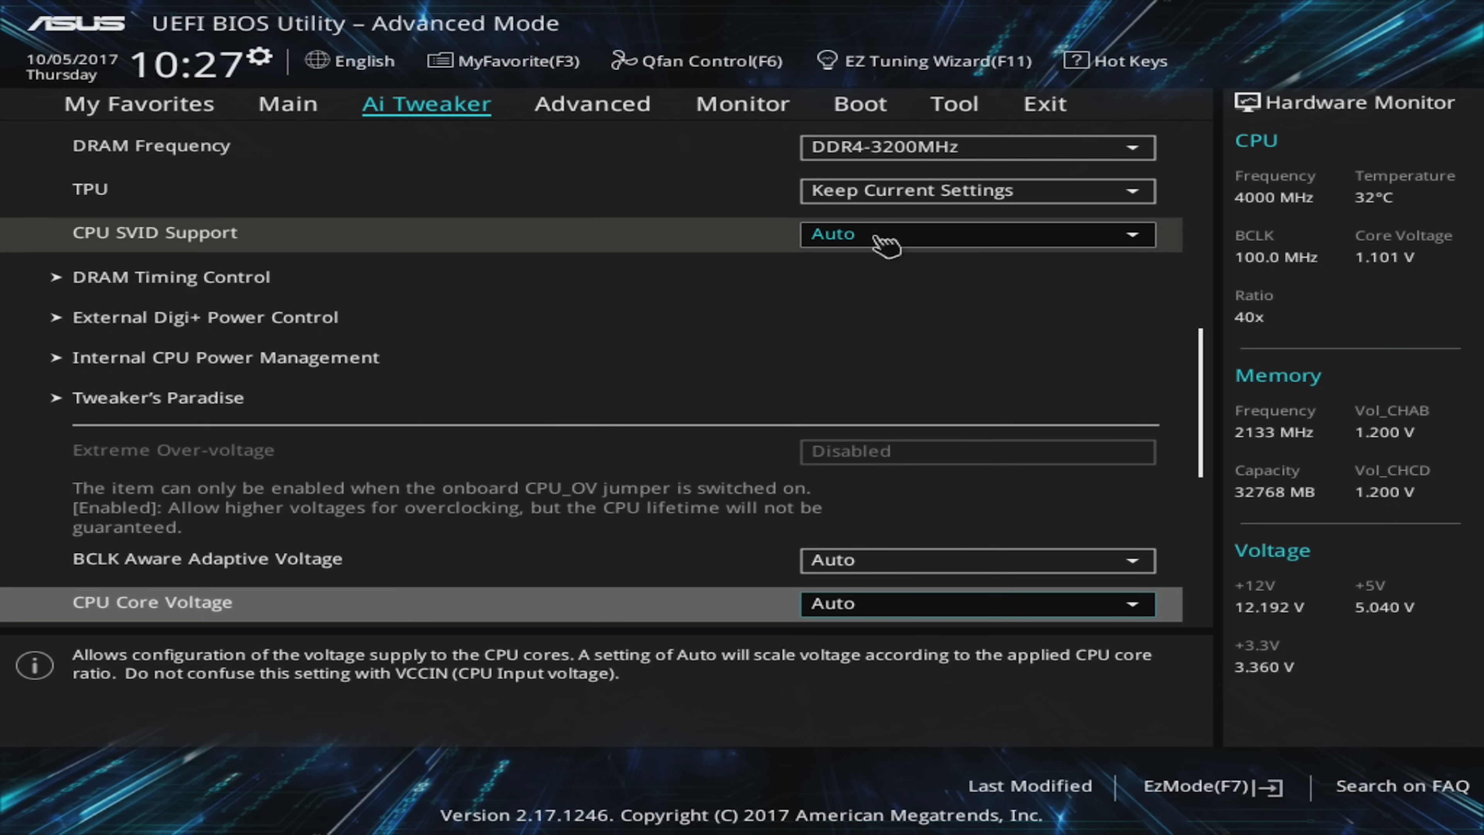
click(975, 234)
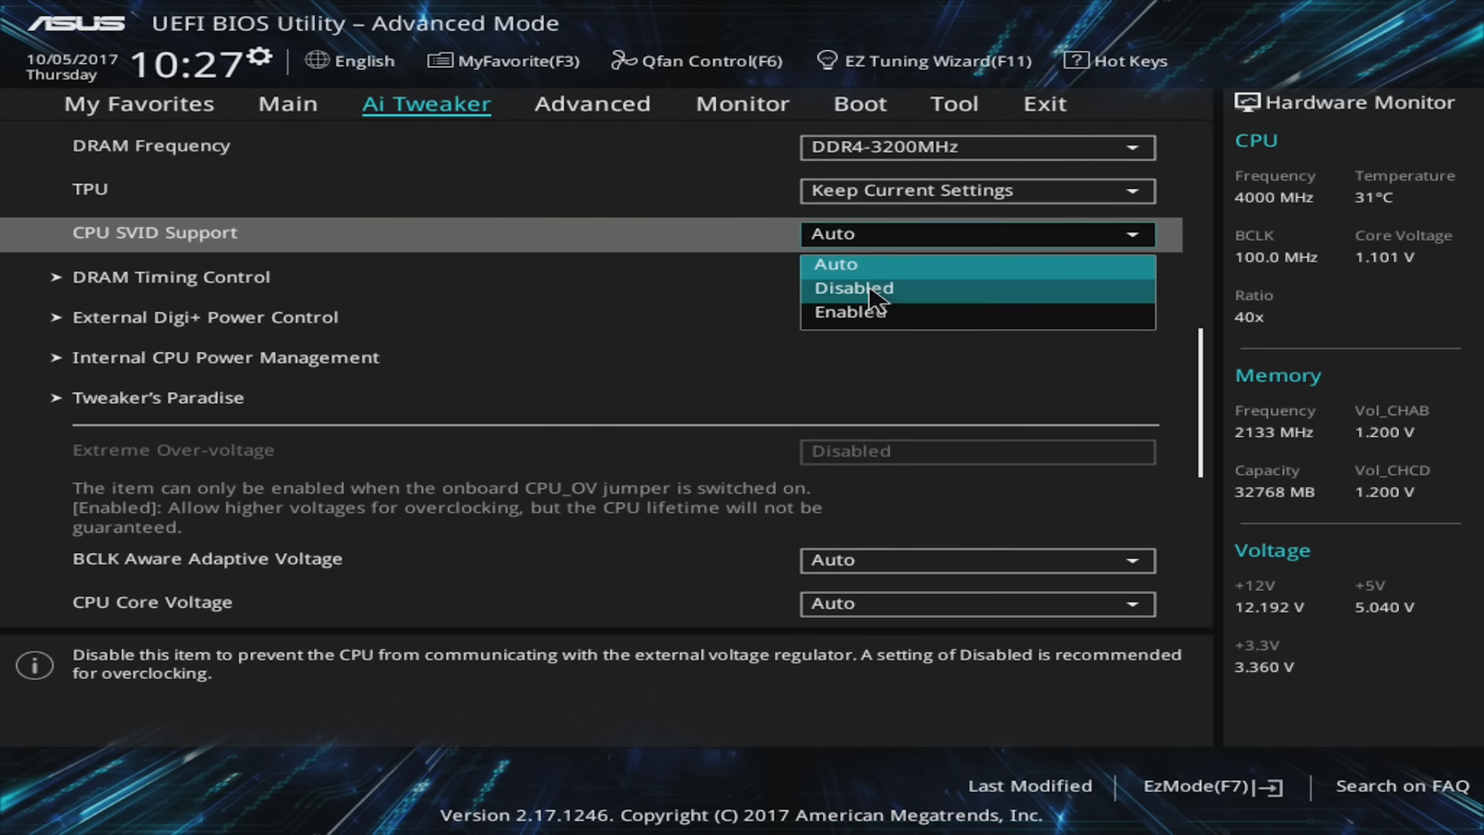
click(853, 287)
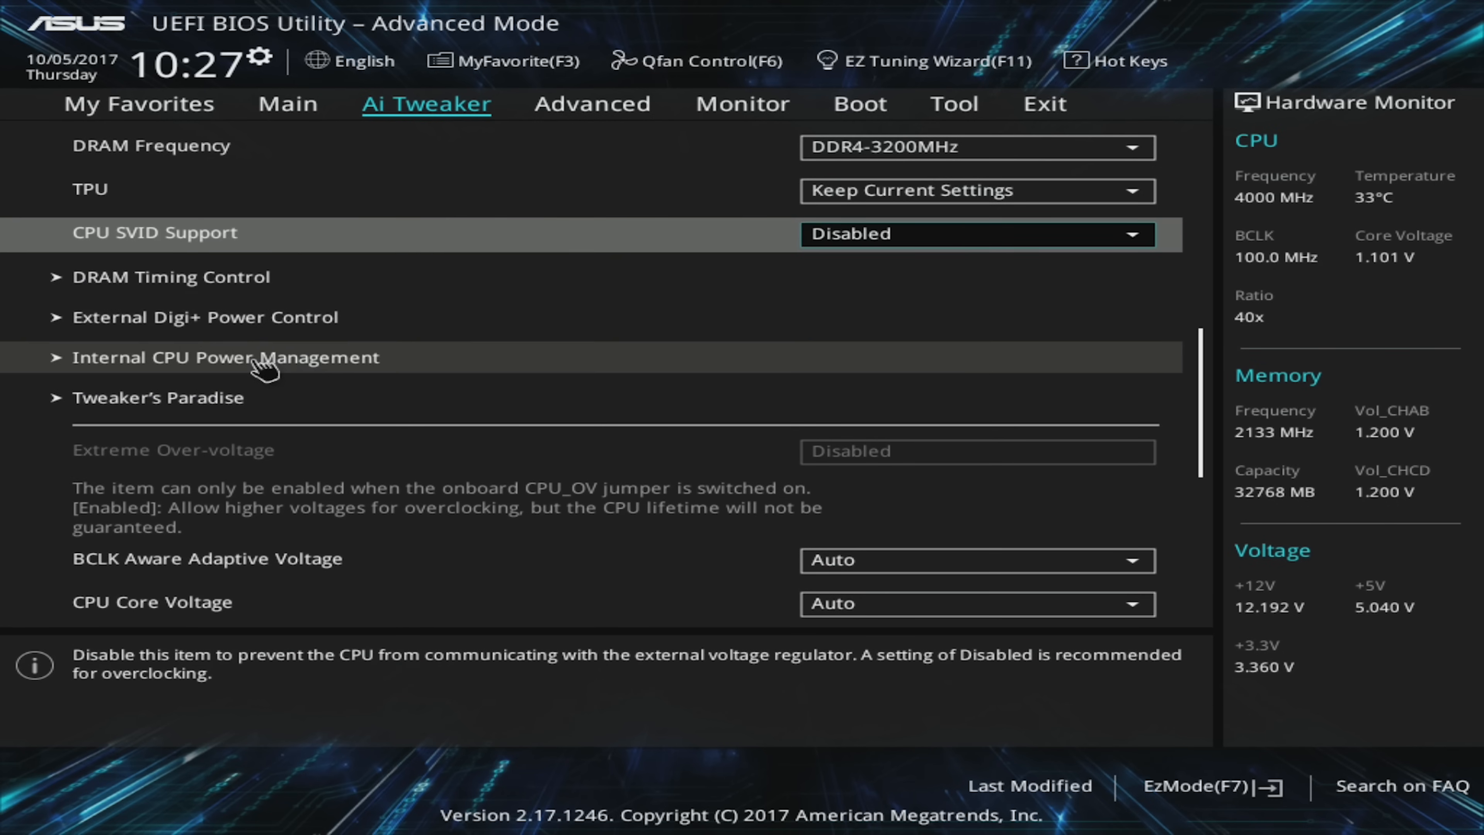
click(225, 357)
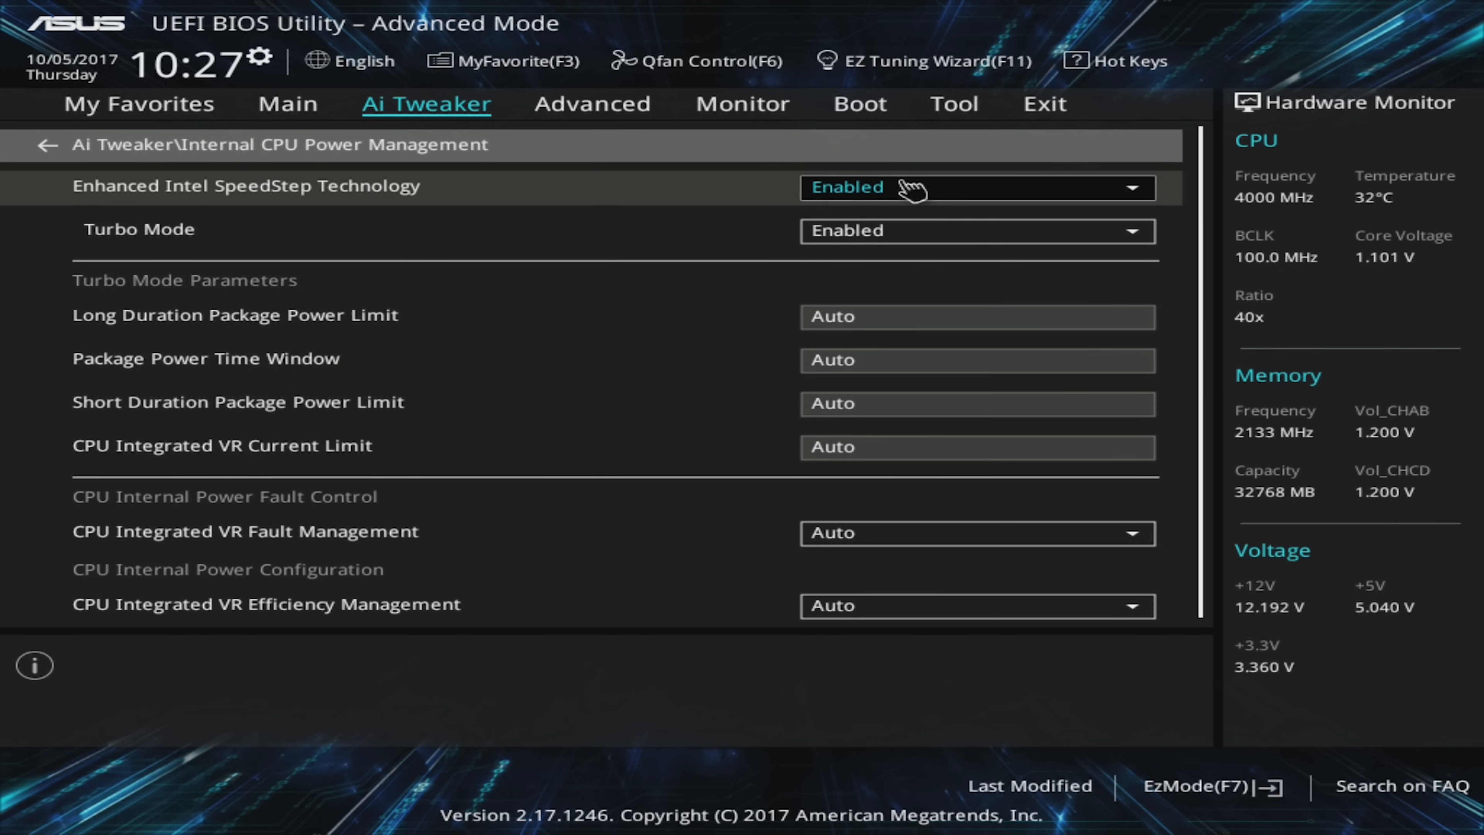
click(978, 186)
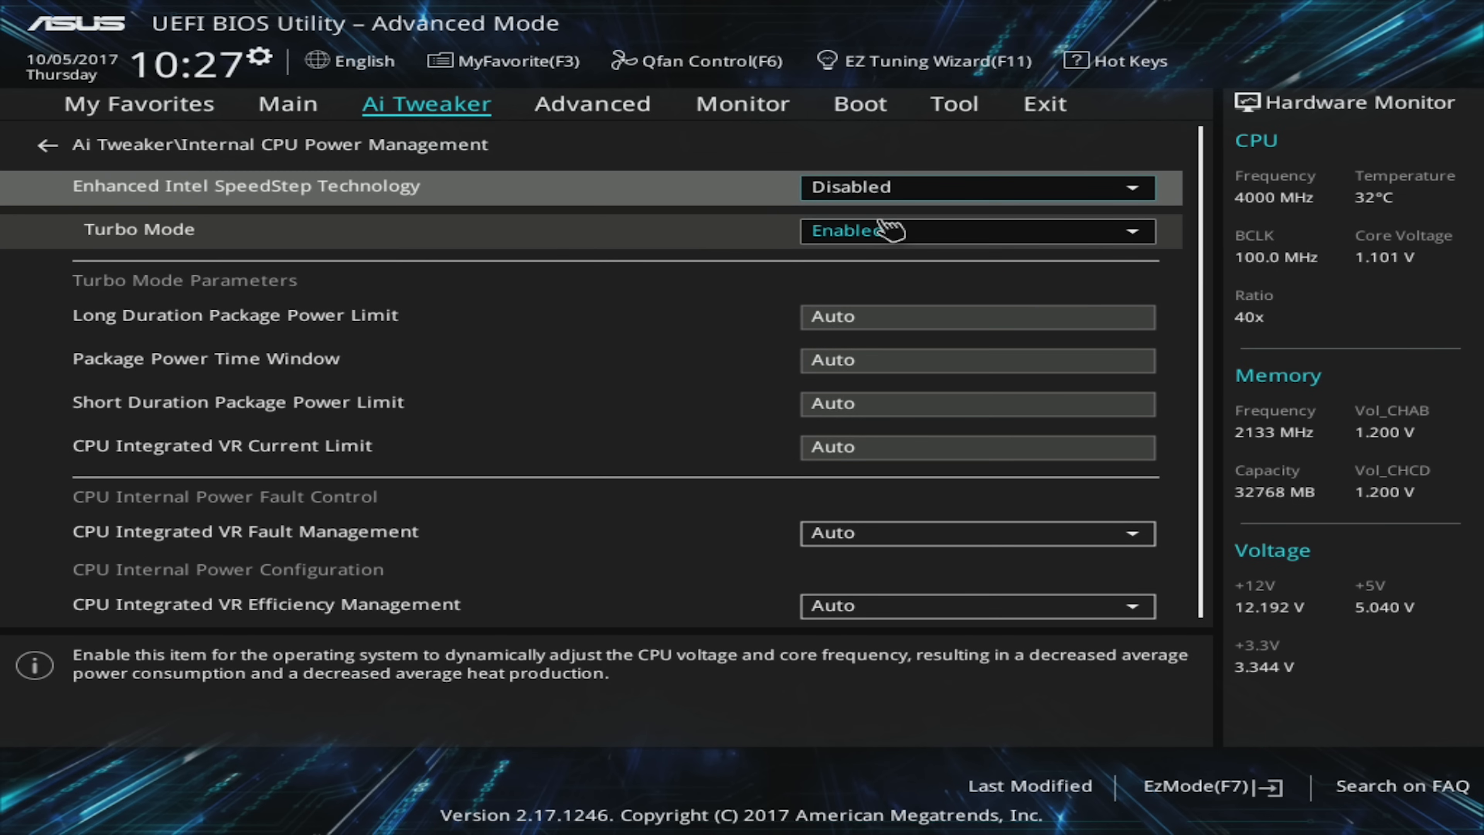
click(41, 145)
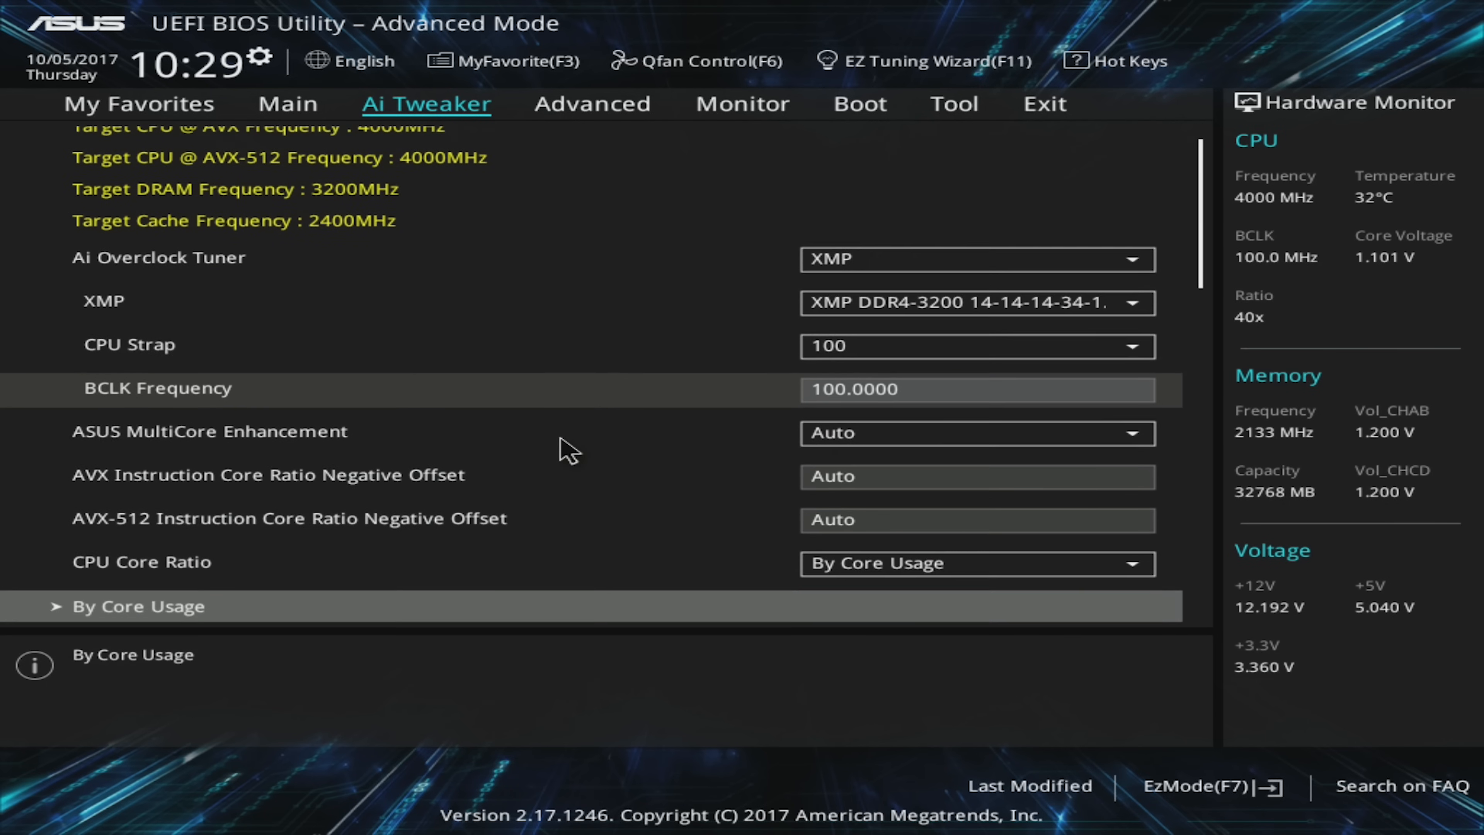
scroll(down, 3)
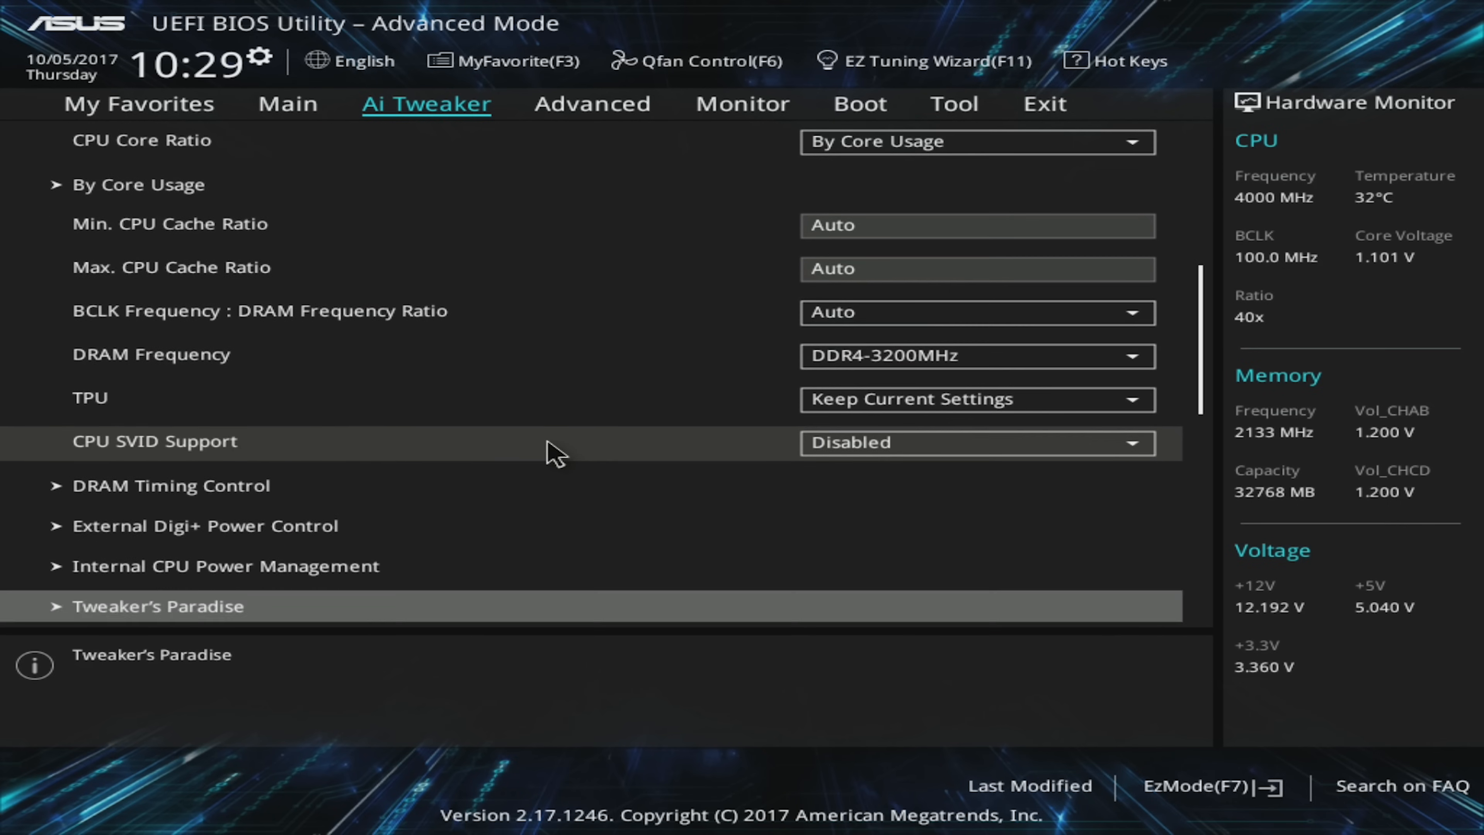
scroll(down, 3)
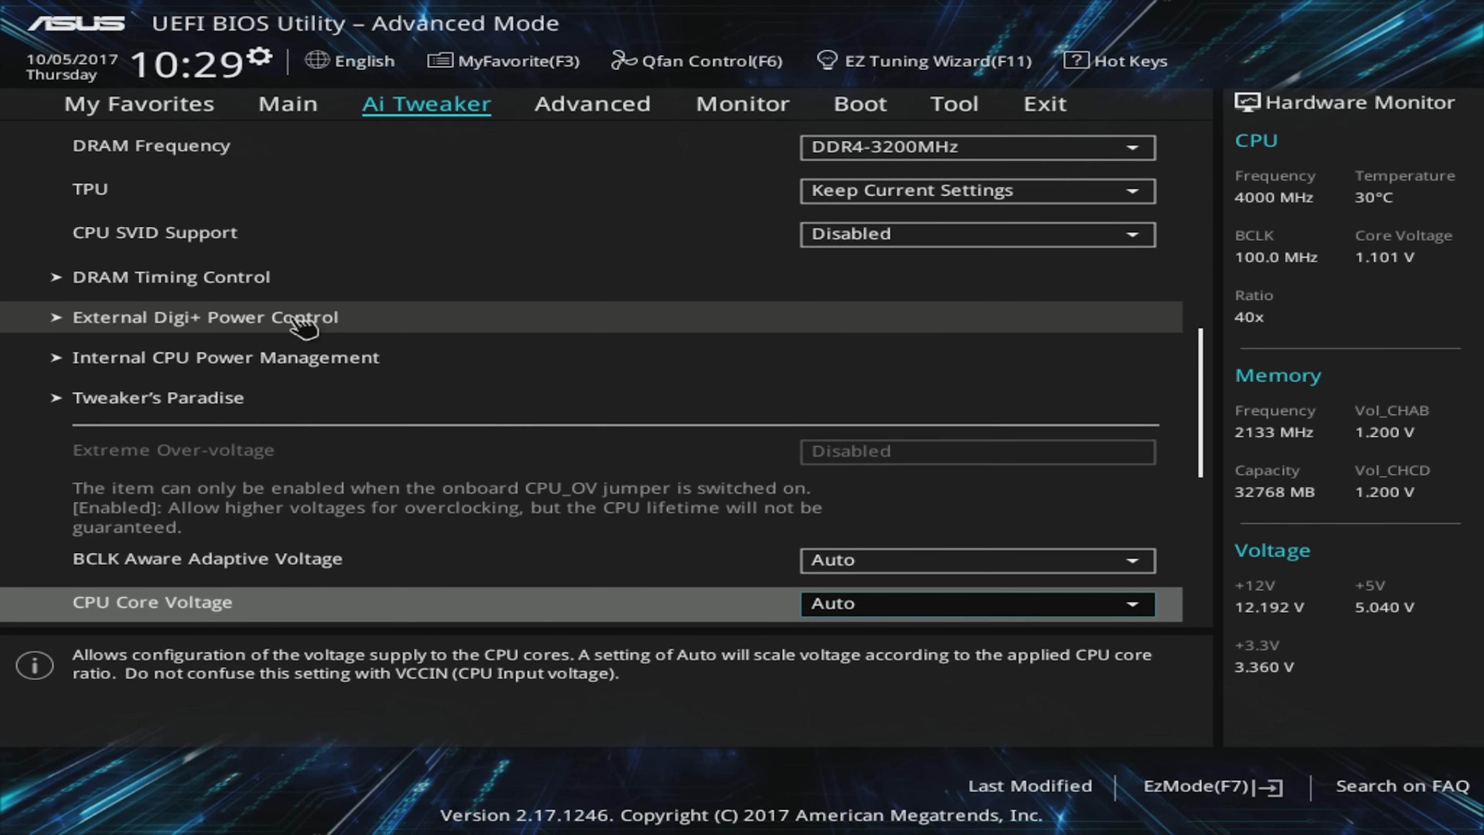
Step: In External Digi+ Power Control, pick a CPU Load-line Calibration level
click(204, 317)
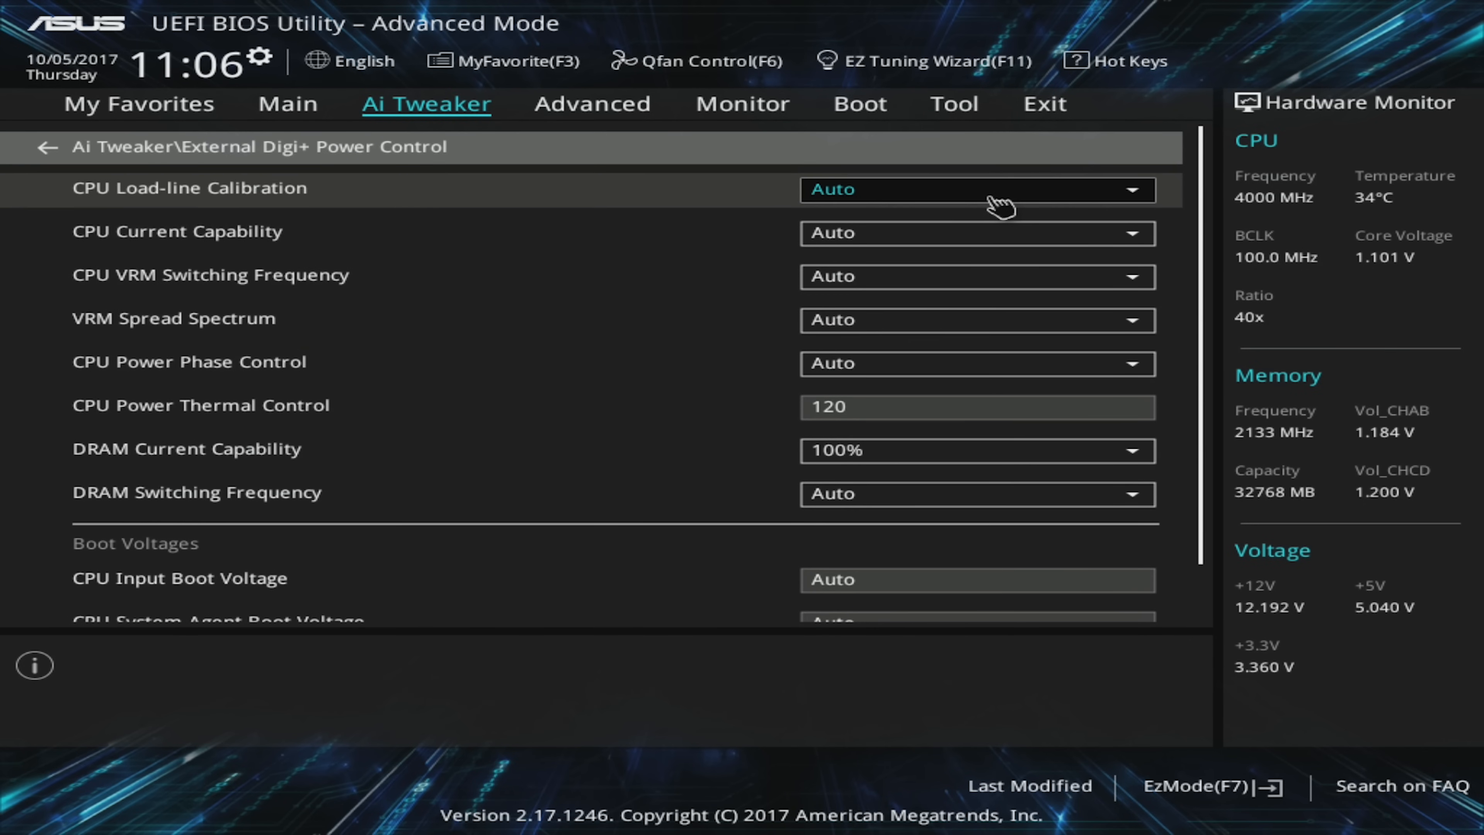
click(977, 189)
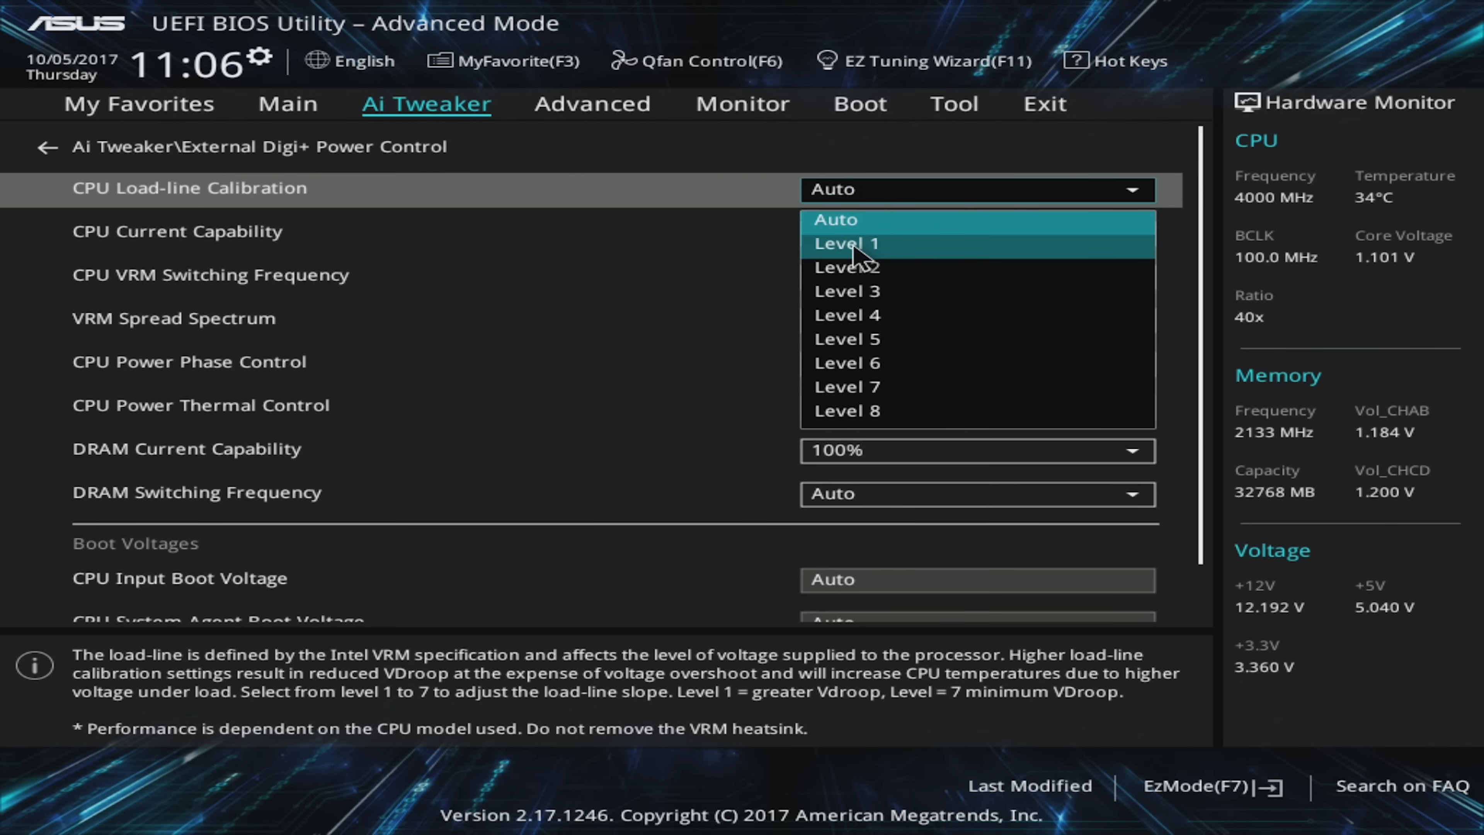
mouse_move(856, 299)
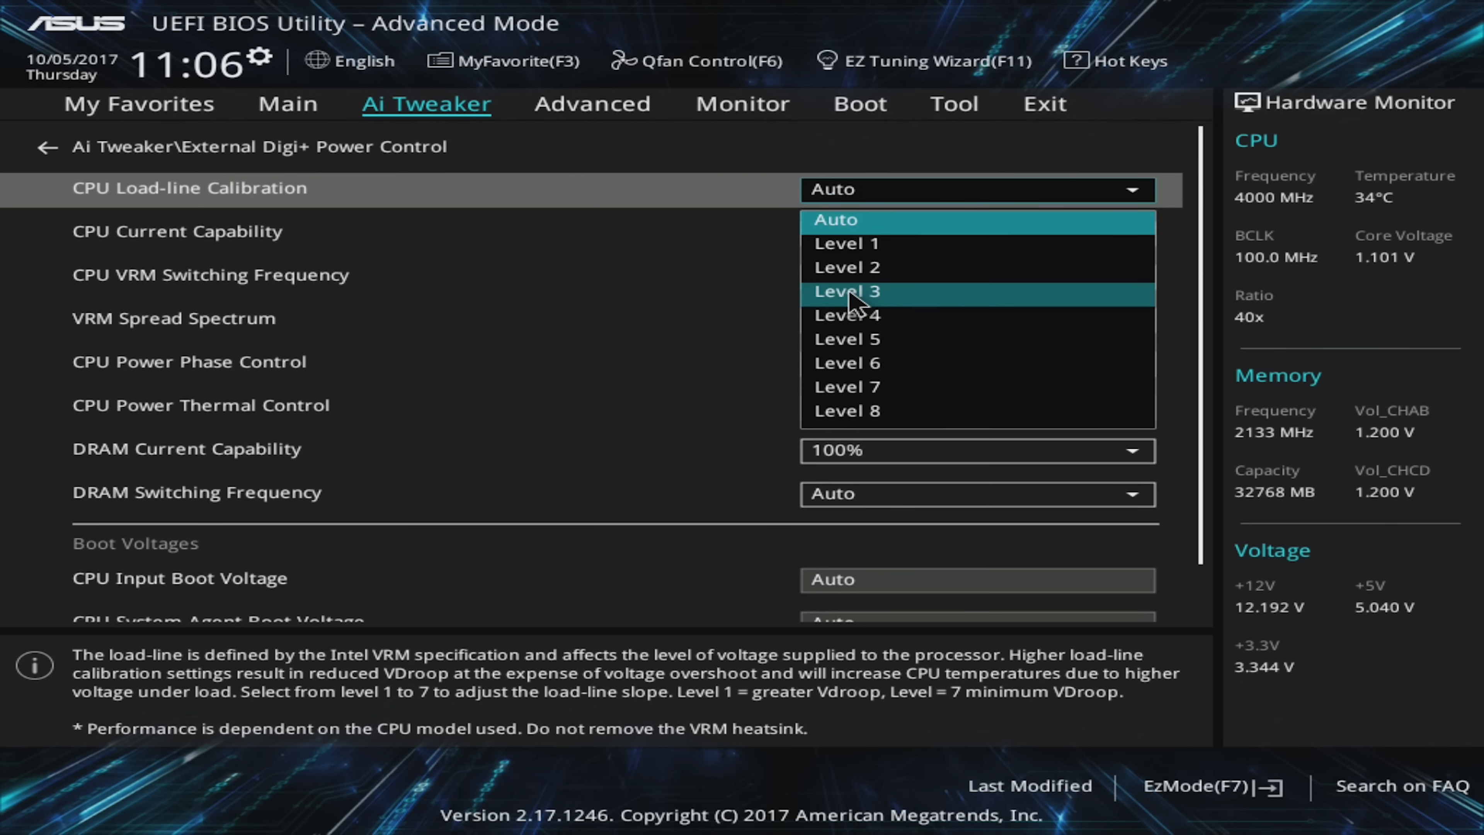
click(845, 292)
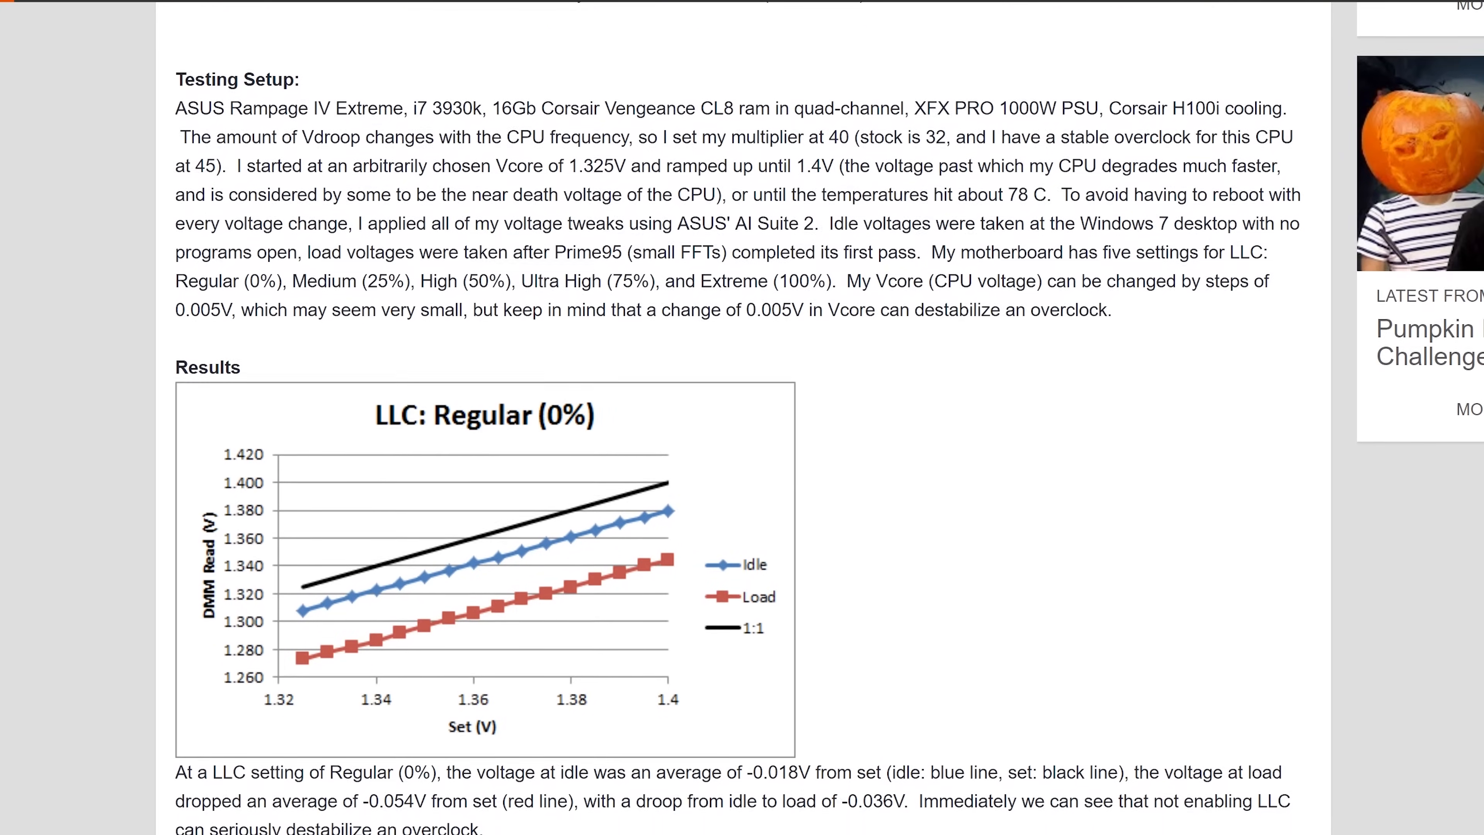
scroll(down, 3)
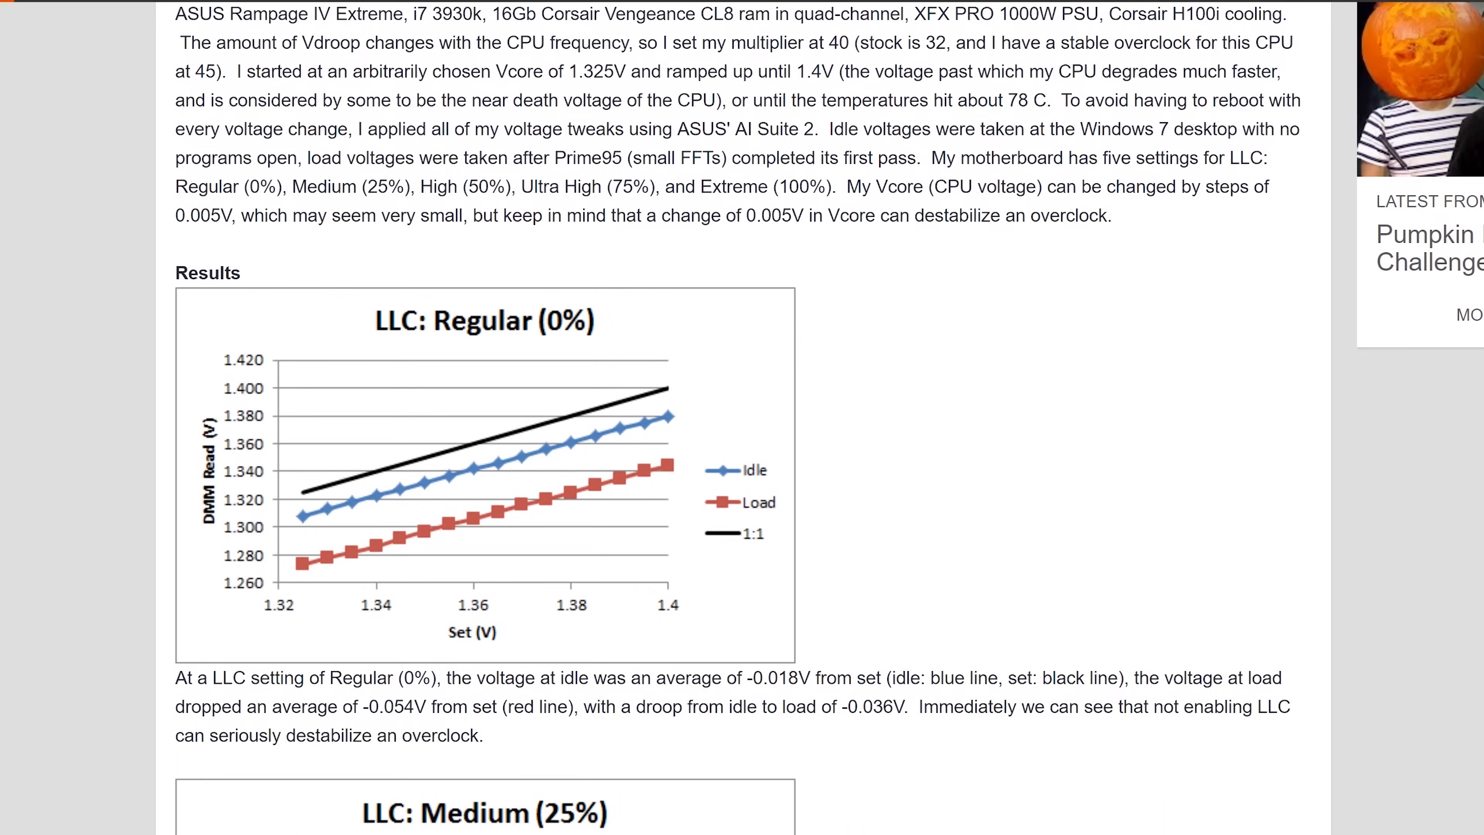
scroll(down, 3)
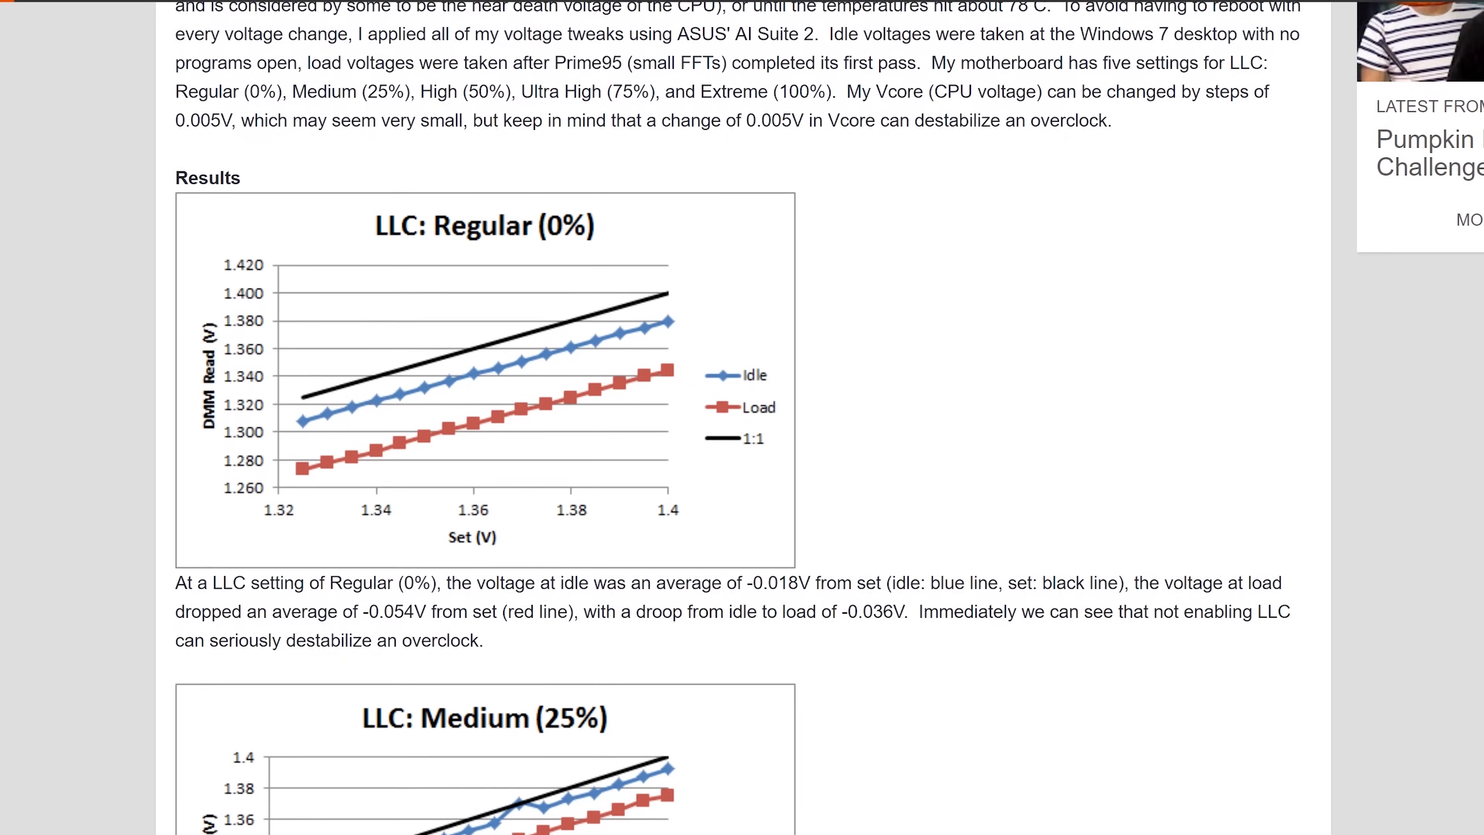
scroll(down, 3)
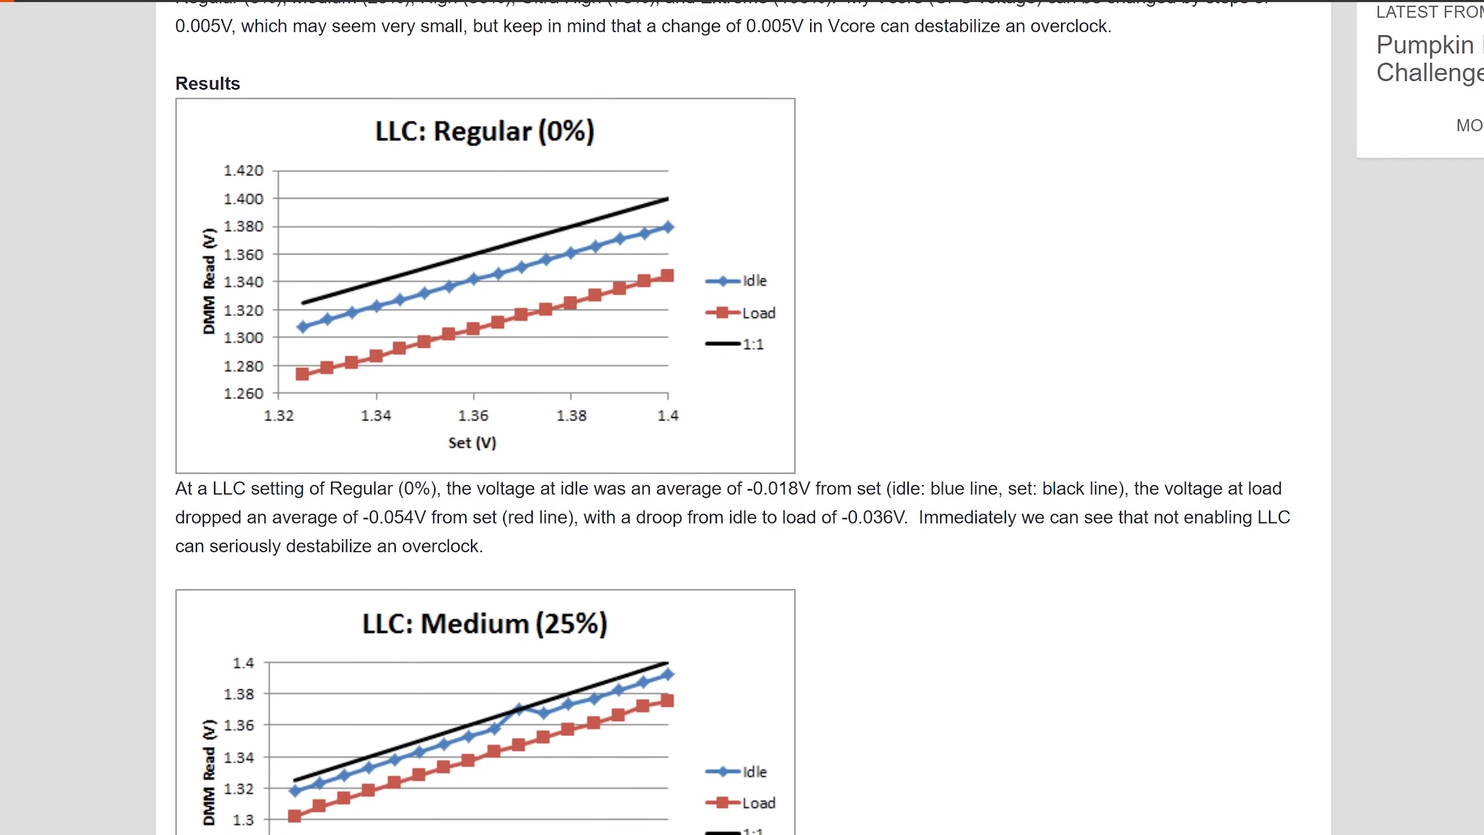
scroll(down, 3)
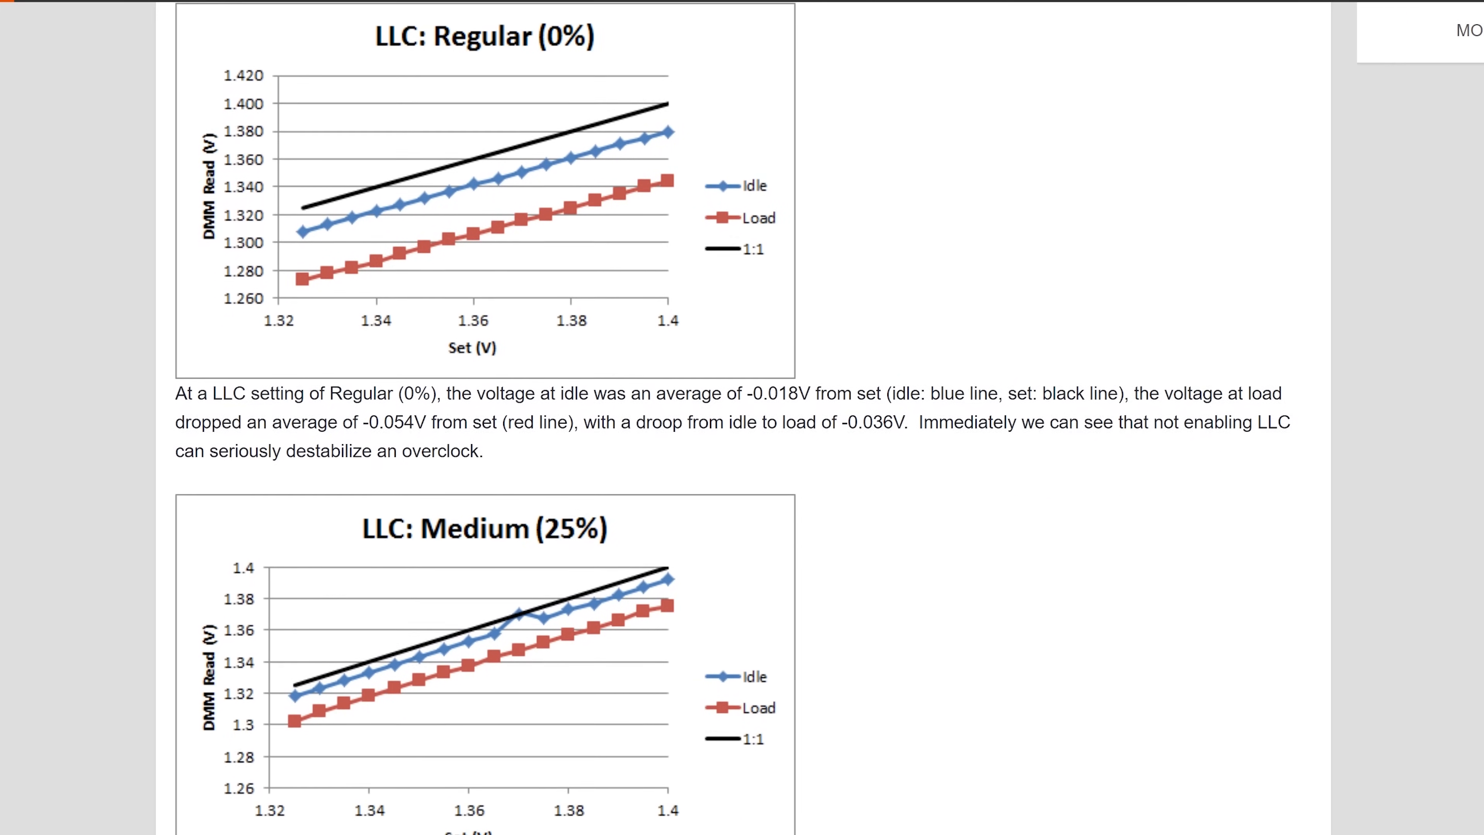
scroll(down, 3)
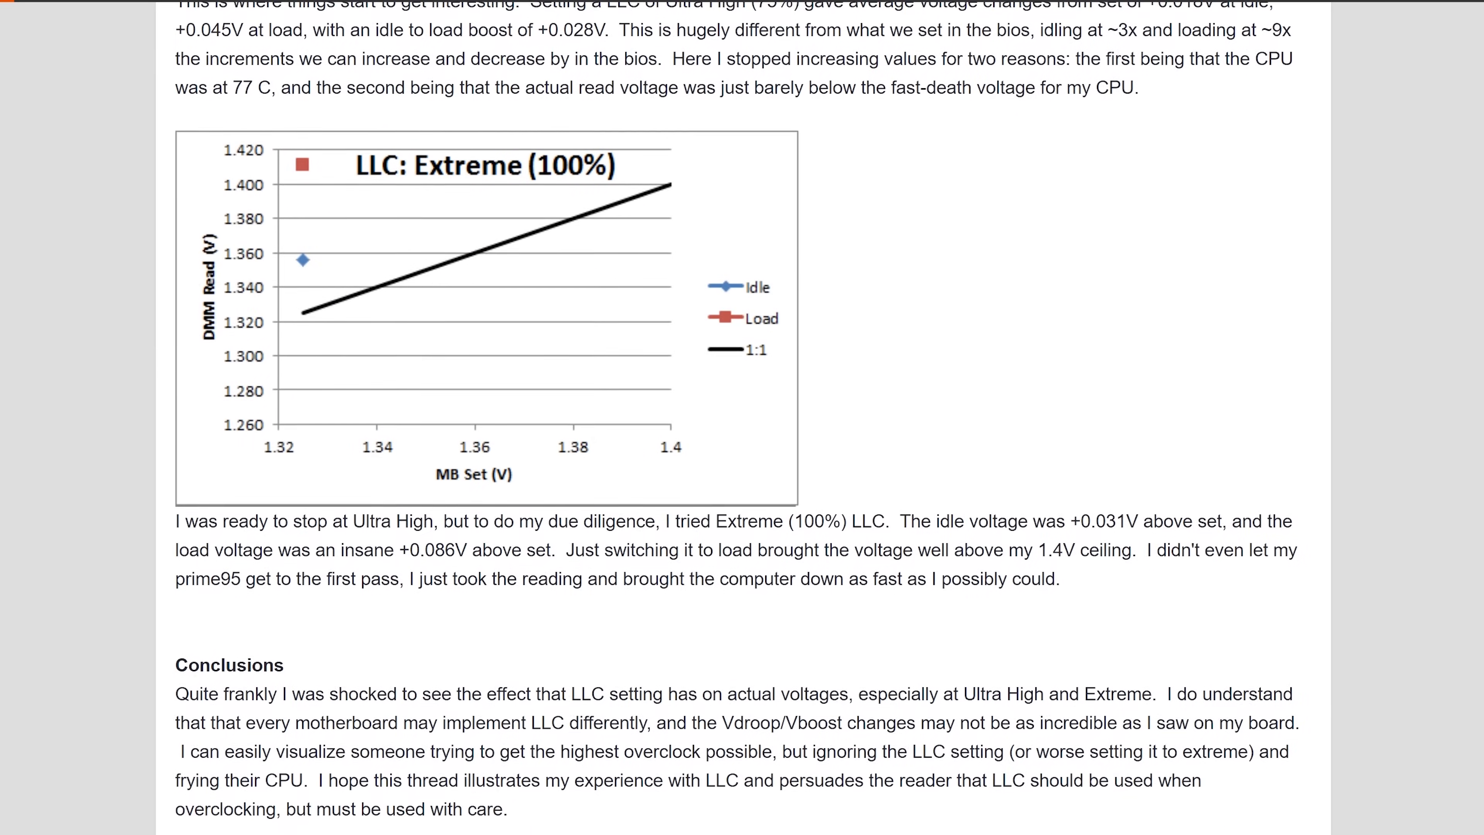
scroll(down, 3)
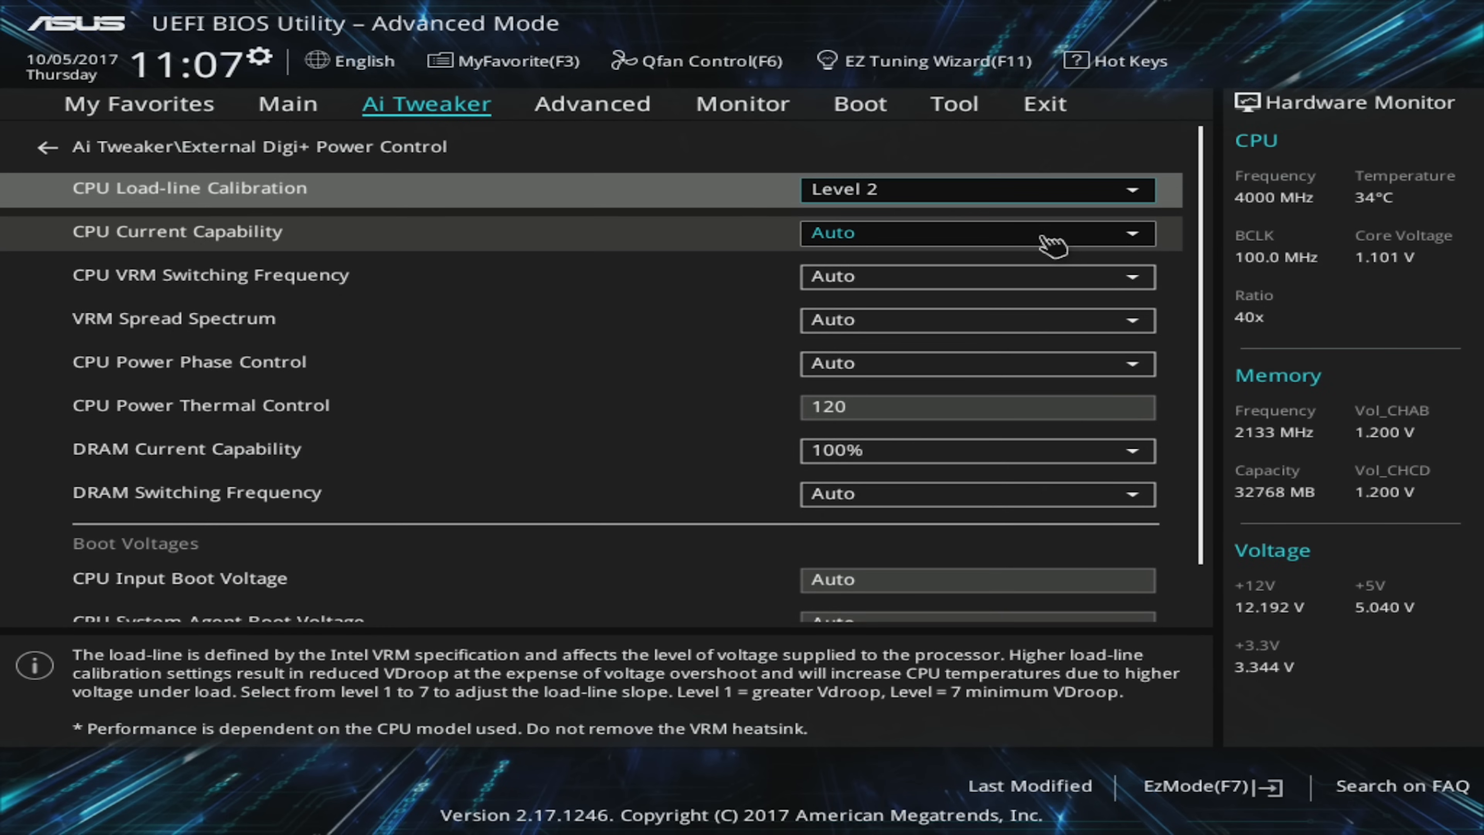
Step: Set CPU Current Capability 140%, VRM Spread Spectrum Disabled and CPU Power Phase Control Extreme
click(978, 233)
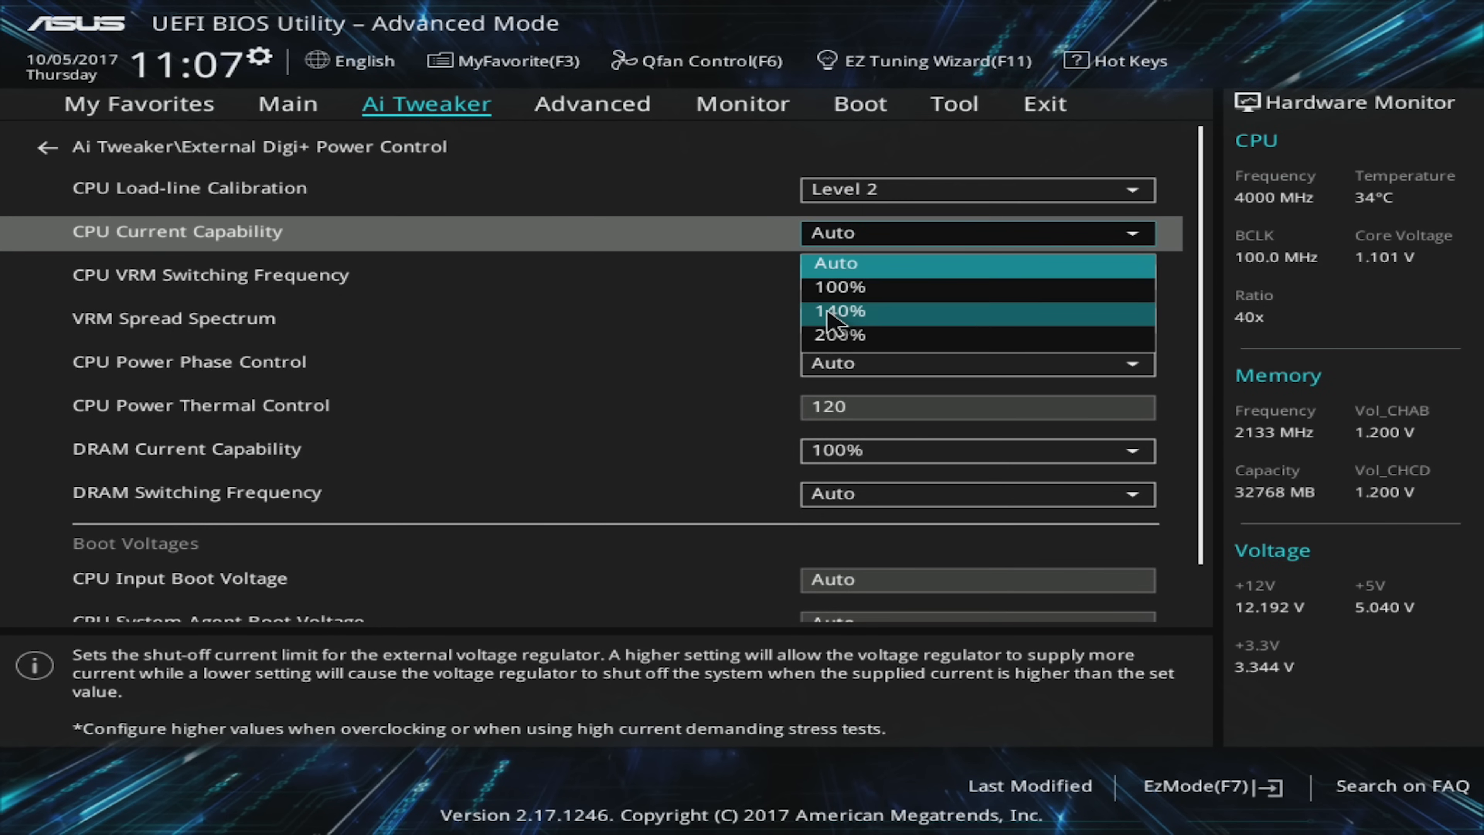
click(836, 311)
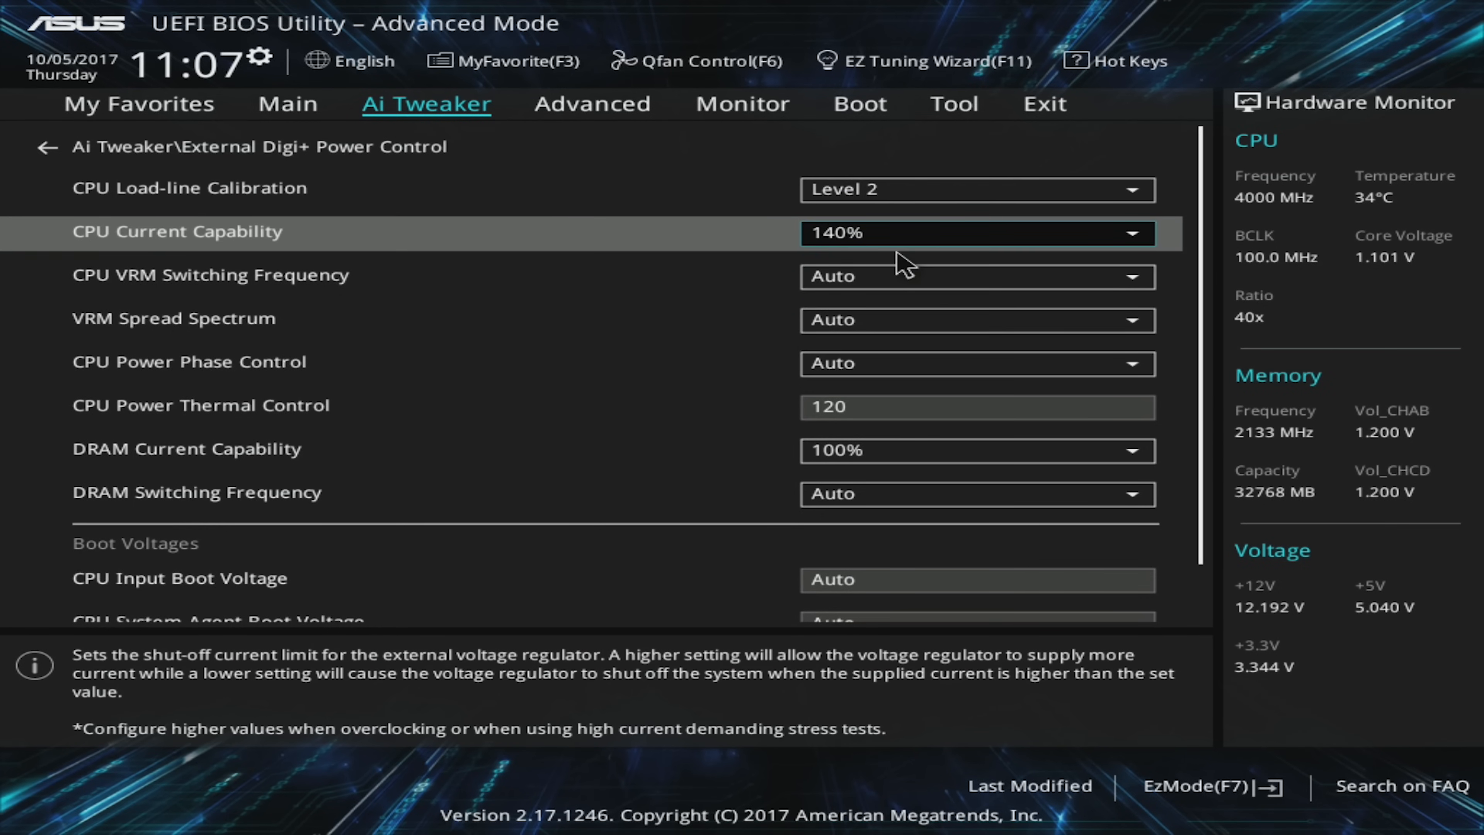
click(977, 232)
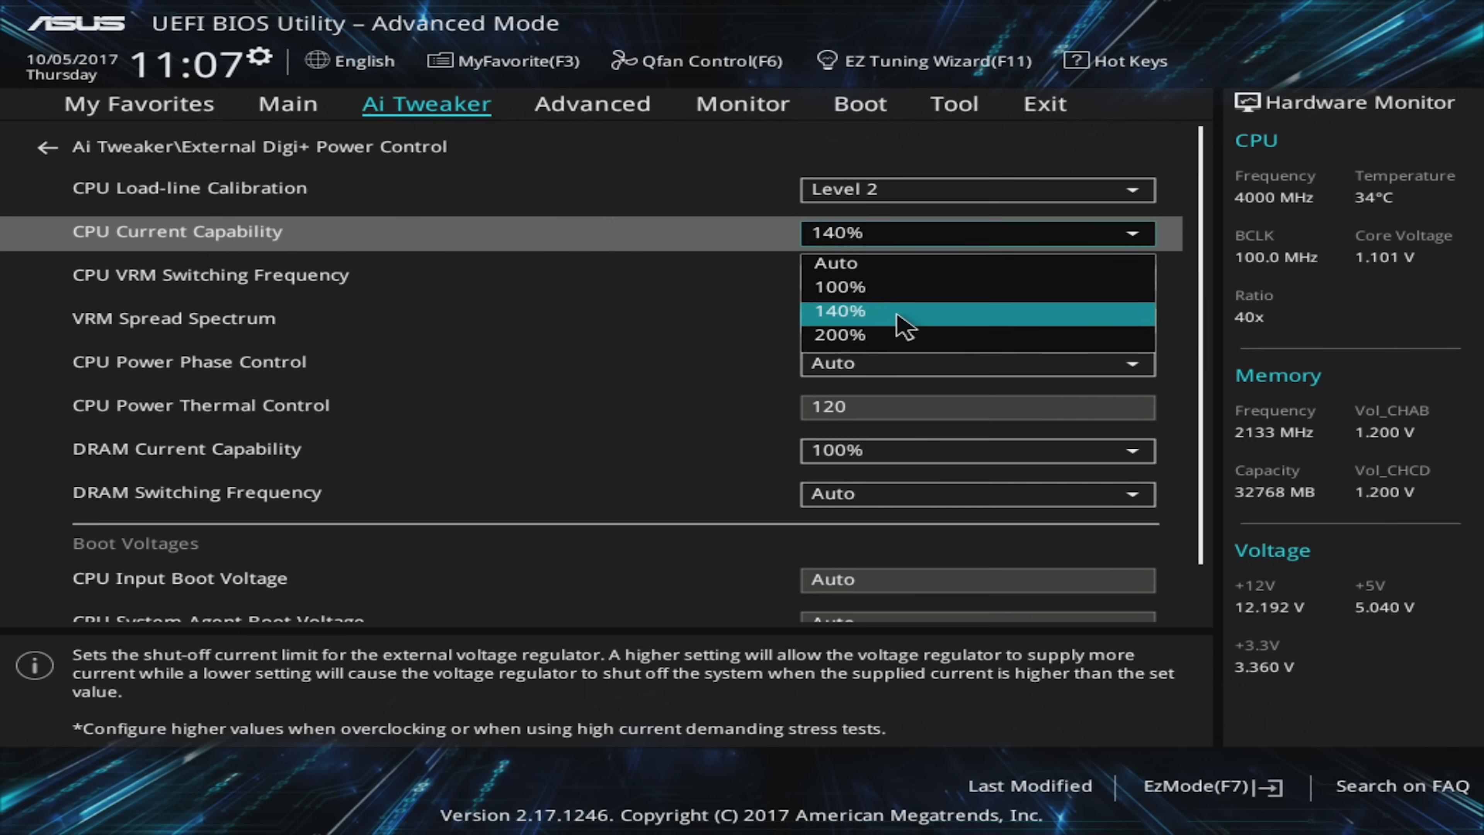
click(836, 311)
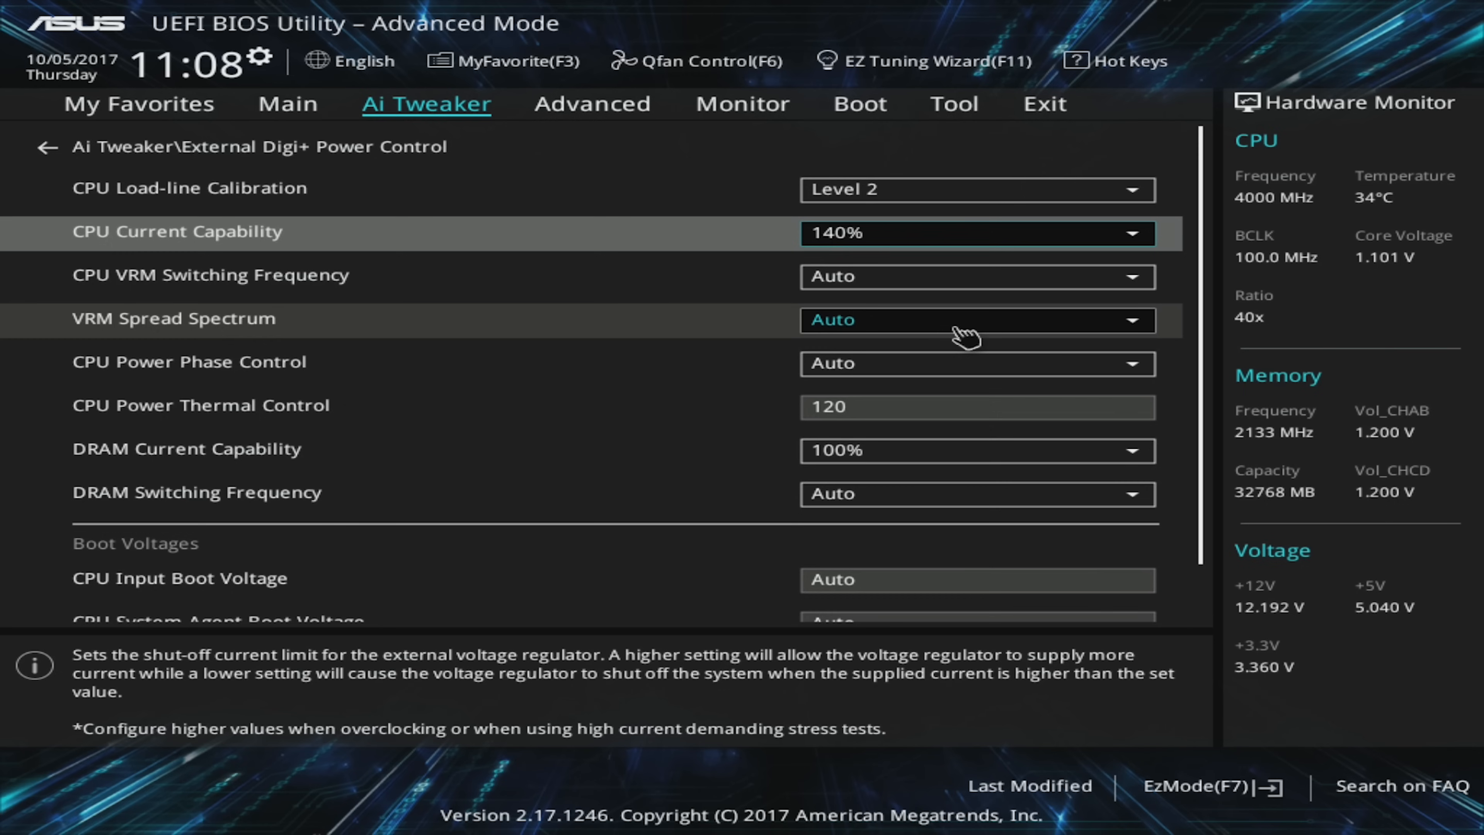
click(977, 320)
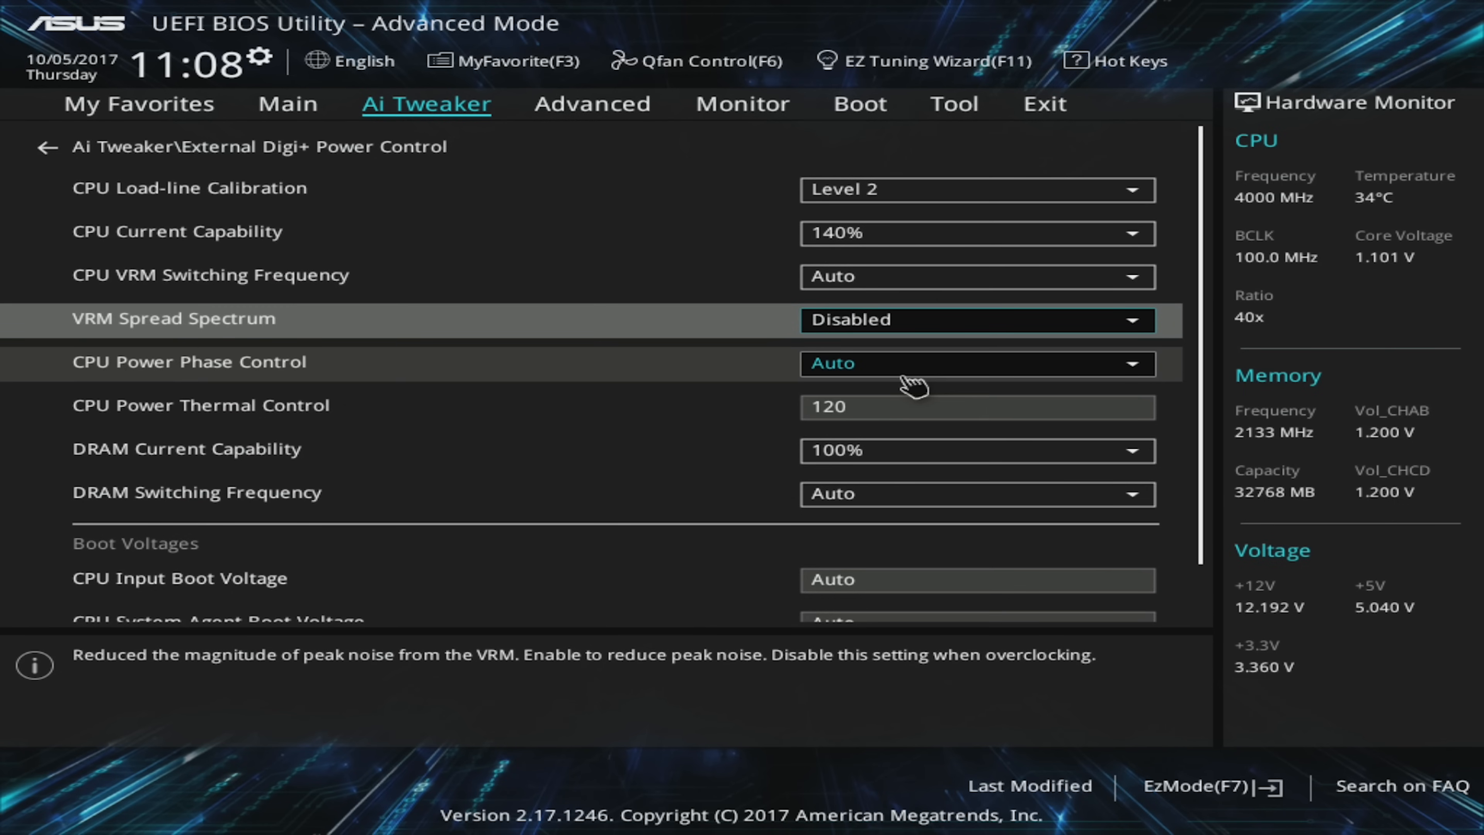
click(977, 364)
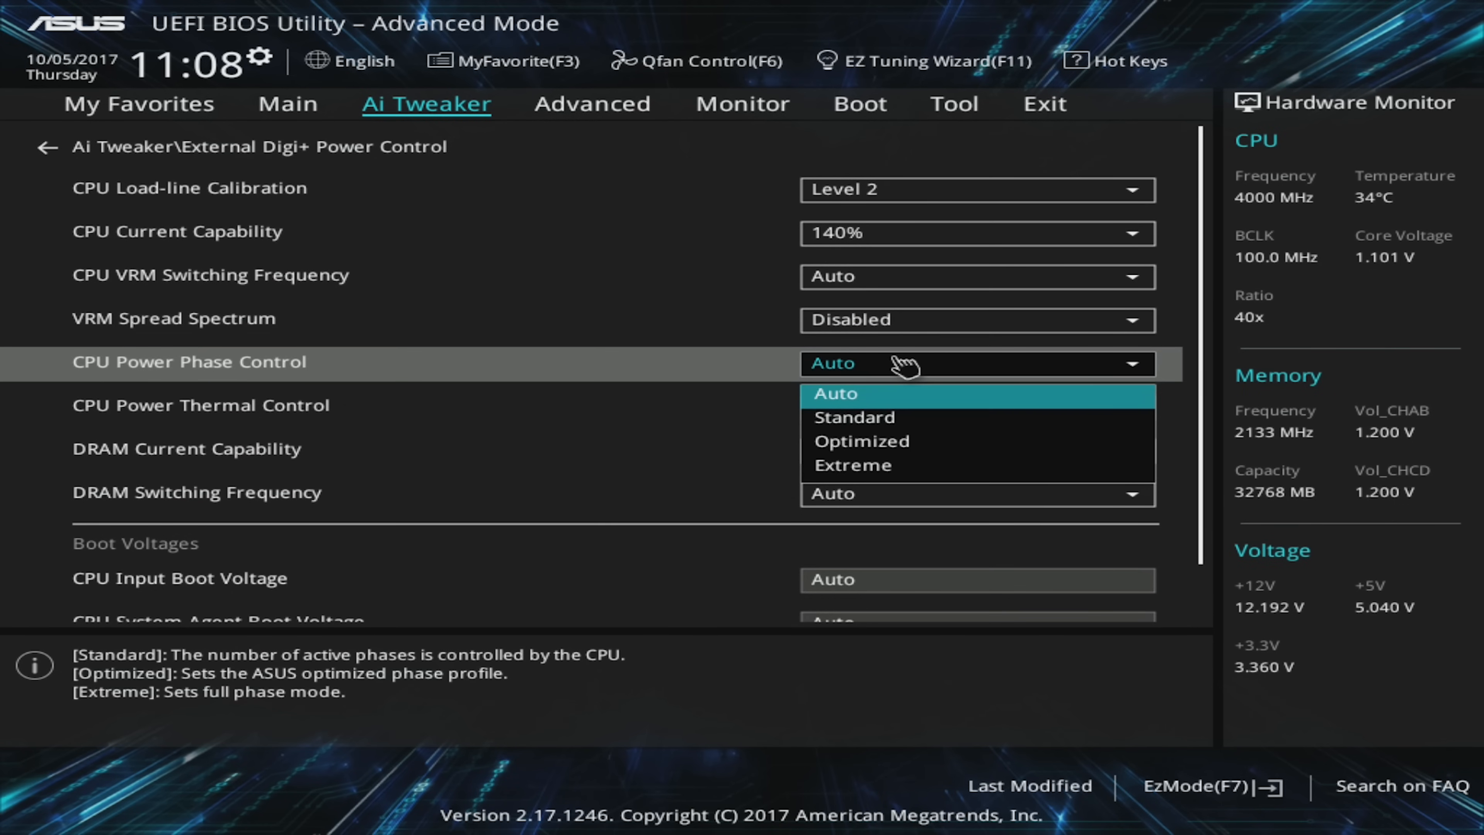
mouse_move(876, 465)
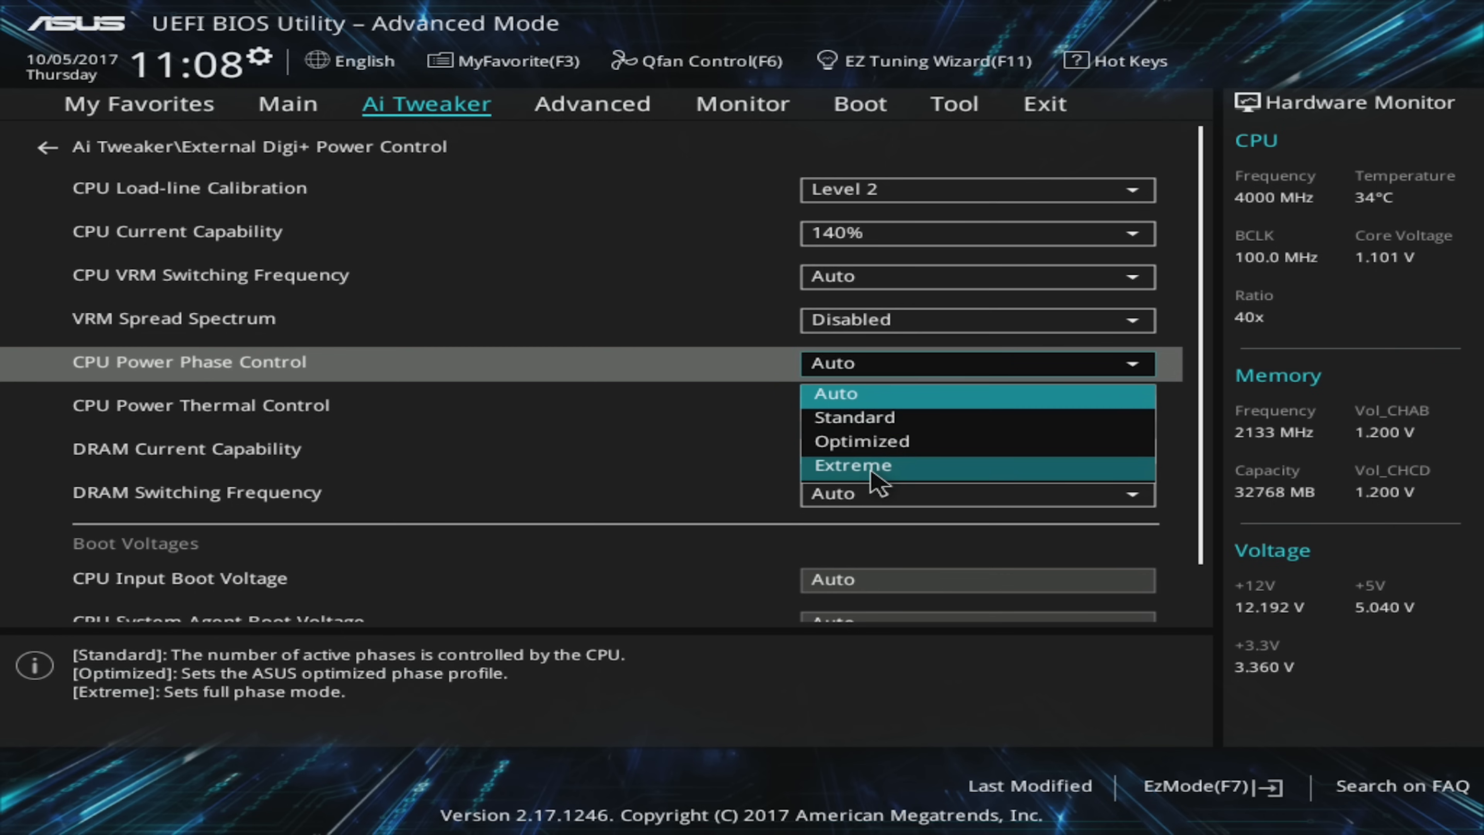
click(851, 464)
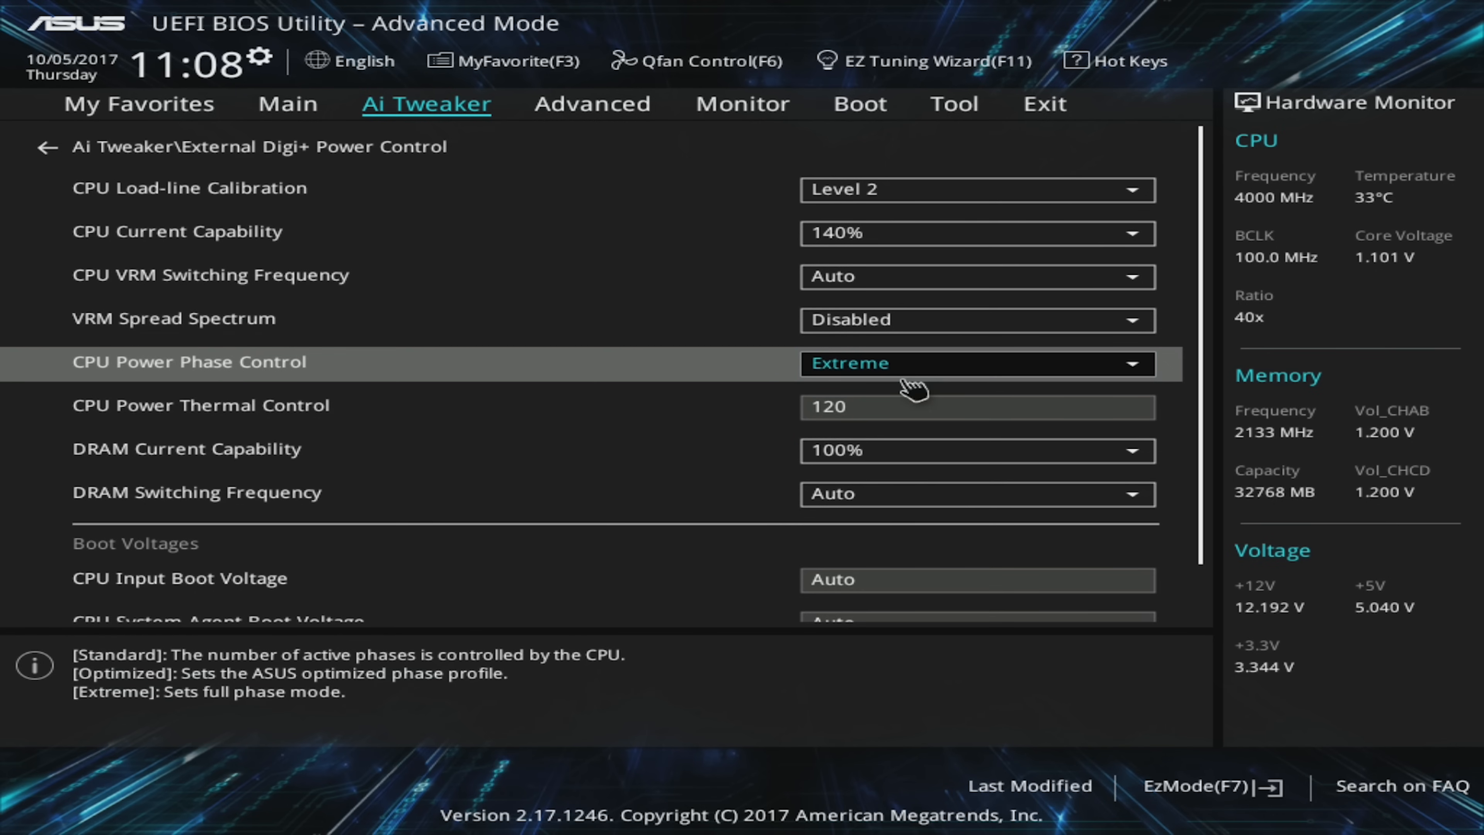
click(976, 363)
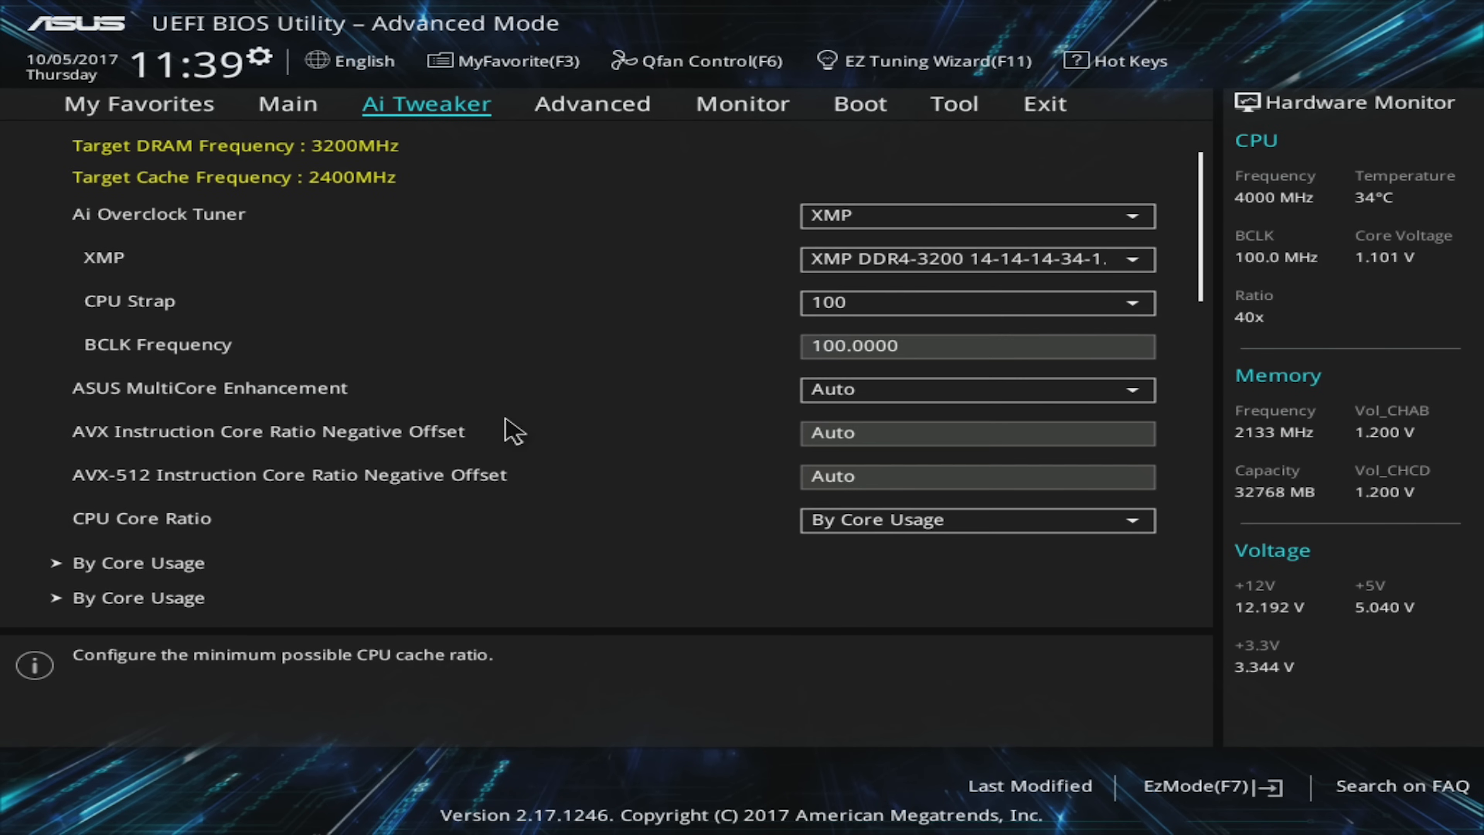
Step: Set CPU Core Ratio to By Specific Core and enter the per-core ratio settings
click(977, 433)
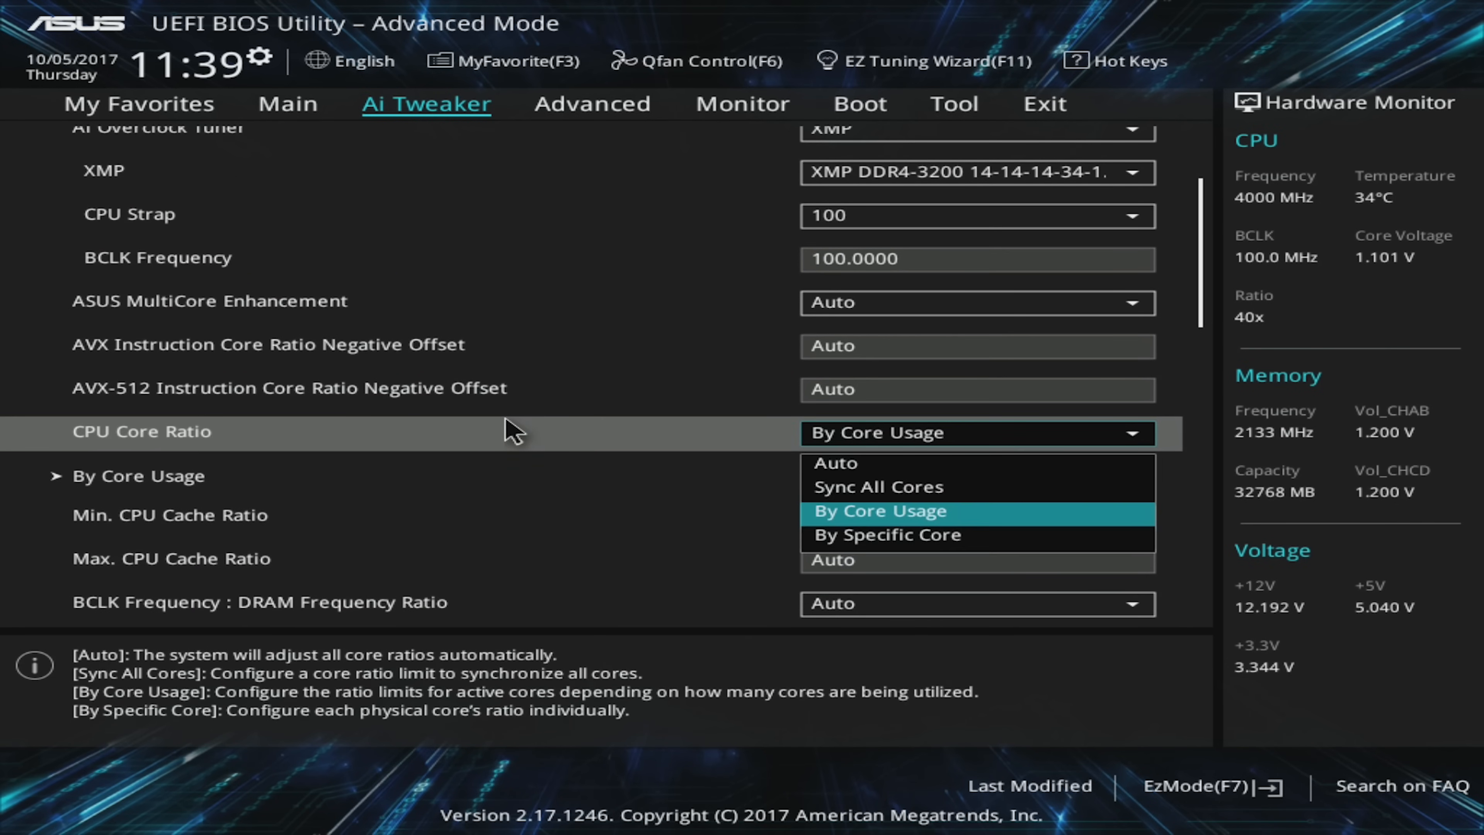
mouse_move(888, 535)
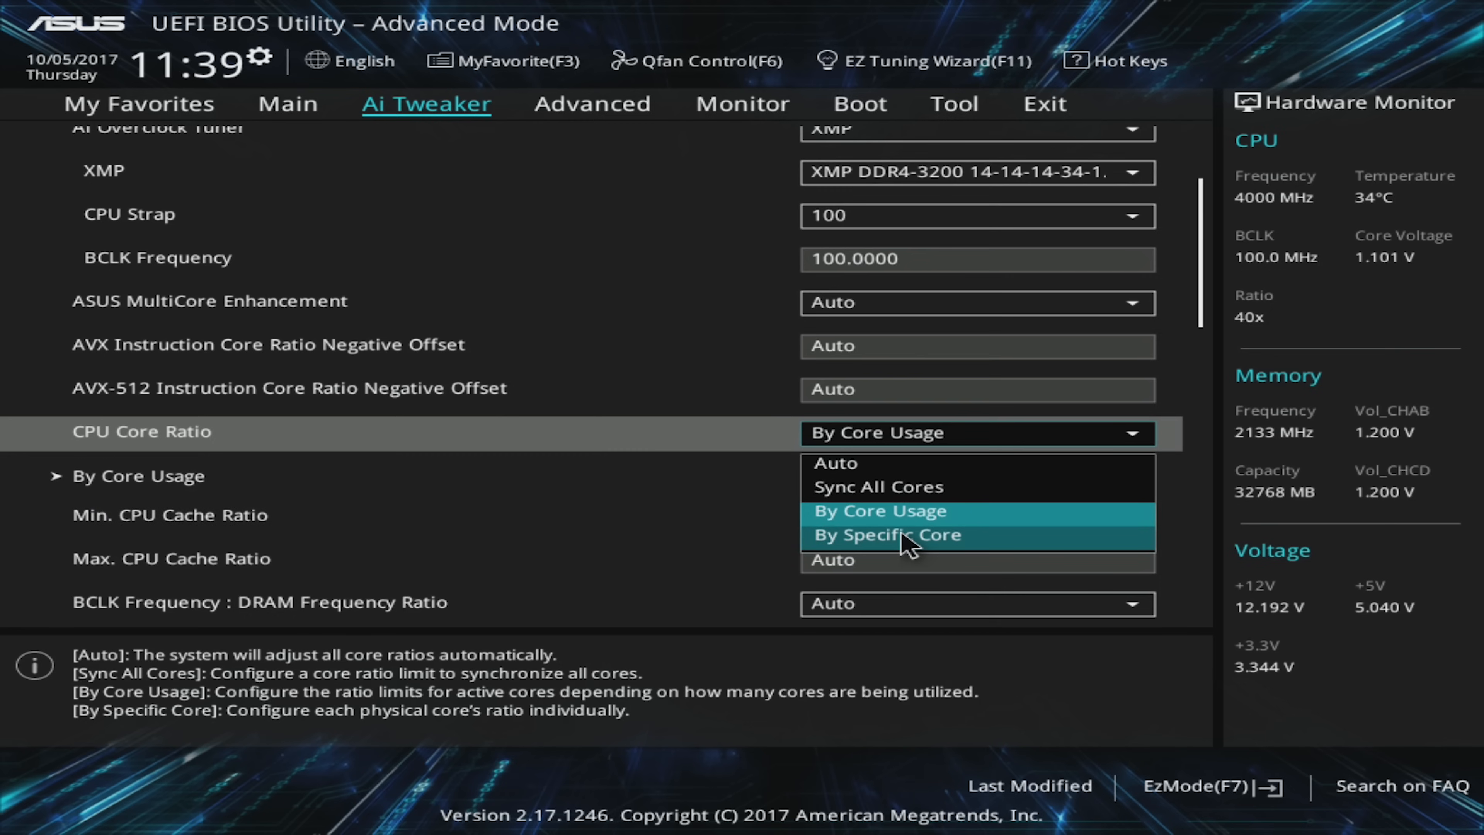
click(887, 535)
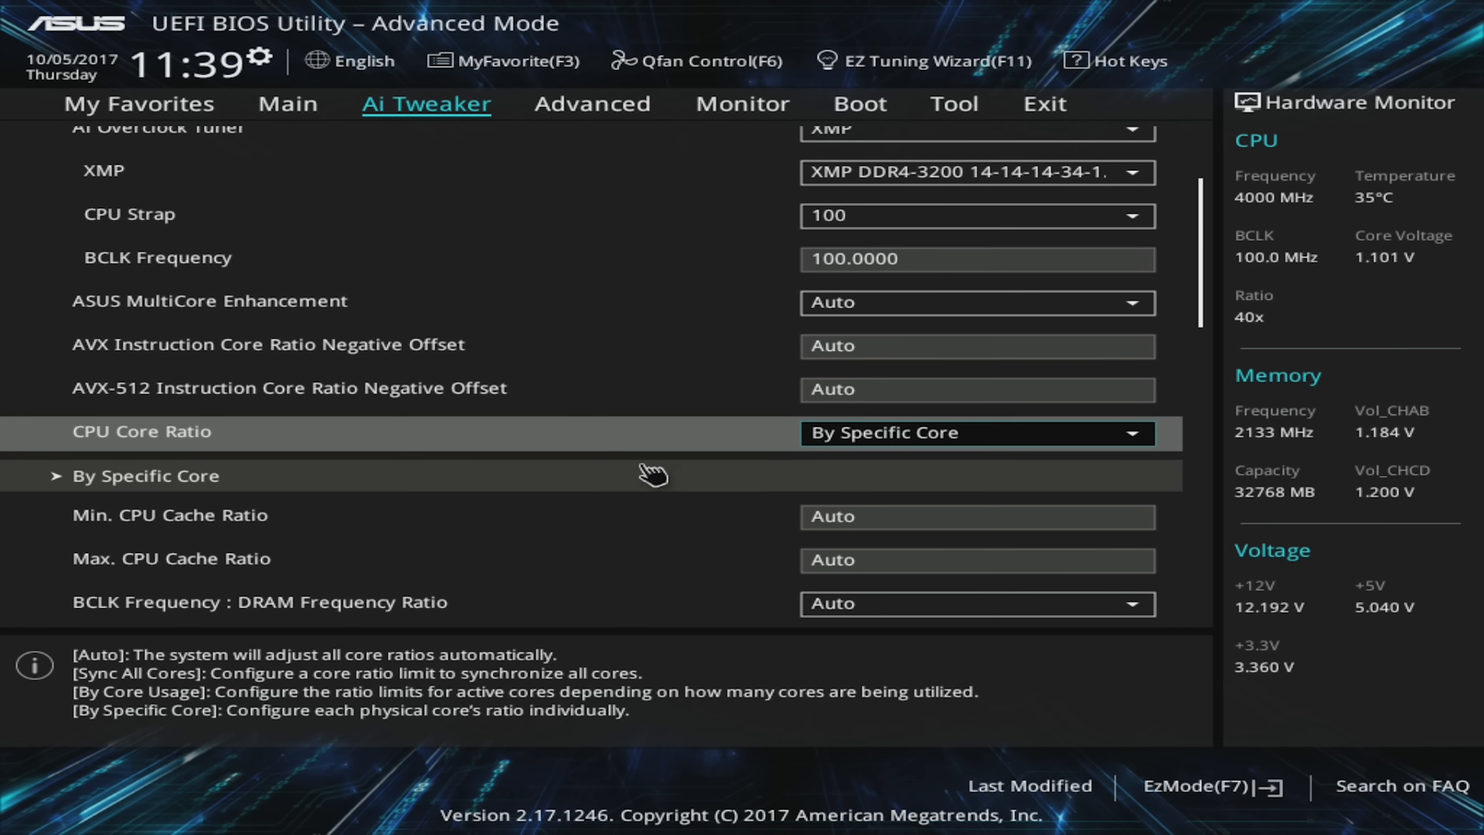
mouse_move(137, 482)
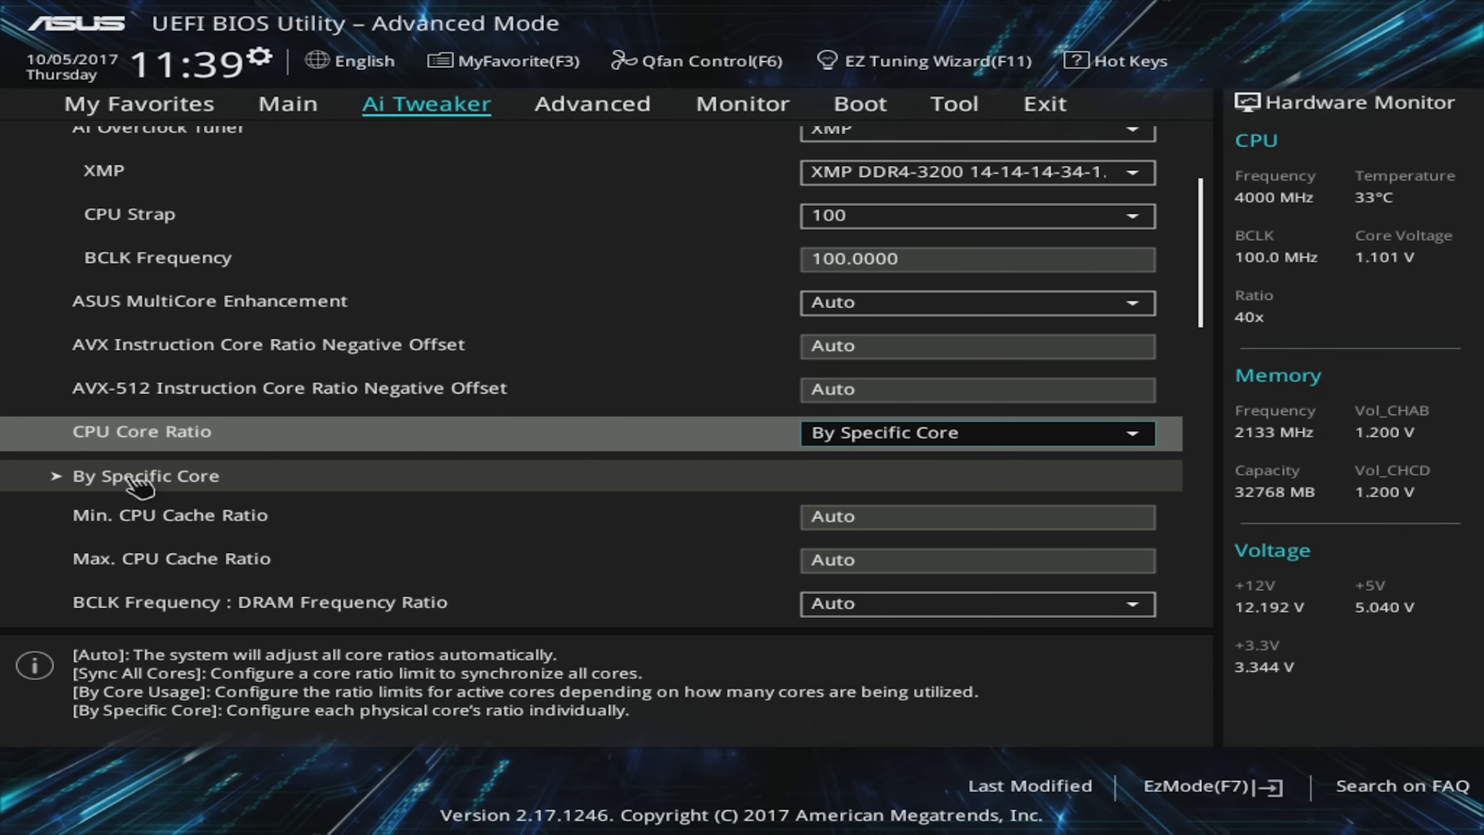
click(145, 476)
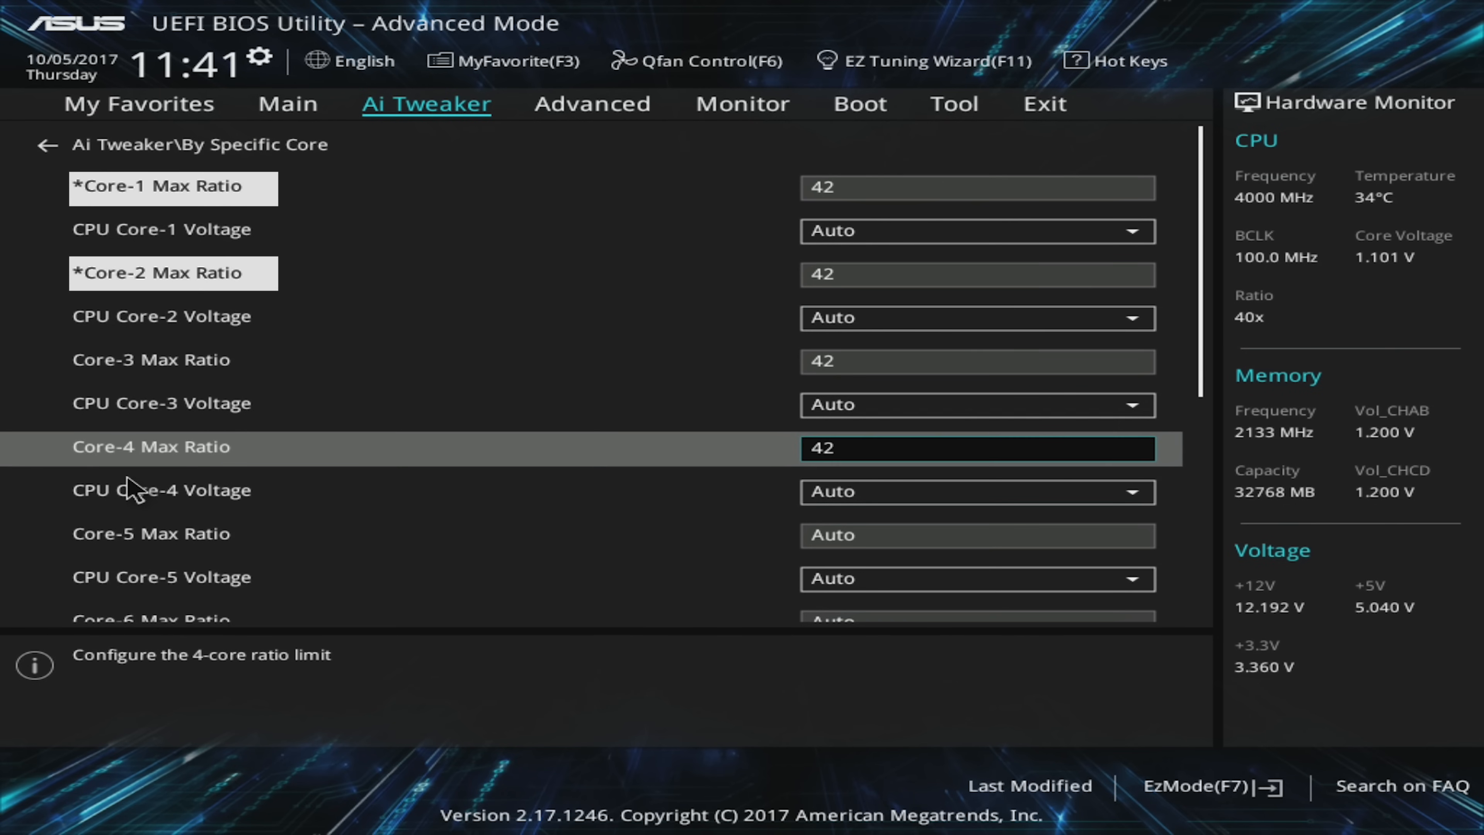
Step: Scroll the By Specific Core list to the Core-1 and Core-2 ratio and voltage offset entries
scroll(down, 3)
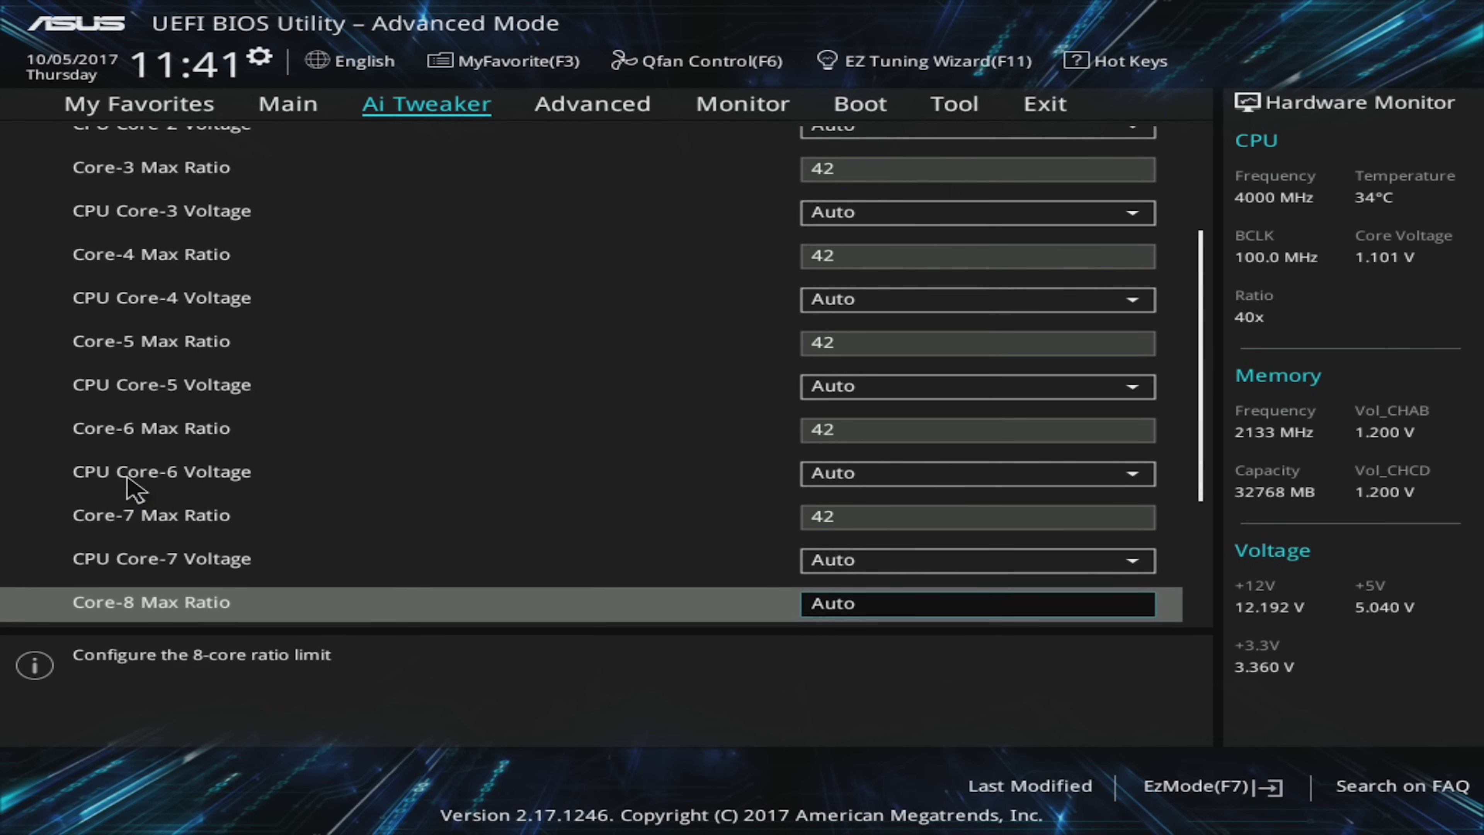
scroll(down, 3)
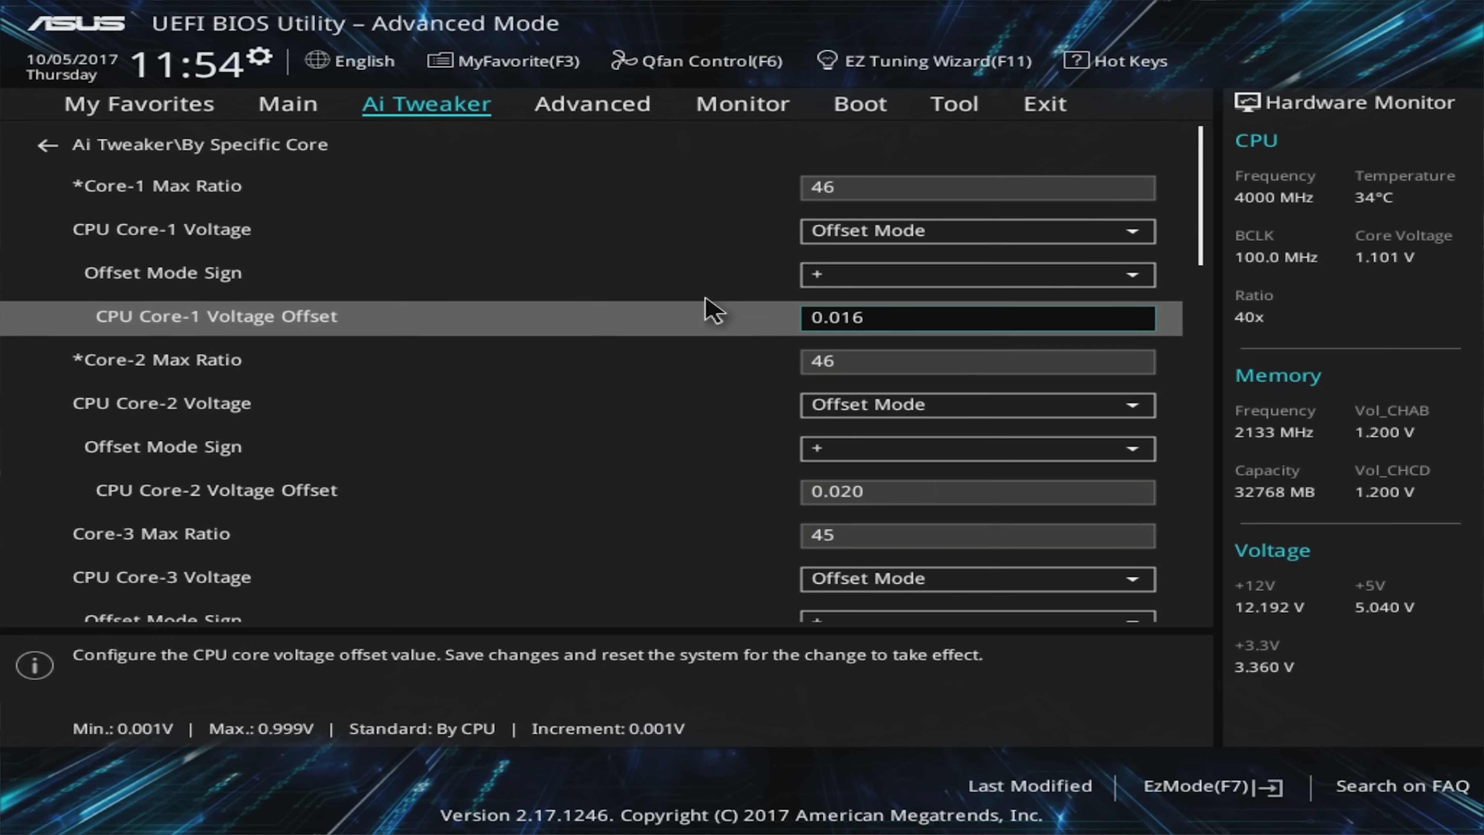
Step: Work down the per-core list setting max ratio 45, Offset Mode and +0.020 offsets
click(978, 186)
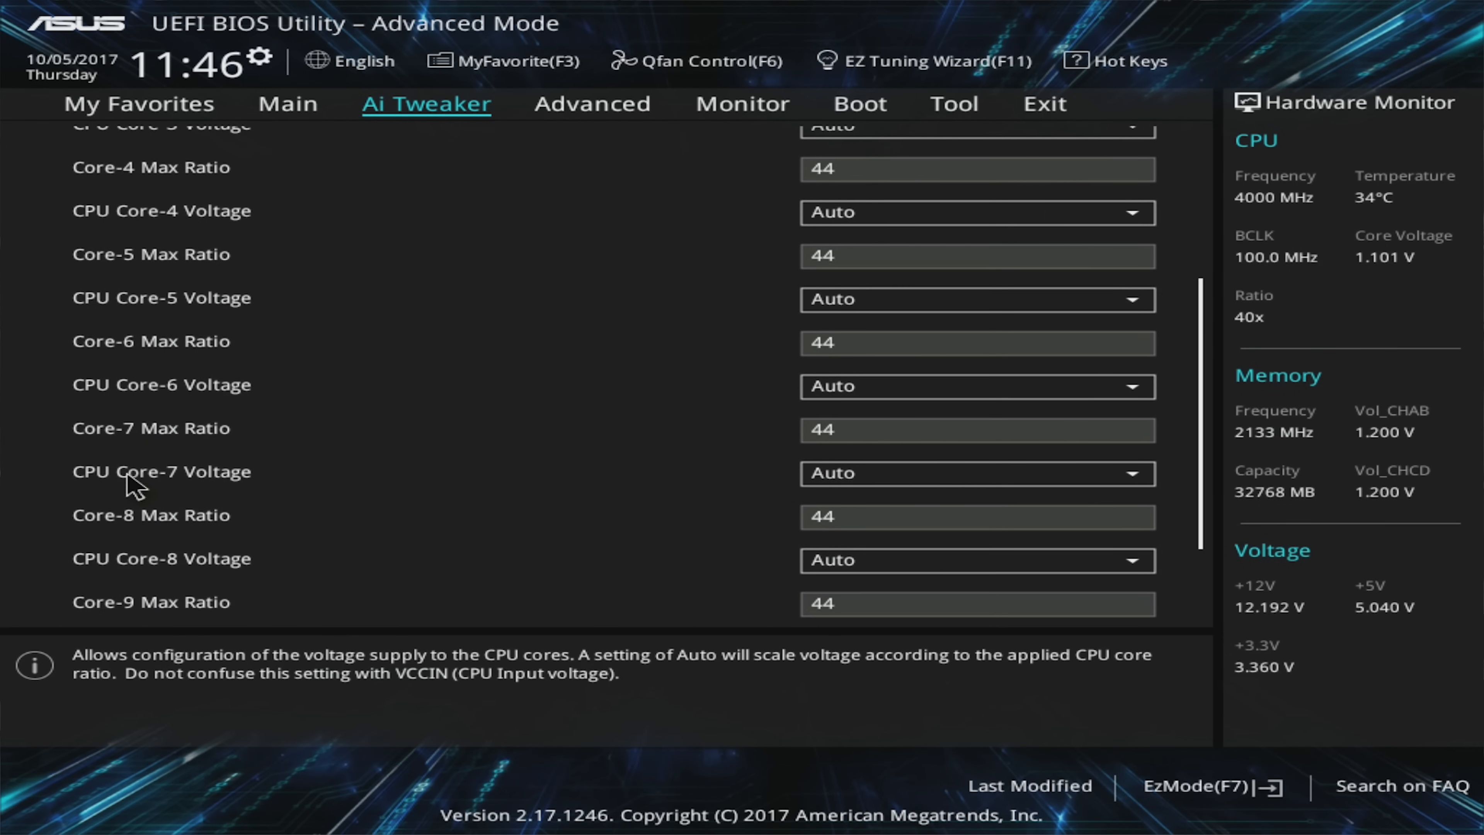
scroll(down, 3)
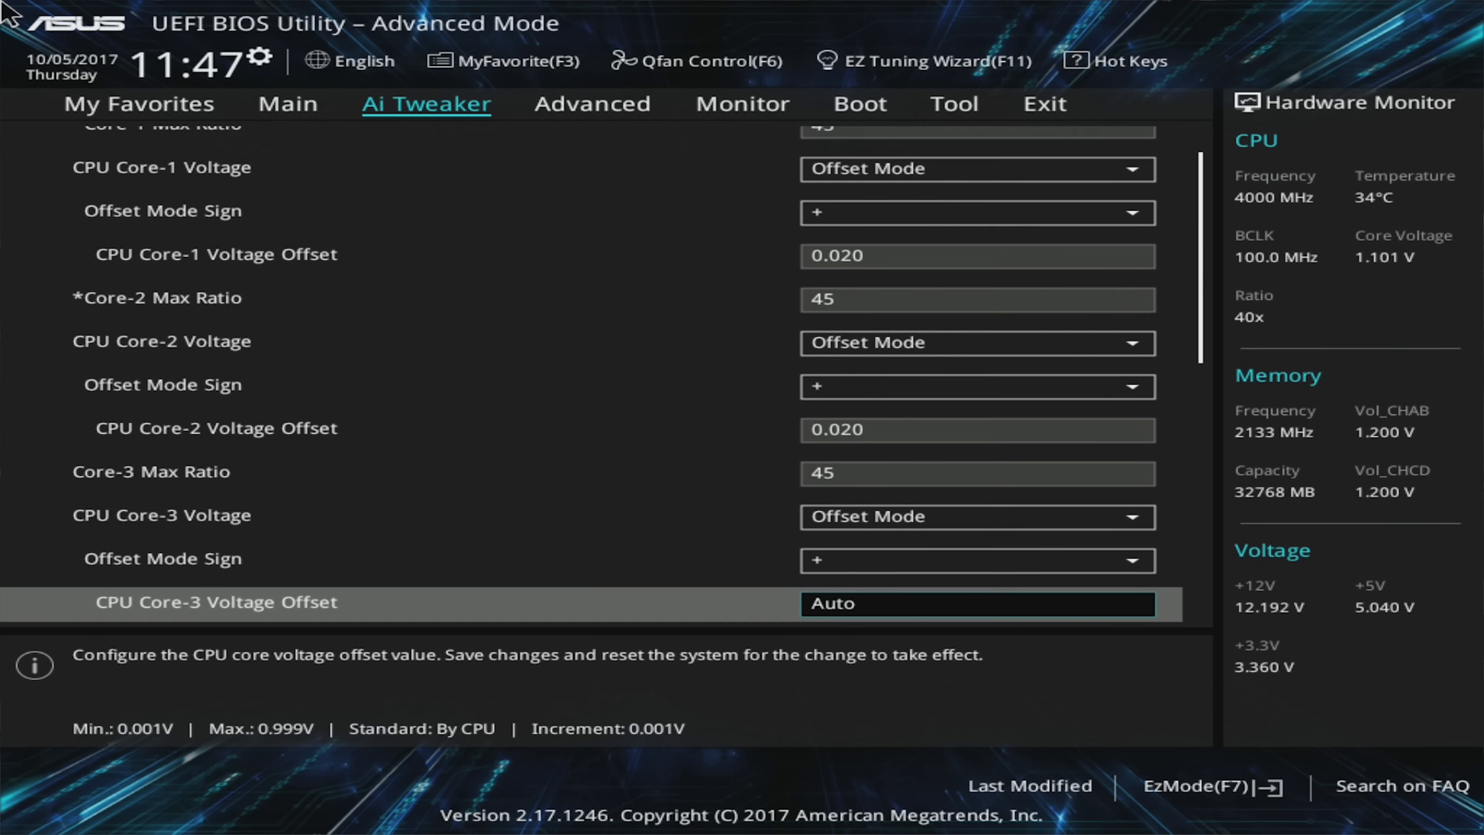
scroll(down, 3)
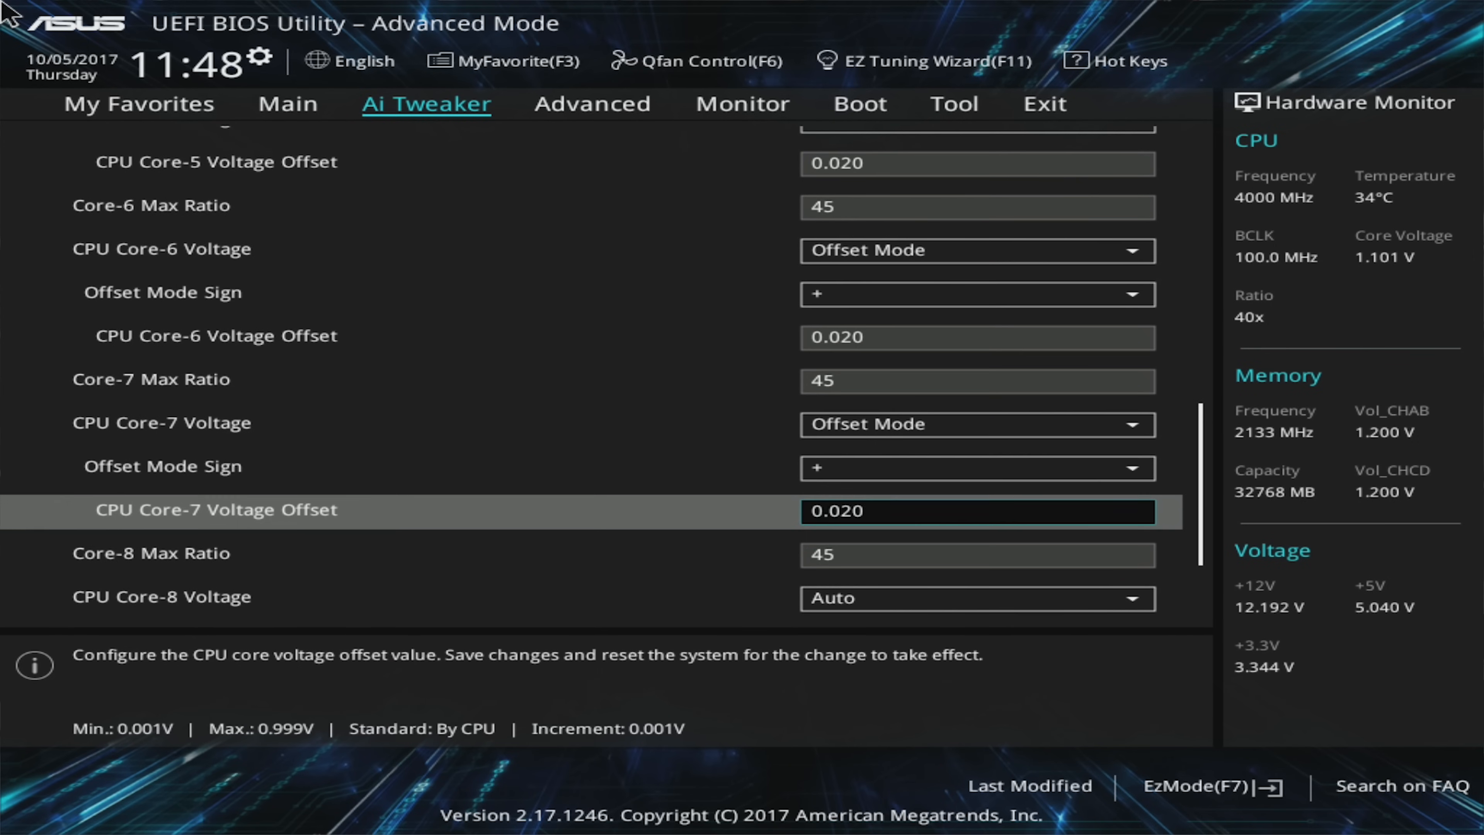
scroll(down, 3)
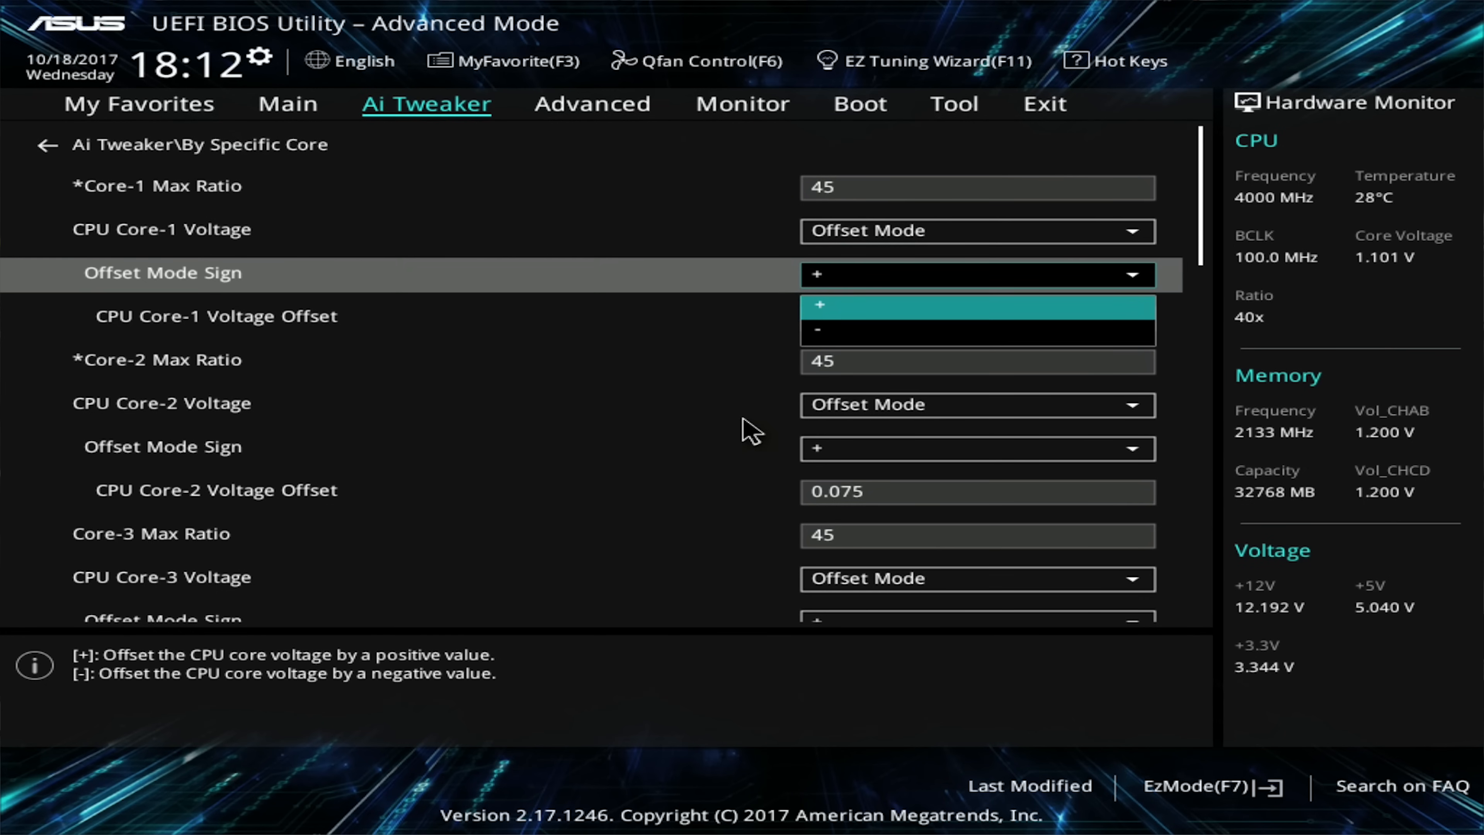
Step: Set the Core-1 and Core-2 offset signs to '-' for -0.075 V, and bring up Core-3's sign choices
click(821, 330)
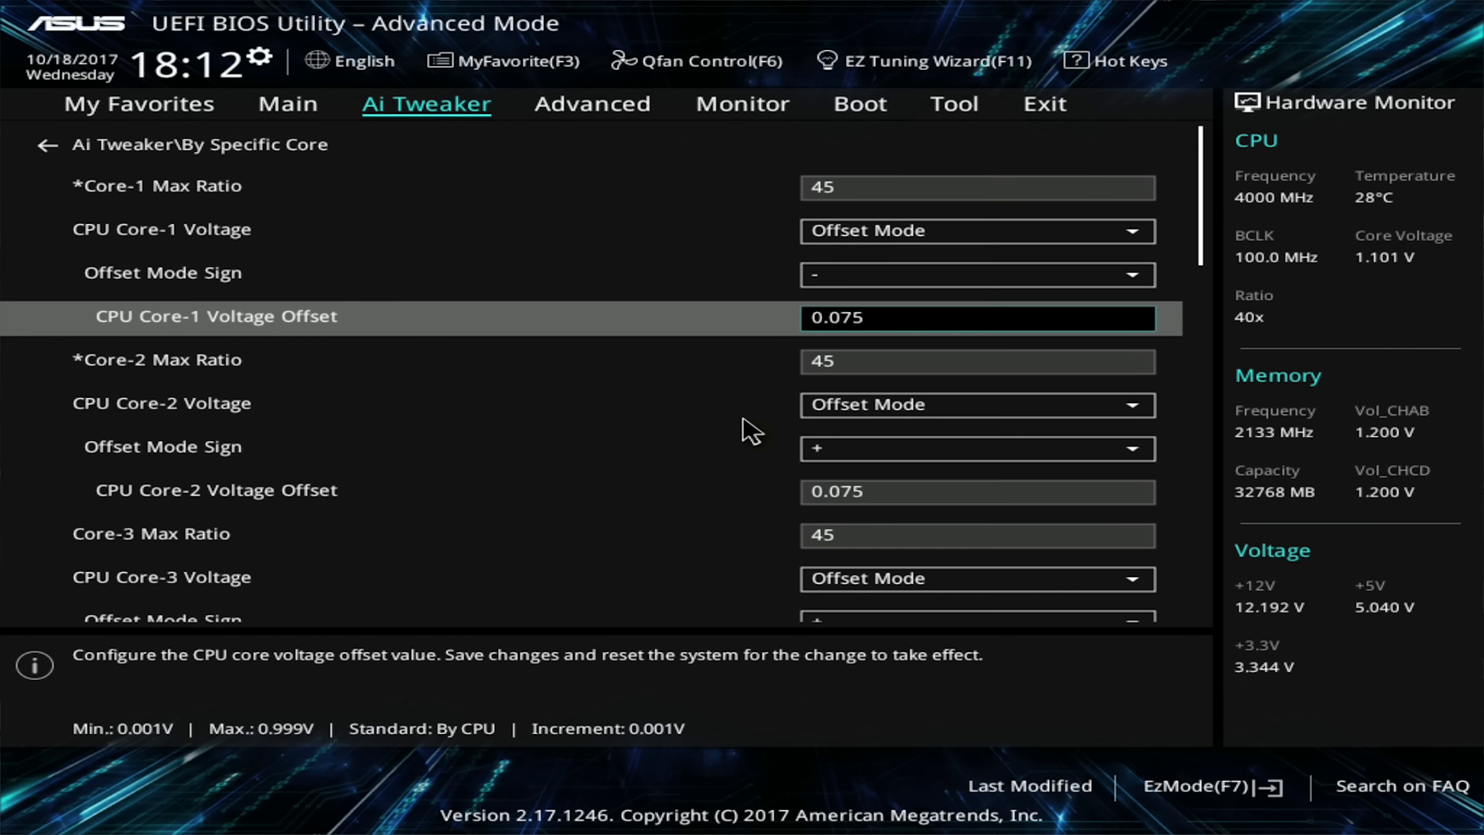
click(976, 448)
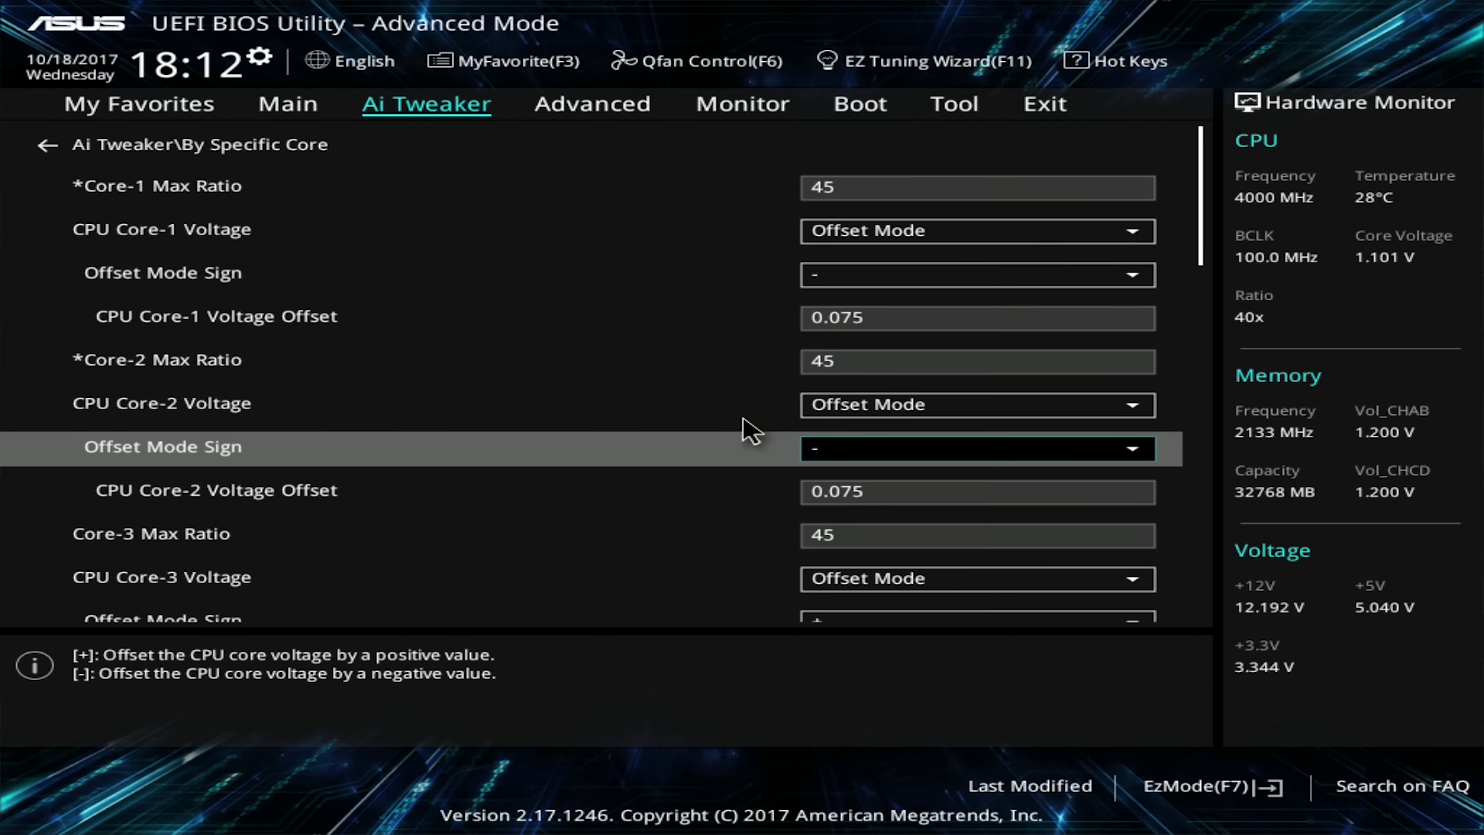
click(978, 603)
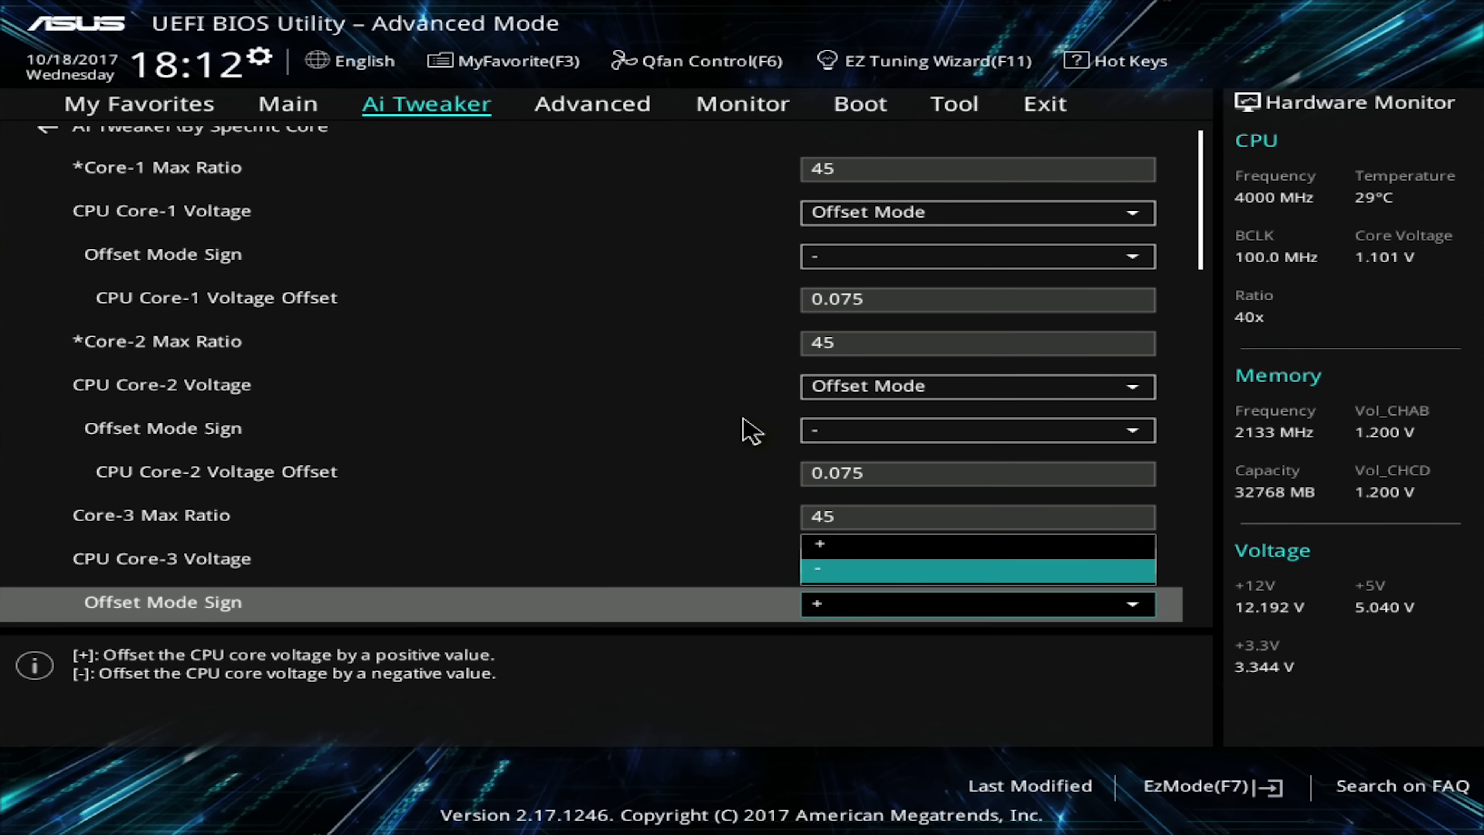
scroll(down, 3)
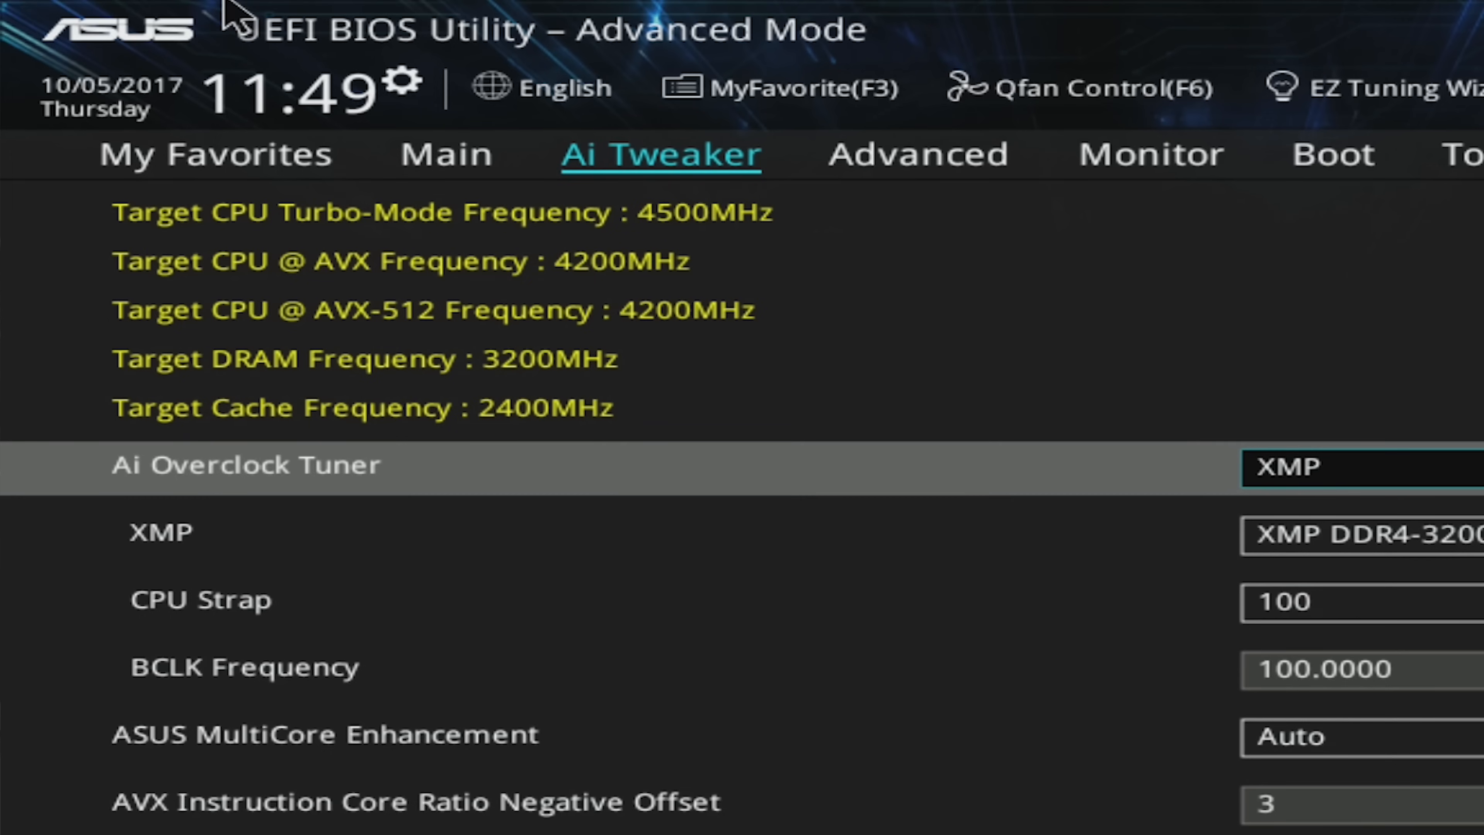
mouse_move(596, 364)
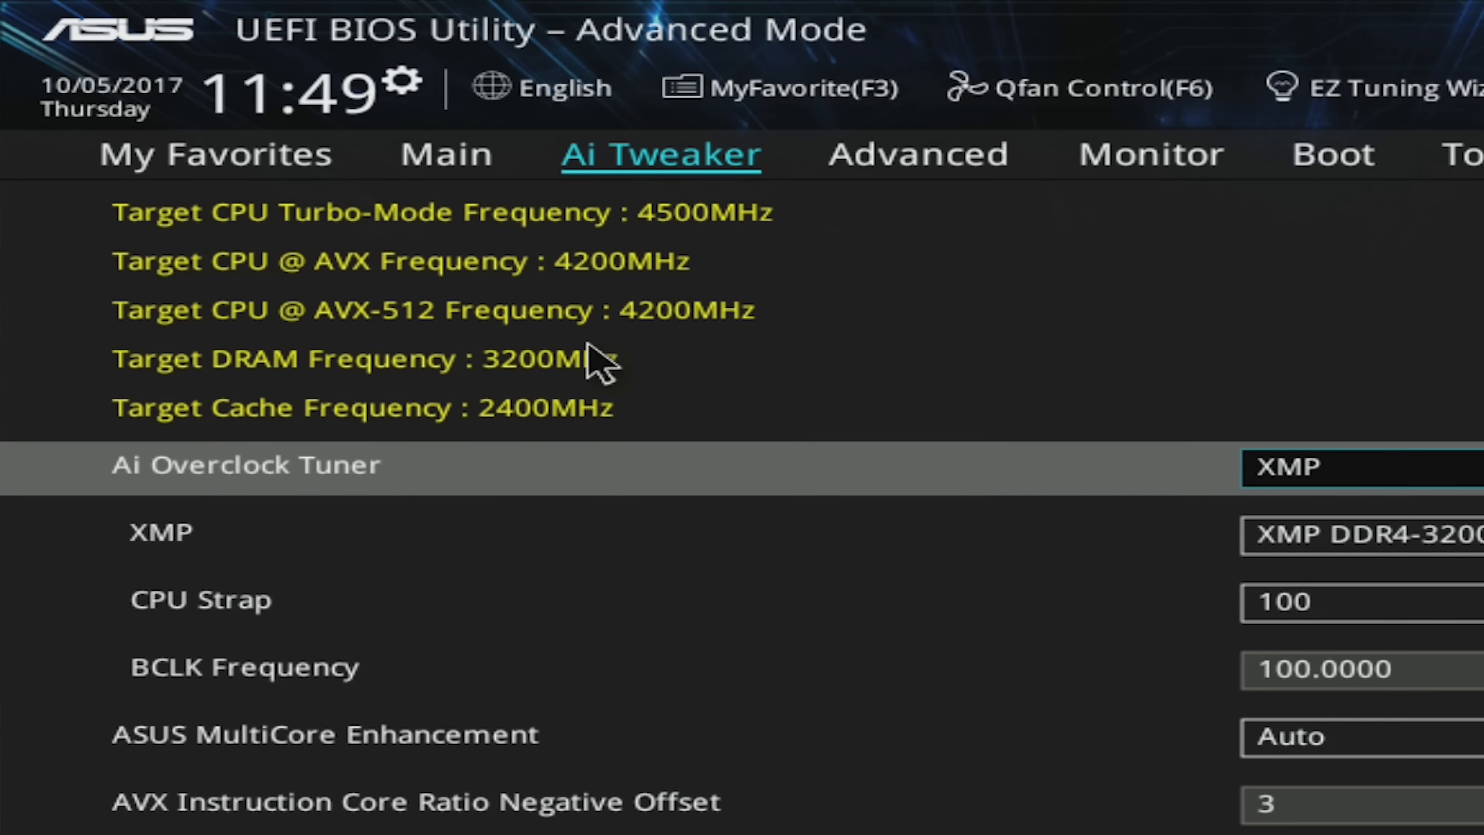
mouse_move(147, 251)
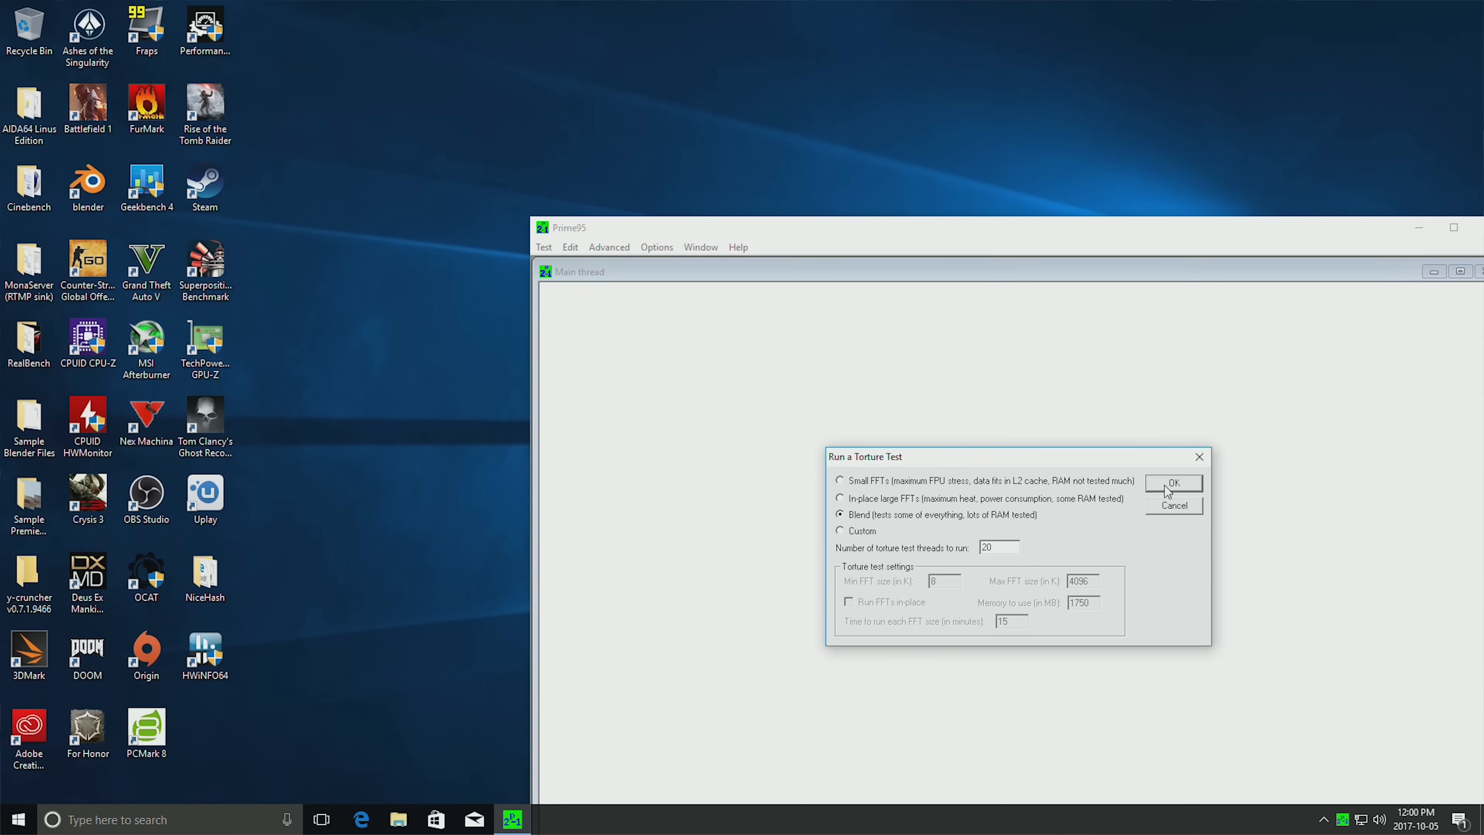
Step: Start the Blend torture test with 20 worker threads
click(1172, 484)
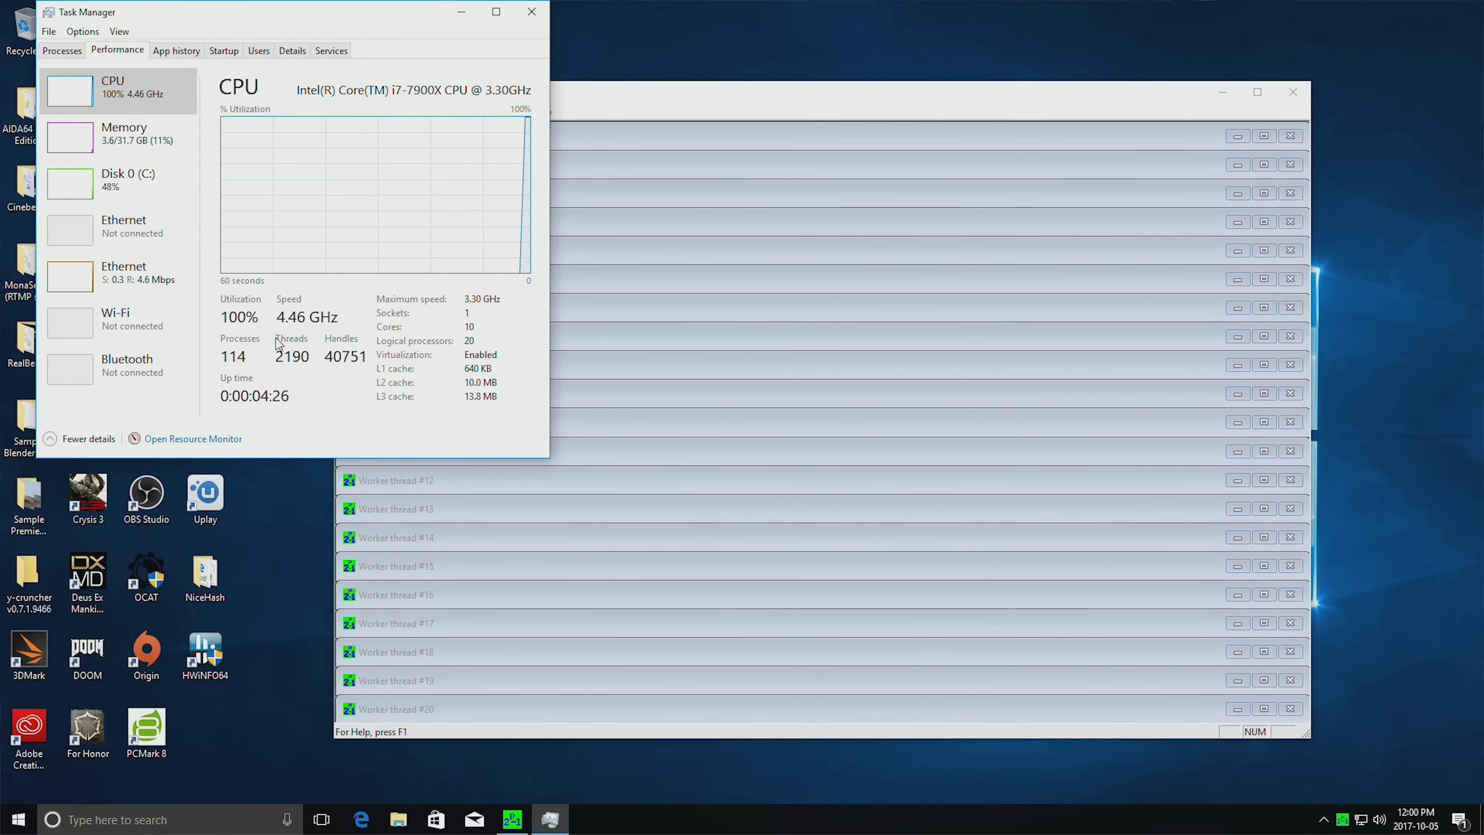
mouse_move(217, 695)
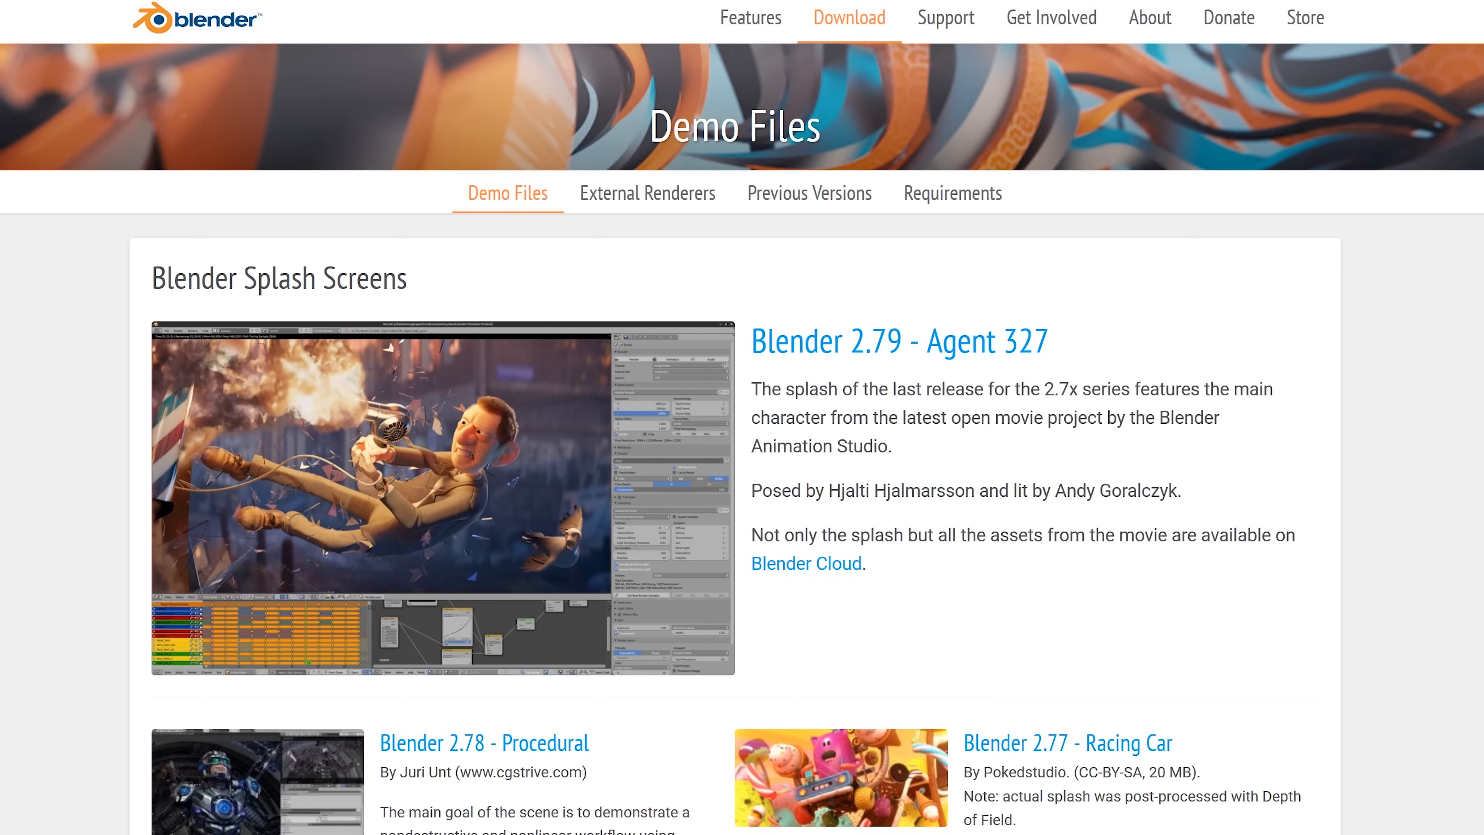
Step: Save the BMW Benchmark file from the Cycles tests section of blender.org
scroll(down, 3)
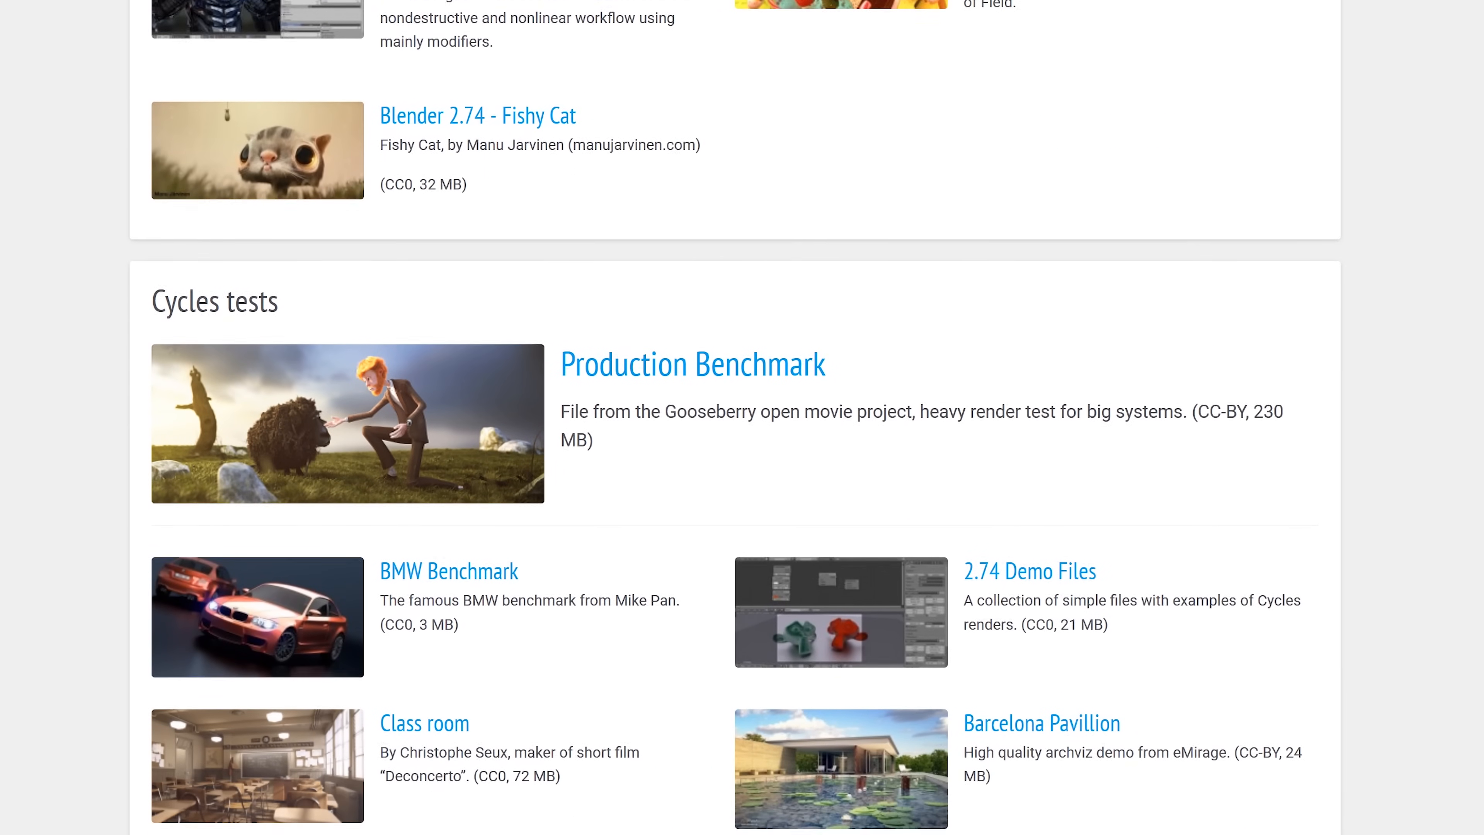
scroll(down, 3)
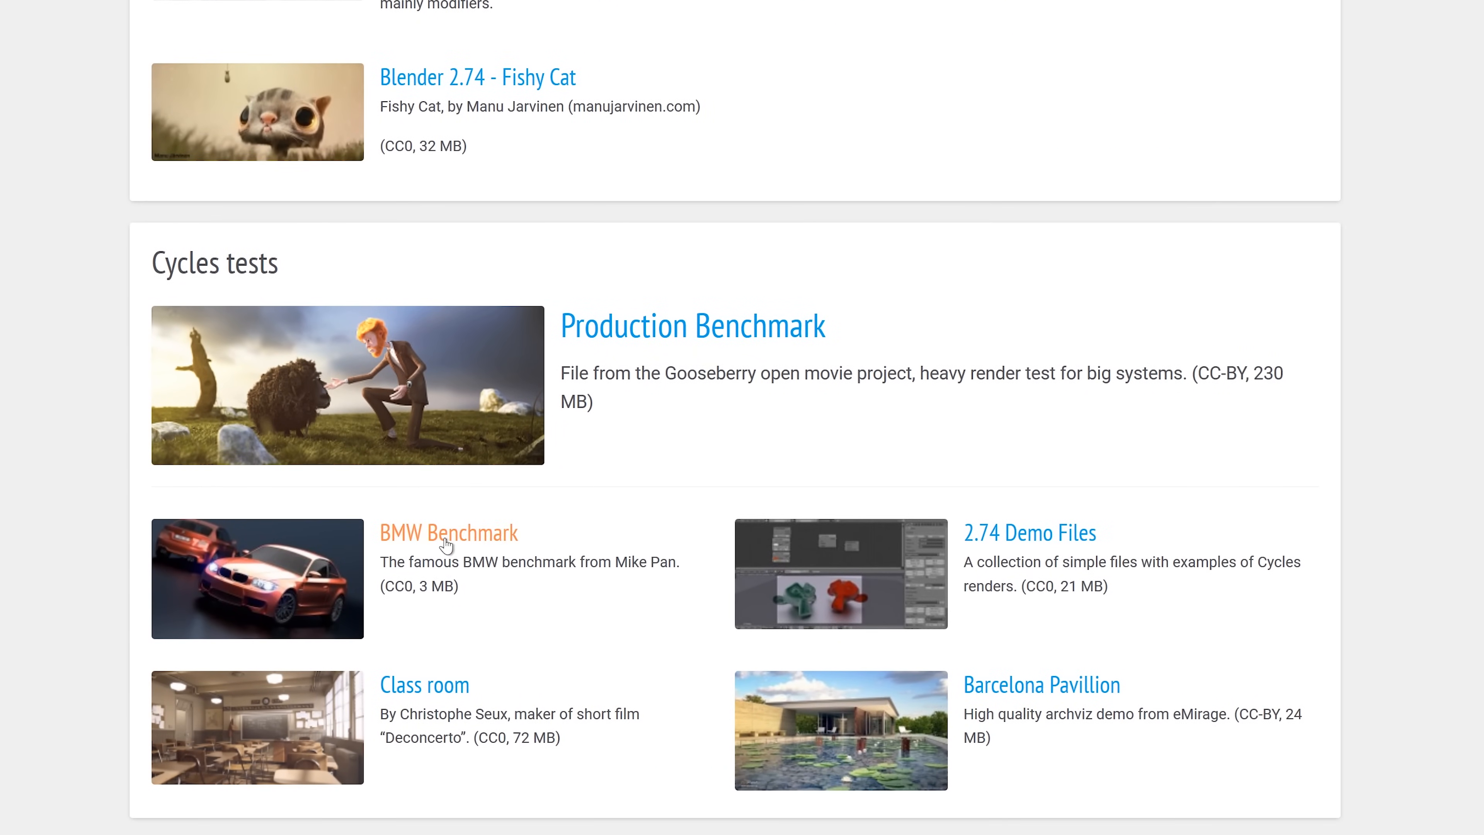
click(449, 532)
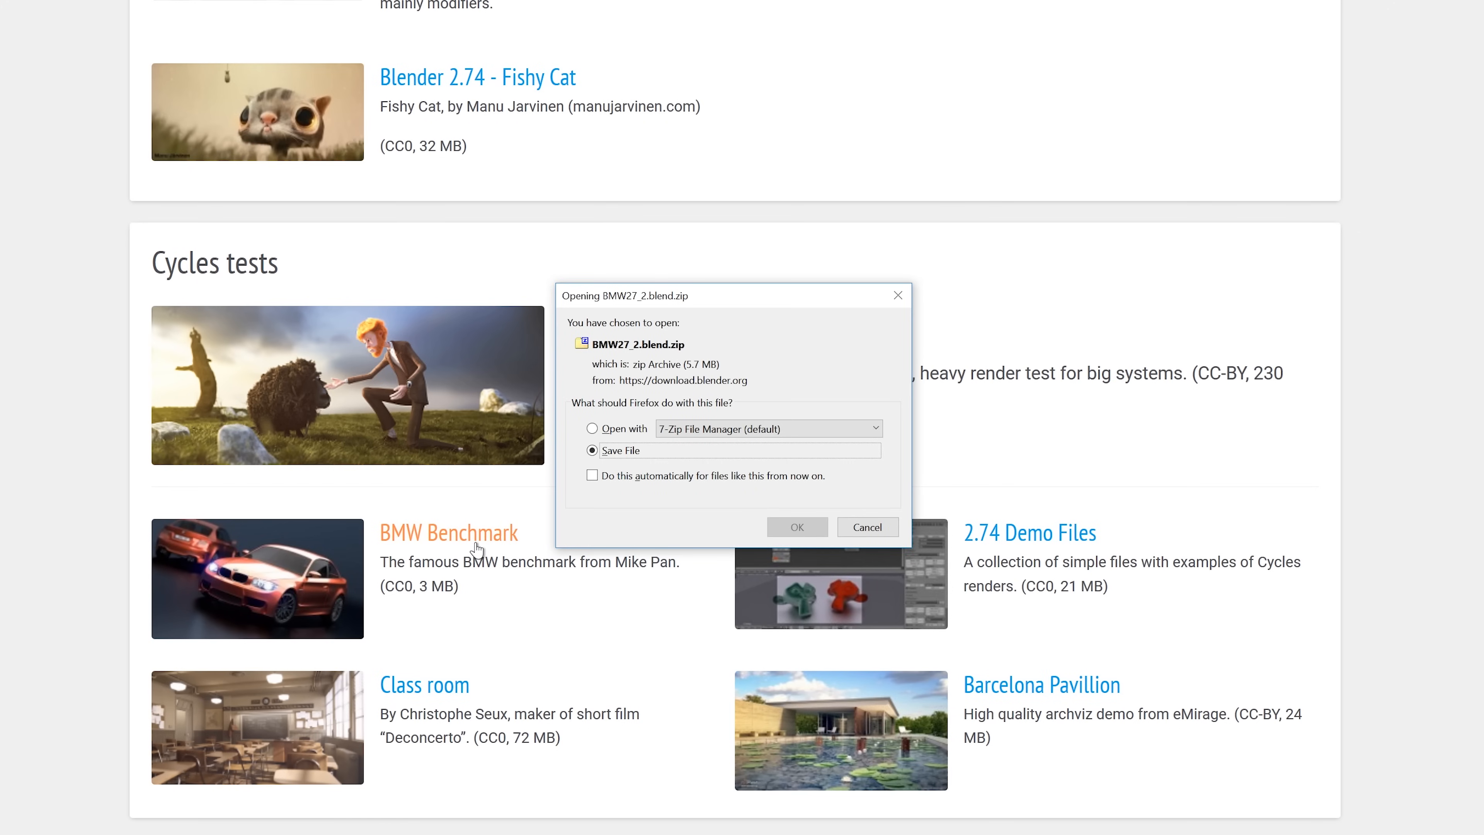
click(866, 527)
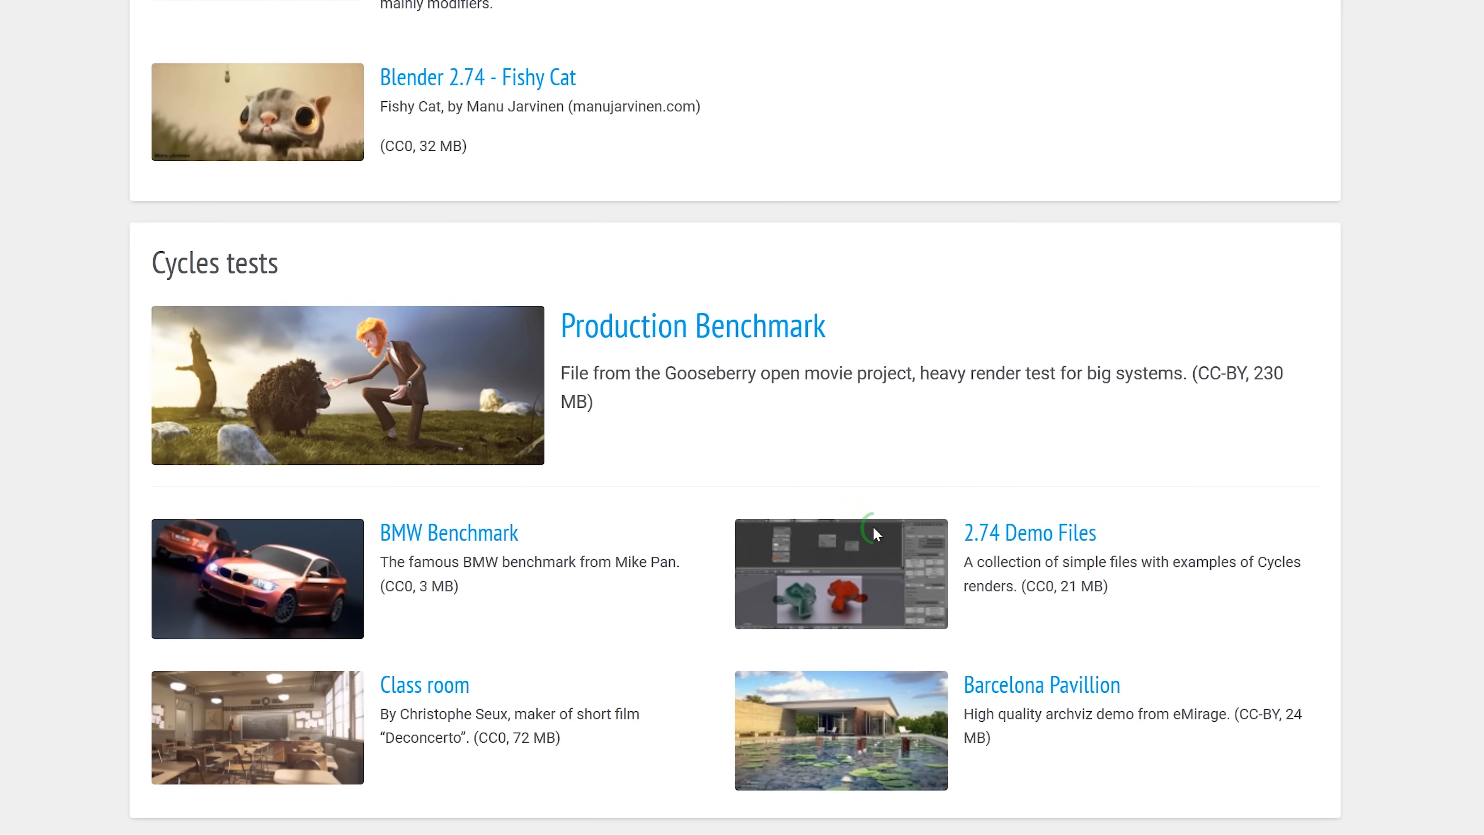
click(424, 685)
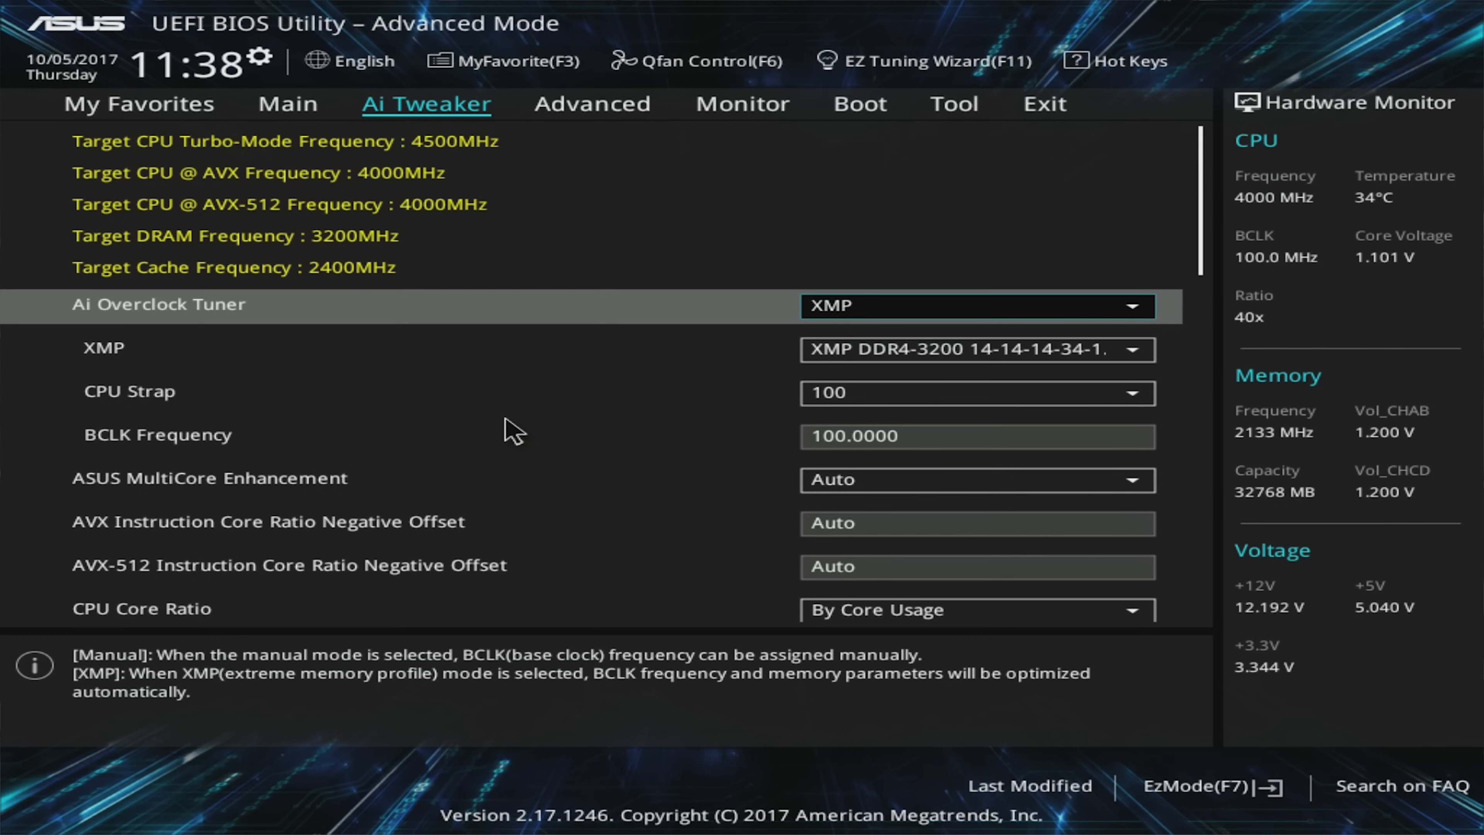
Step: Set CPU VCCIO Voltage manually to 1.10000 instead of Auto
scroll(down, 3)
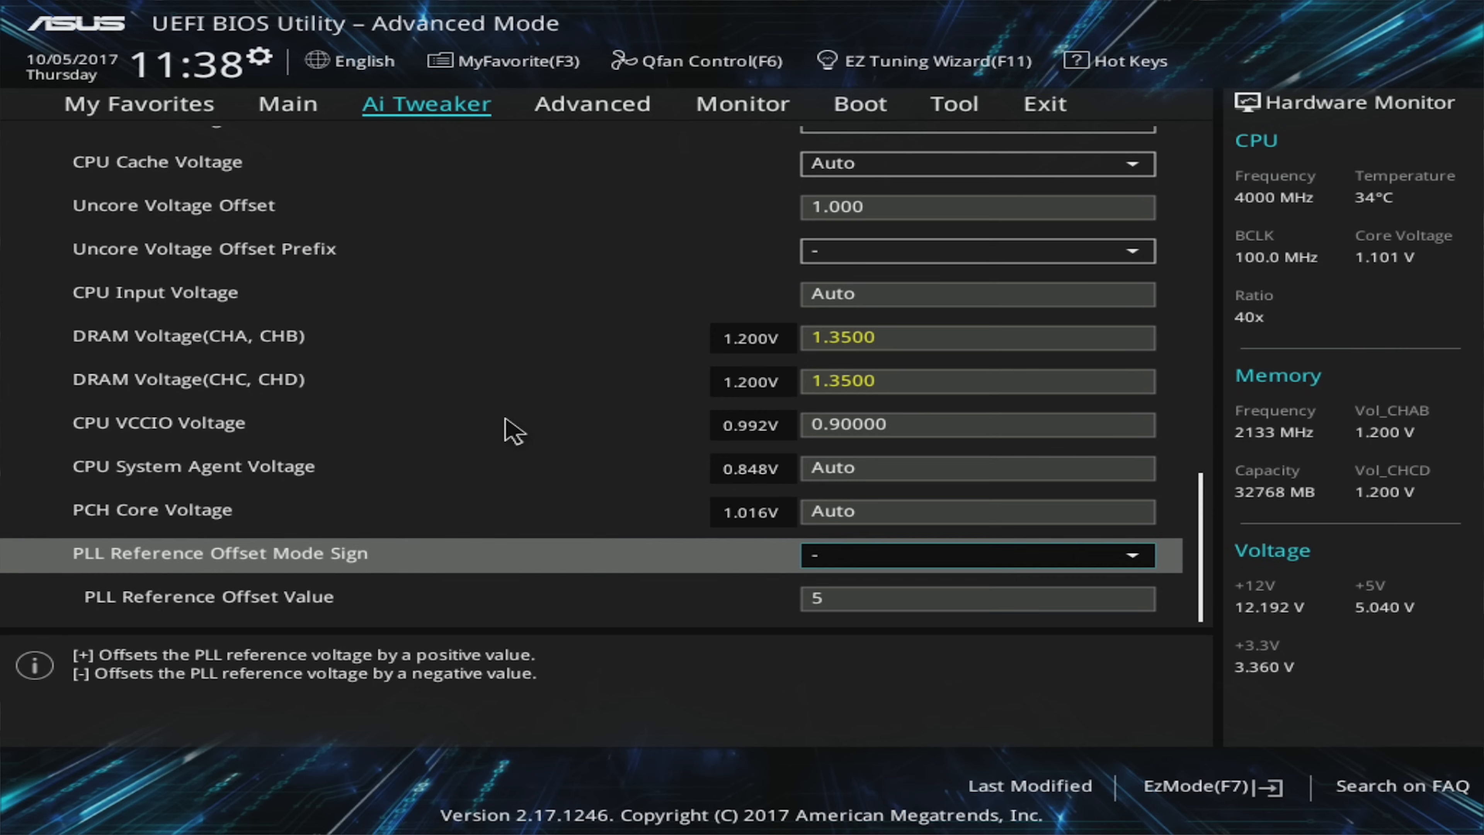
click(977, 294)
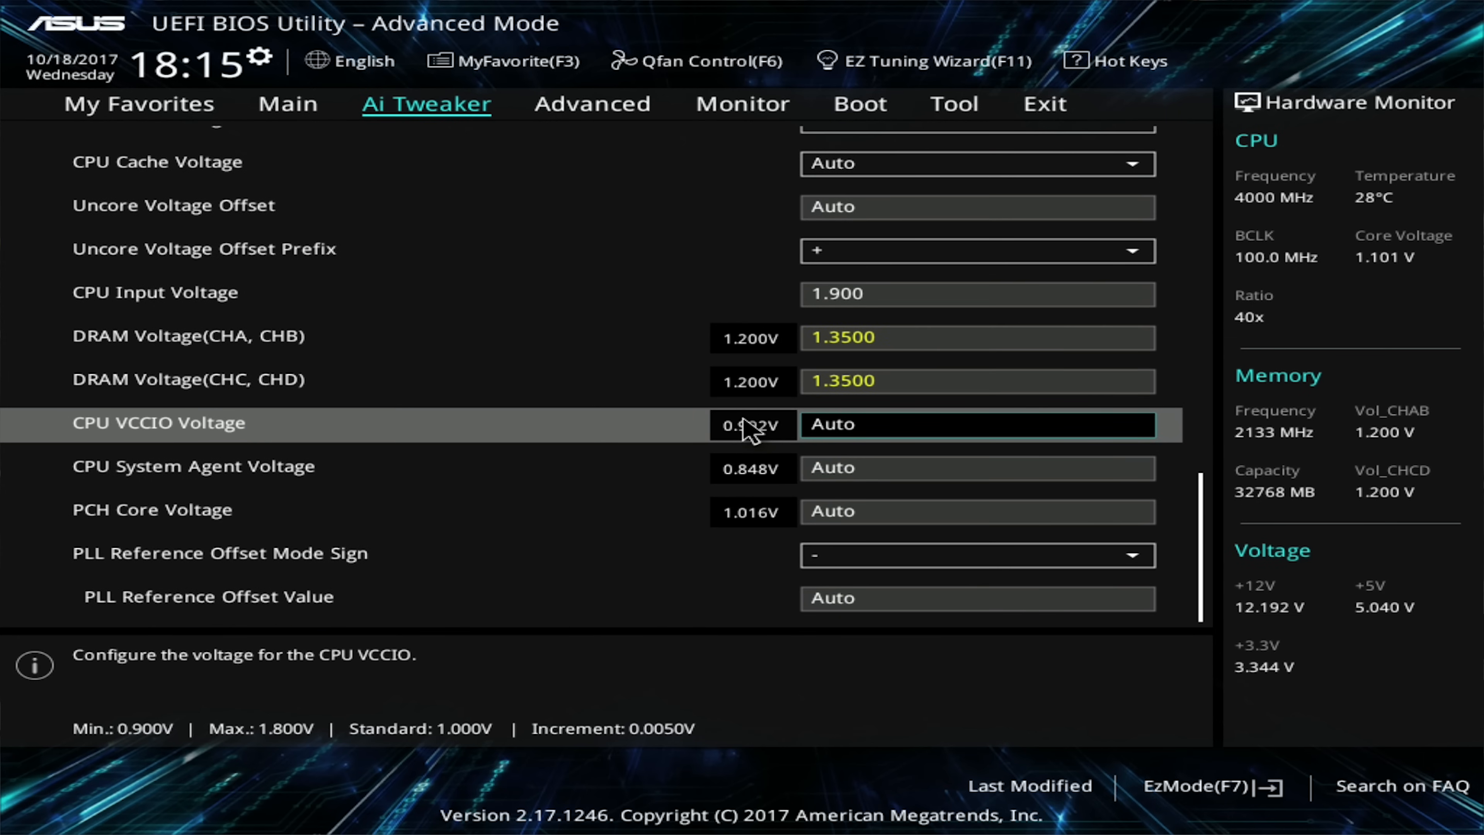
text(1.10000)
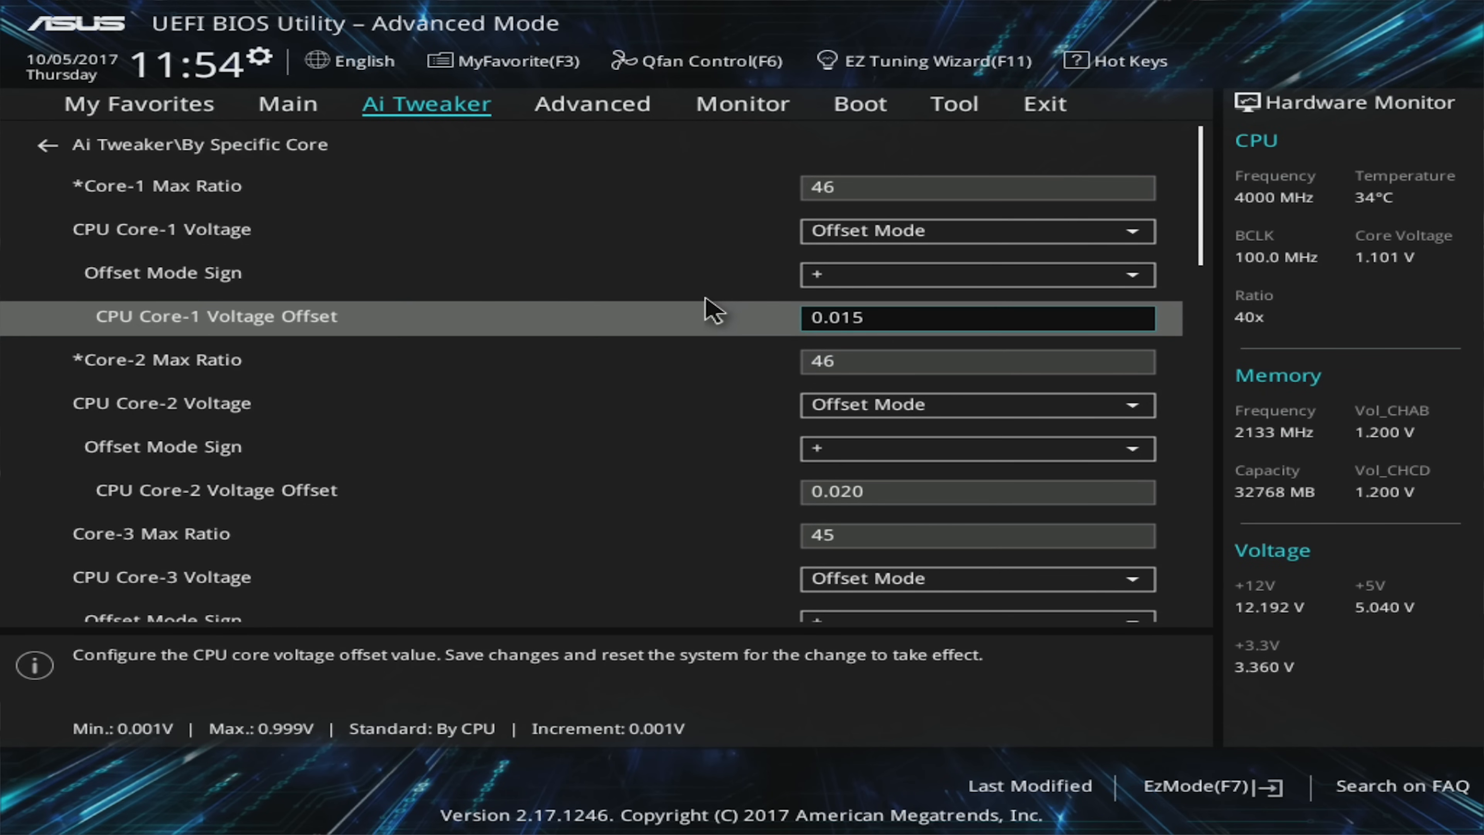
Step: Set Enhanced Intel SpeedStep Technology to Enabled under Internal CPU Power Management
scroll(down, 3)
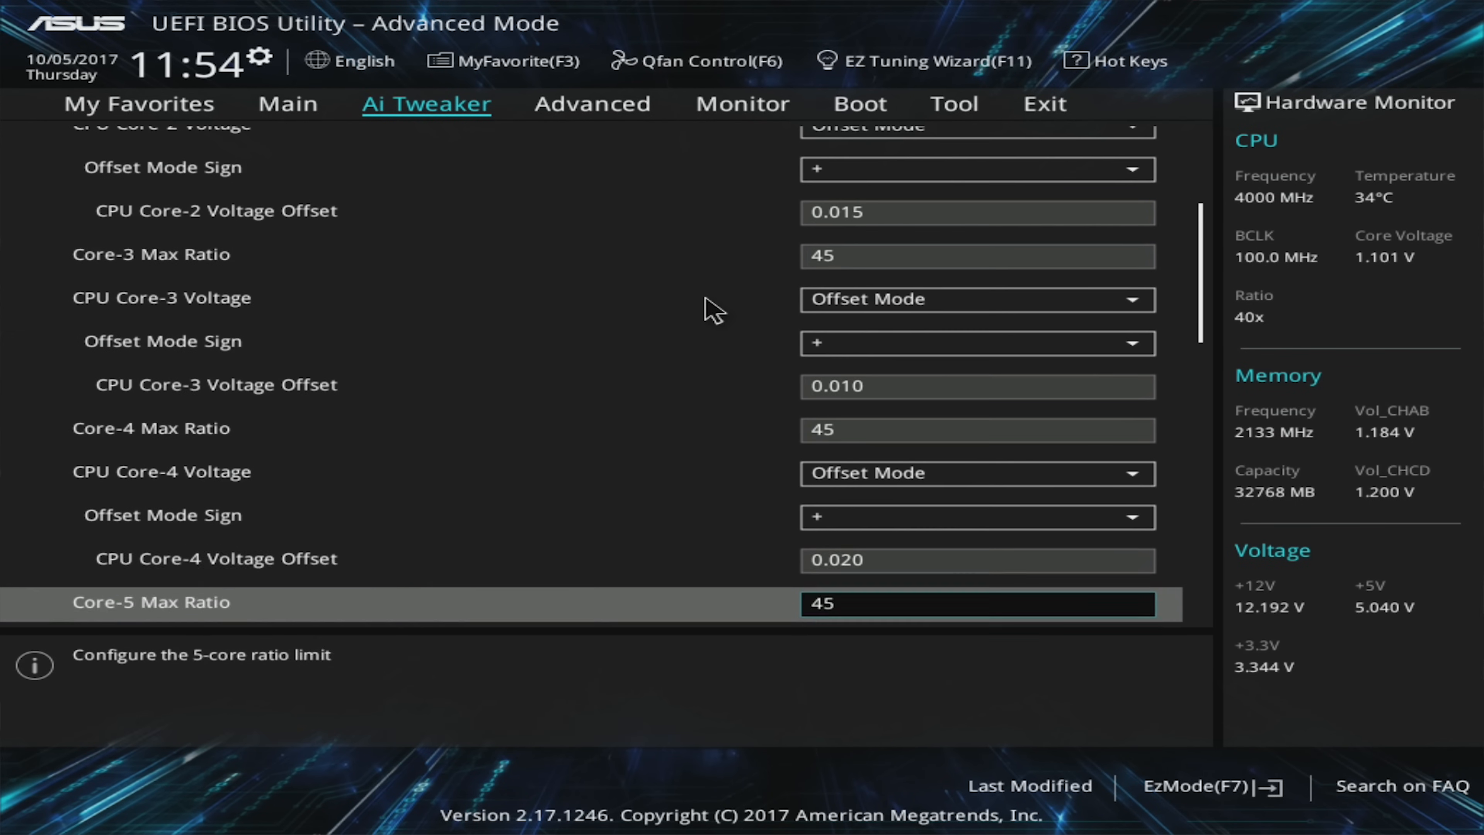
scroll(down, 3)
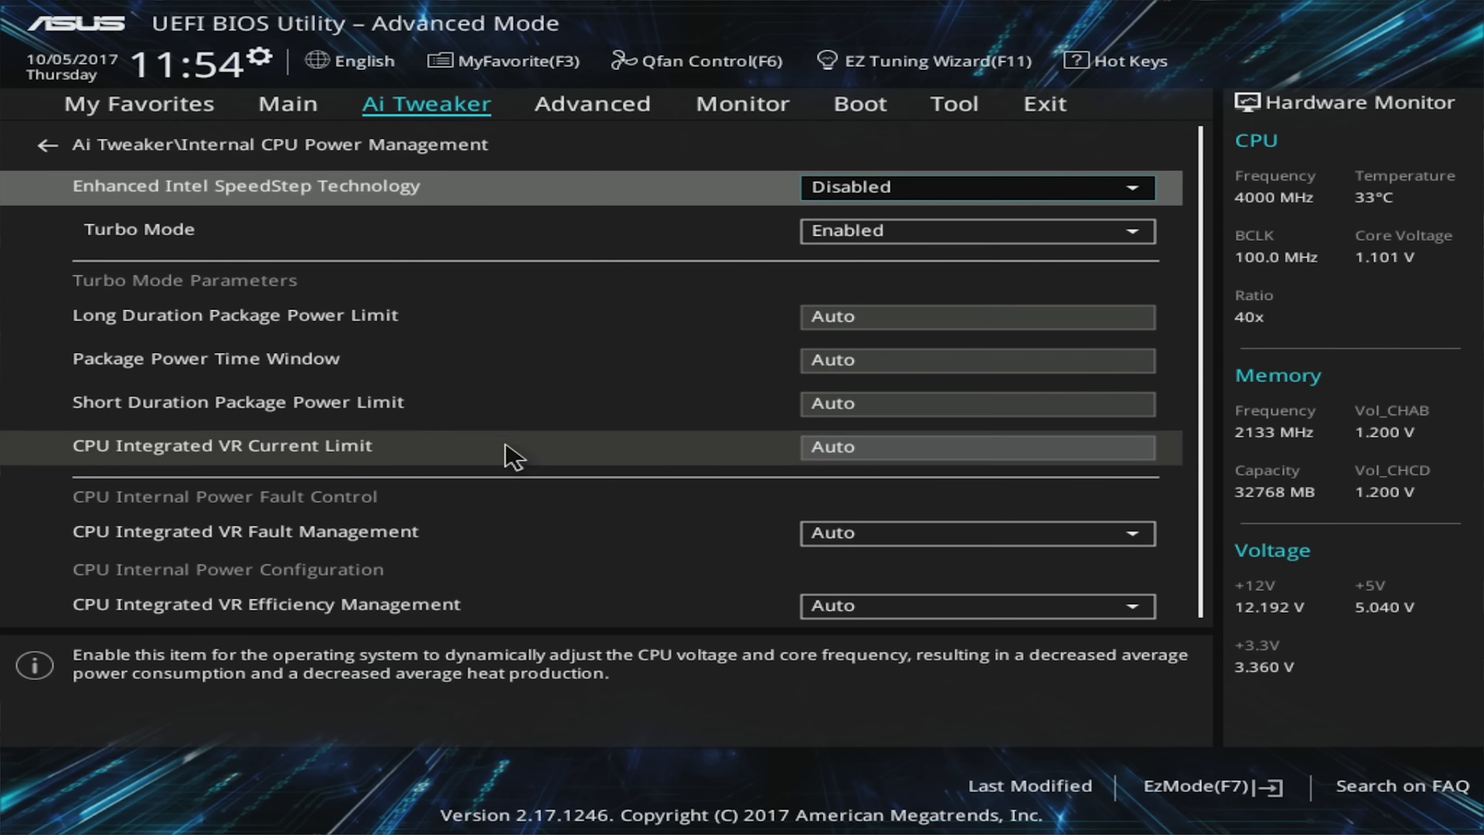
click(976, 186)
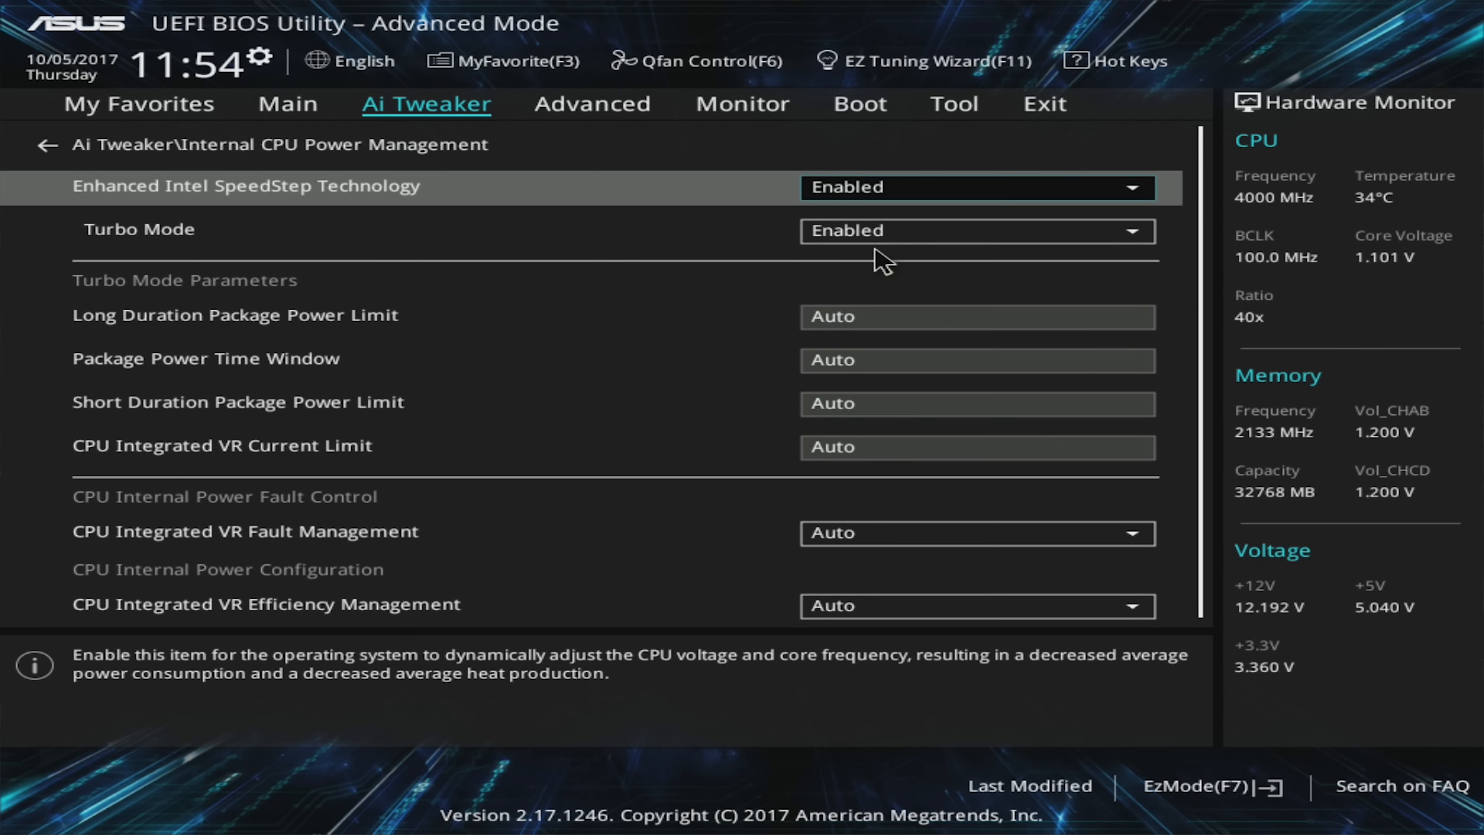